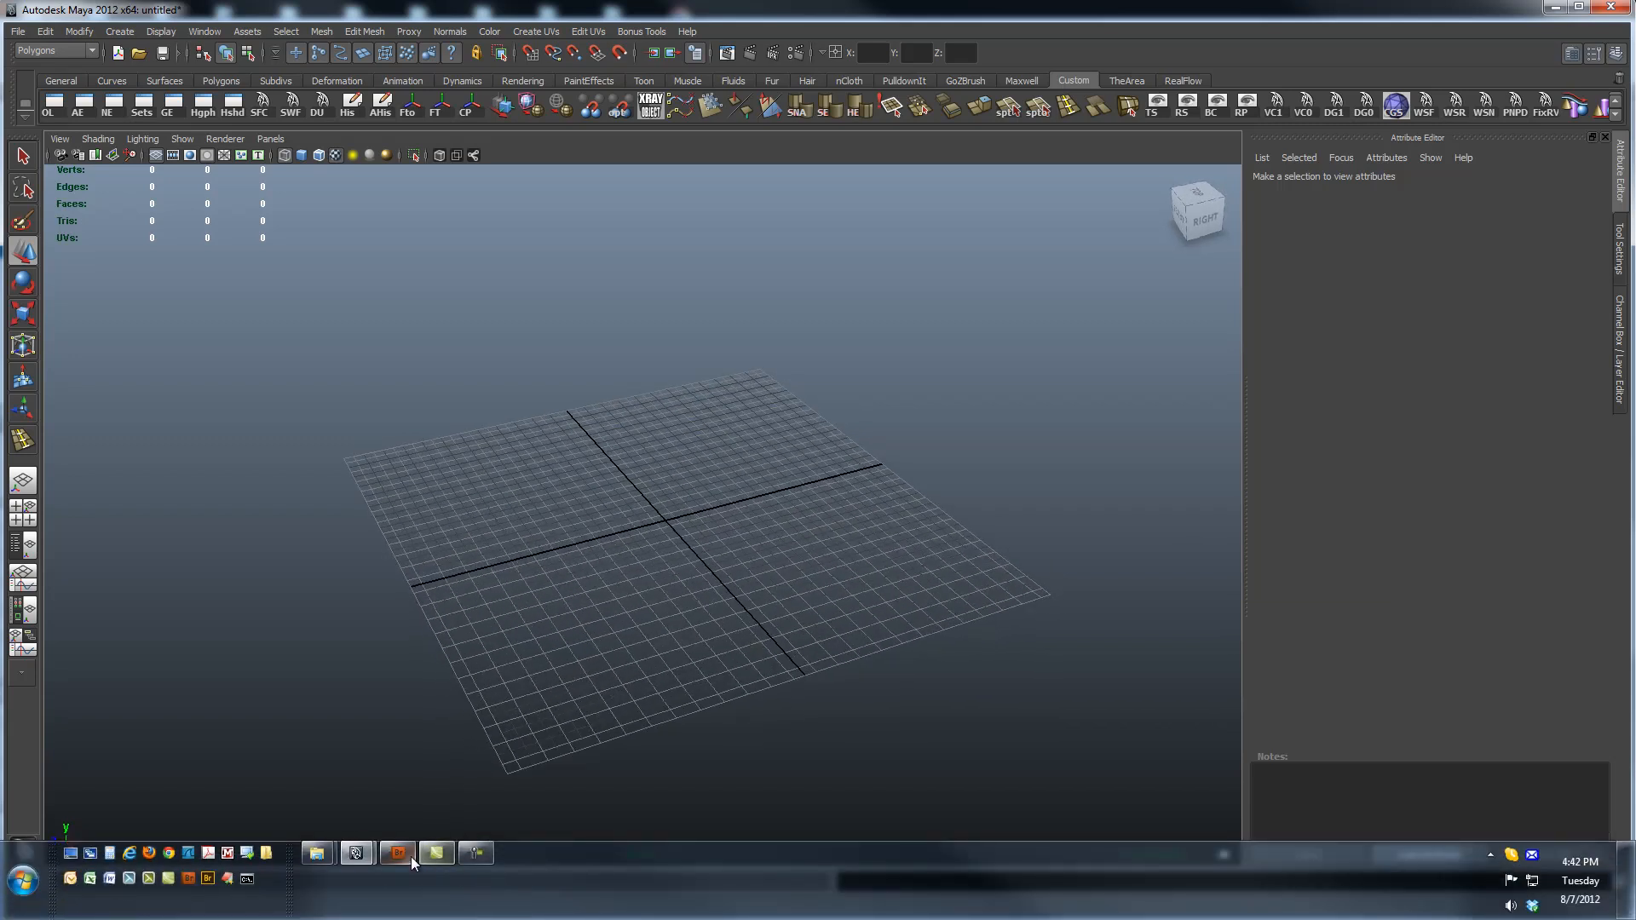
Step: Bring the lava lamp photo forward, then create a polygon plane on the grid
{"action": "left_click", "coordinate": [434, 854]}
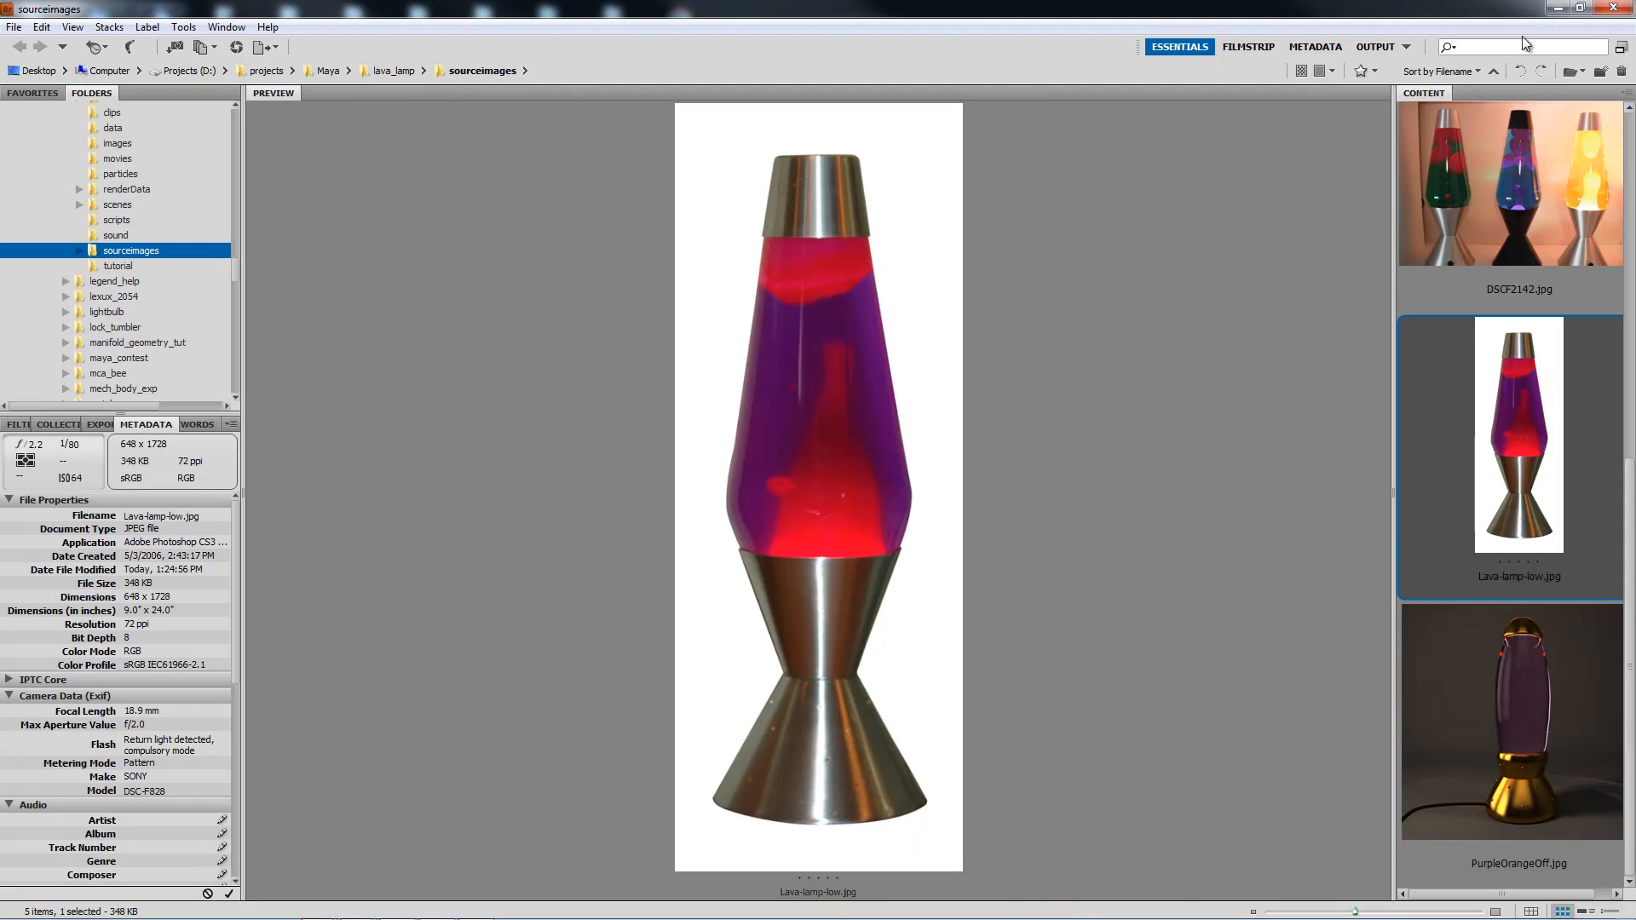
{"action": "mouse_move", "coordinate": [907, 302]}
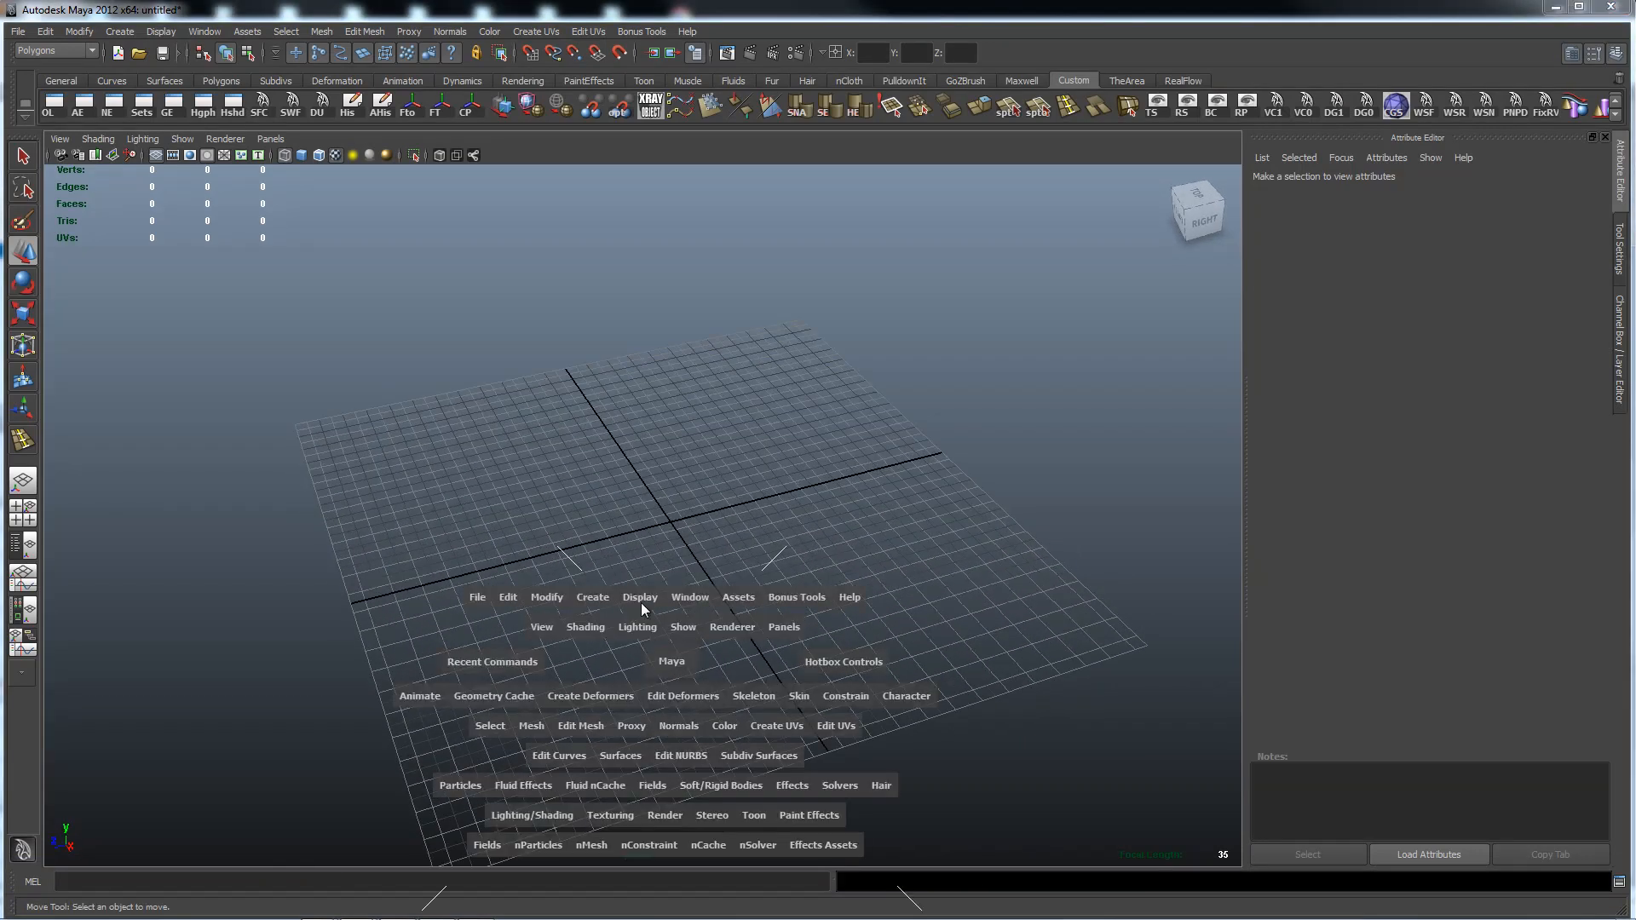
{"action": "left_click", "coordinate": [591, 596]}
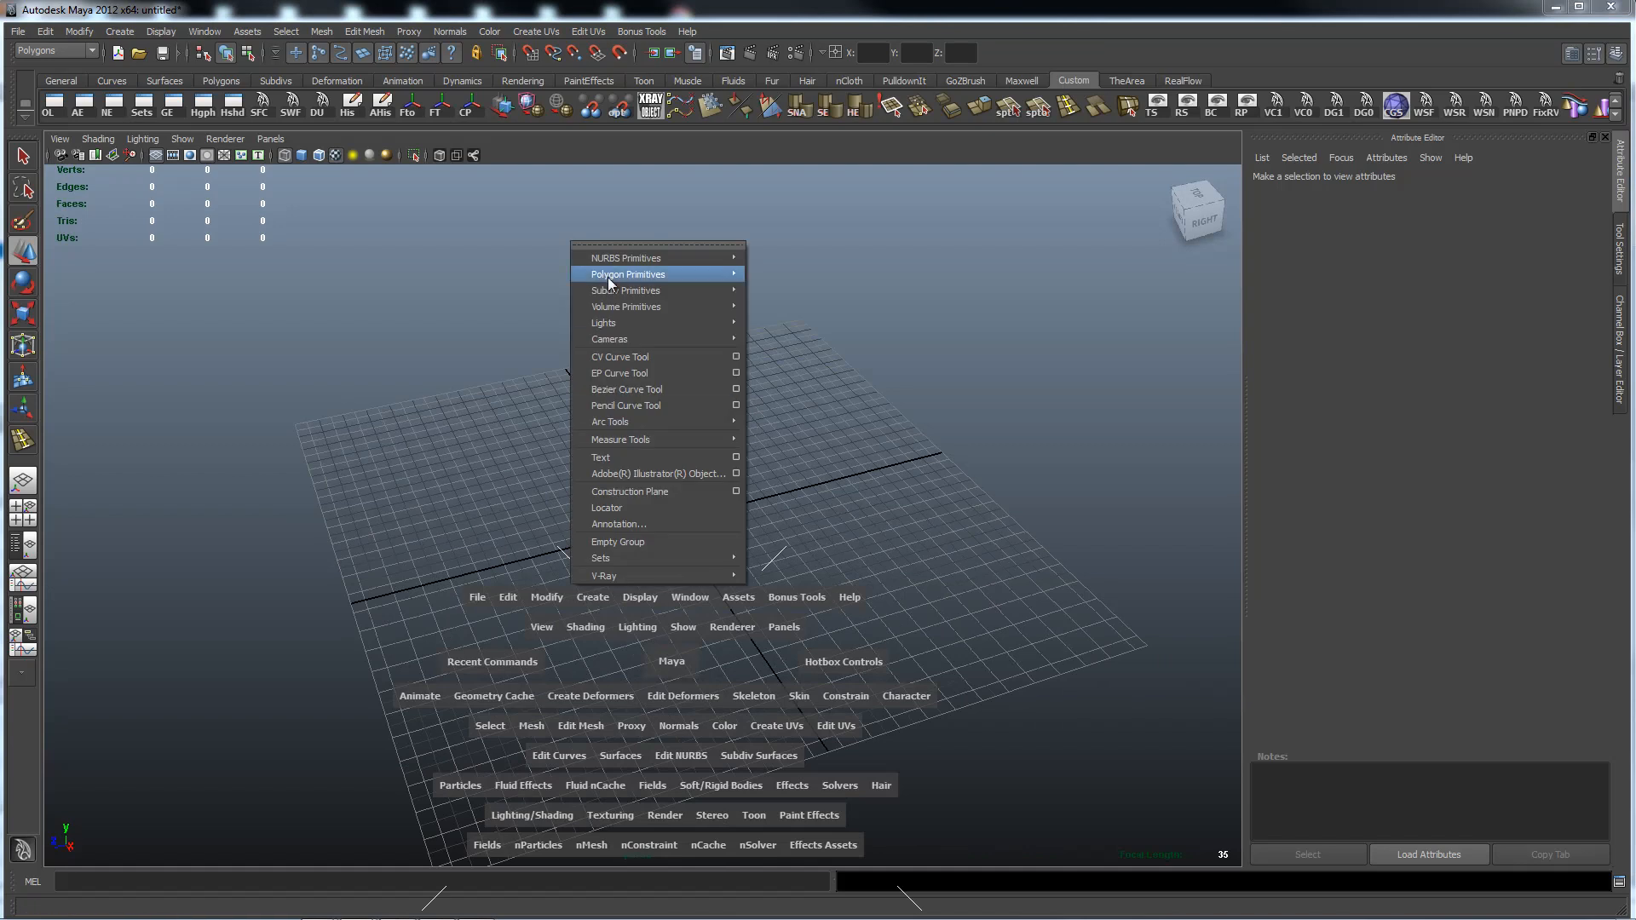
{"action": "mouse_move", "coordinate": [626, 289]}
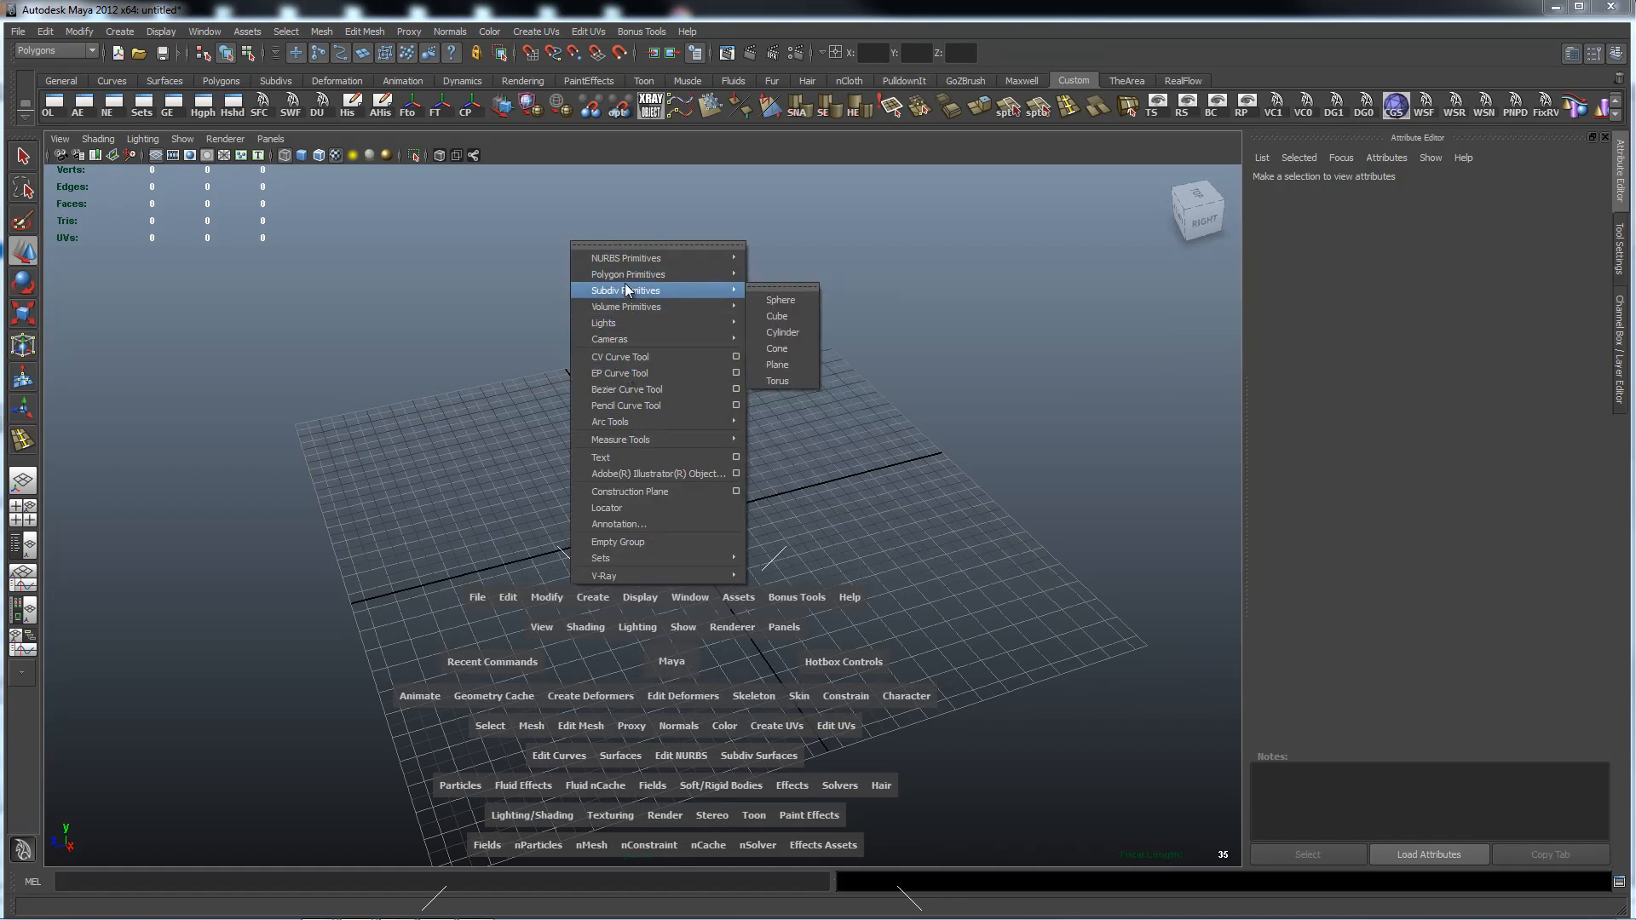
{"action": "mouse_move", "coordinate": [657, 257]}
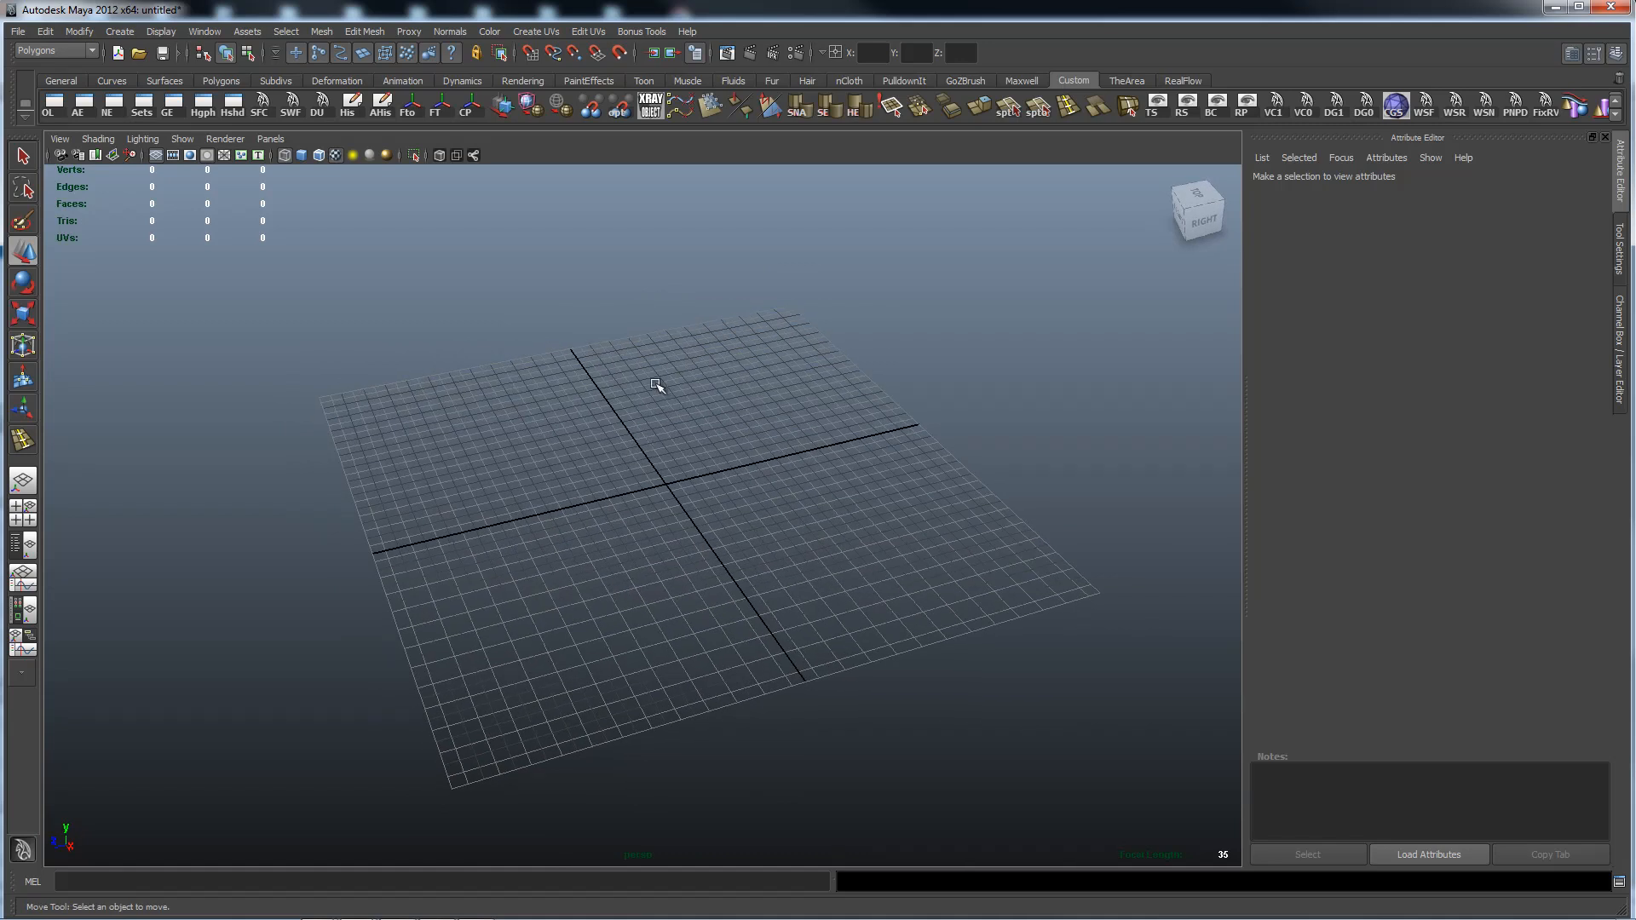
{"action": "mouse_move", "coordinate": [922, 768]}
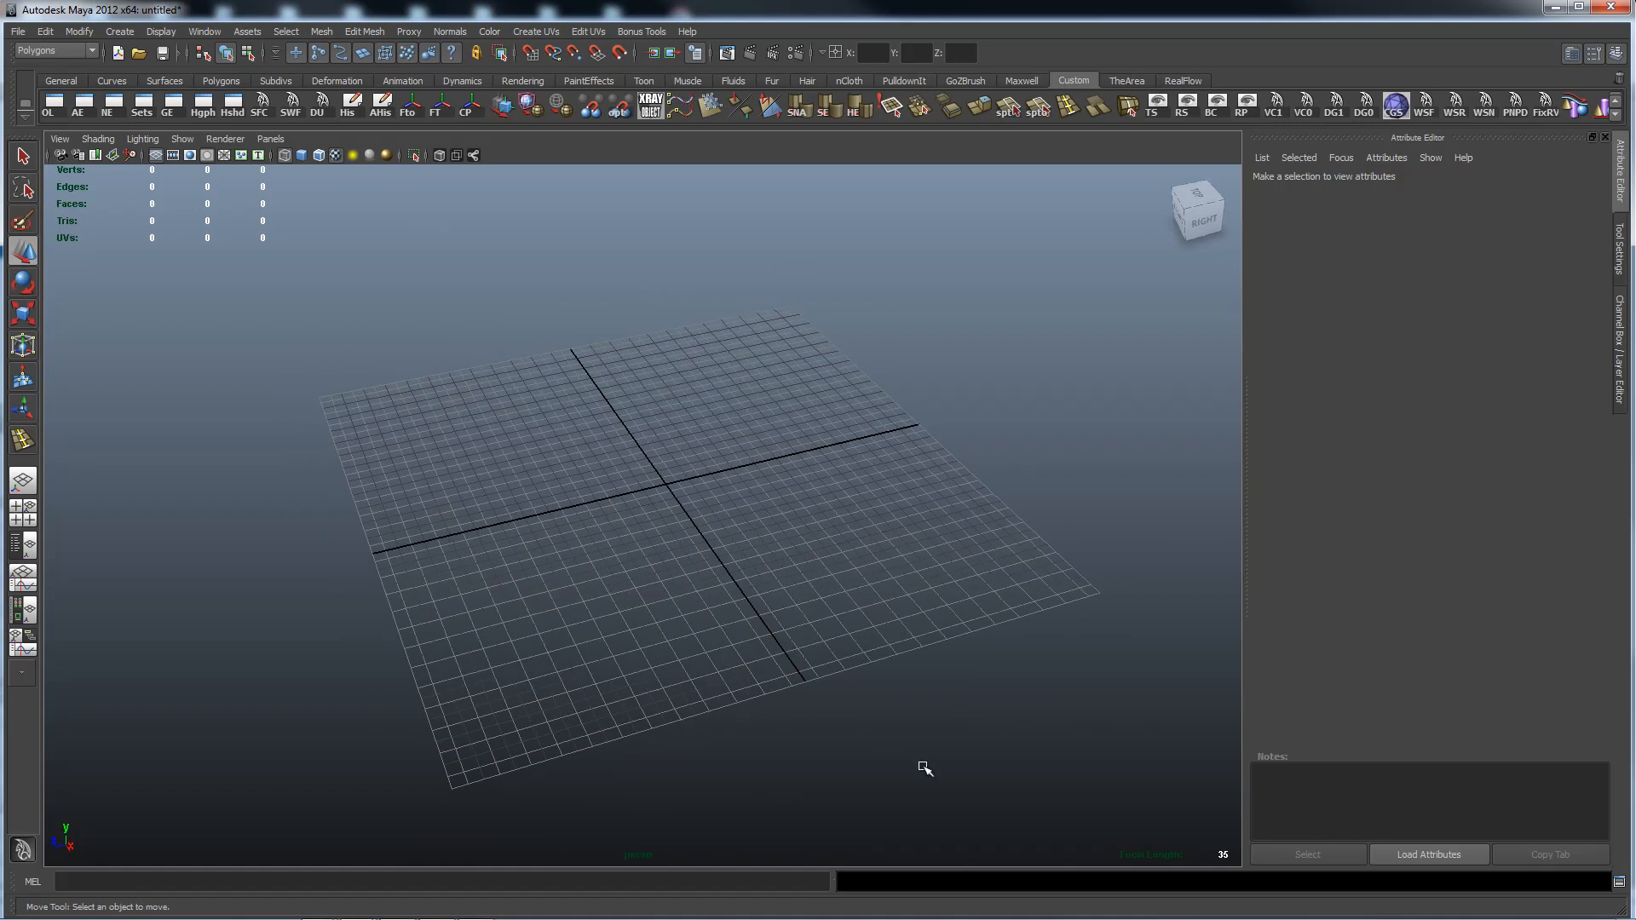
{"action": "mouse_move", "coordinate": [1101, 727]}
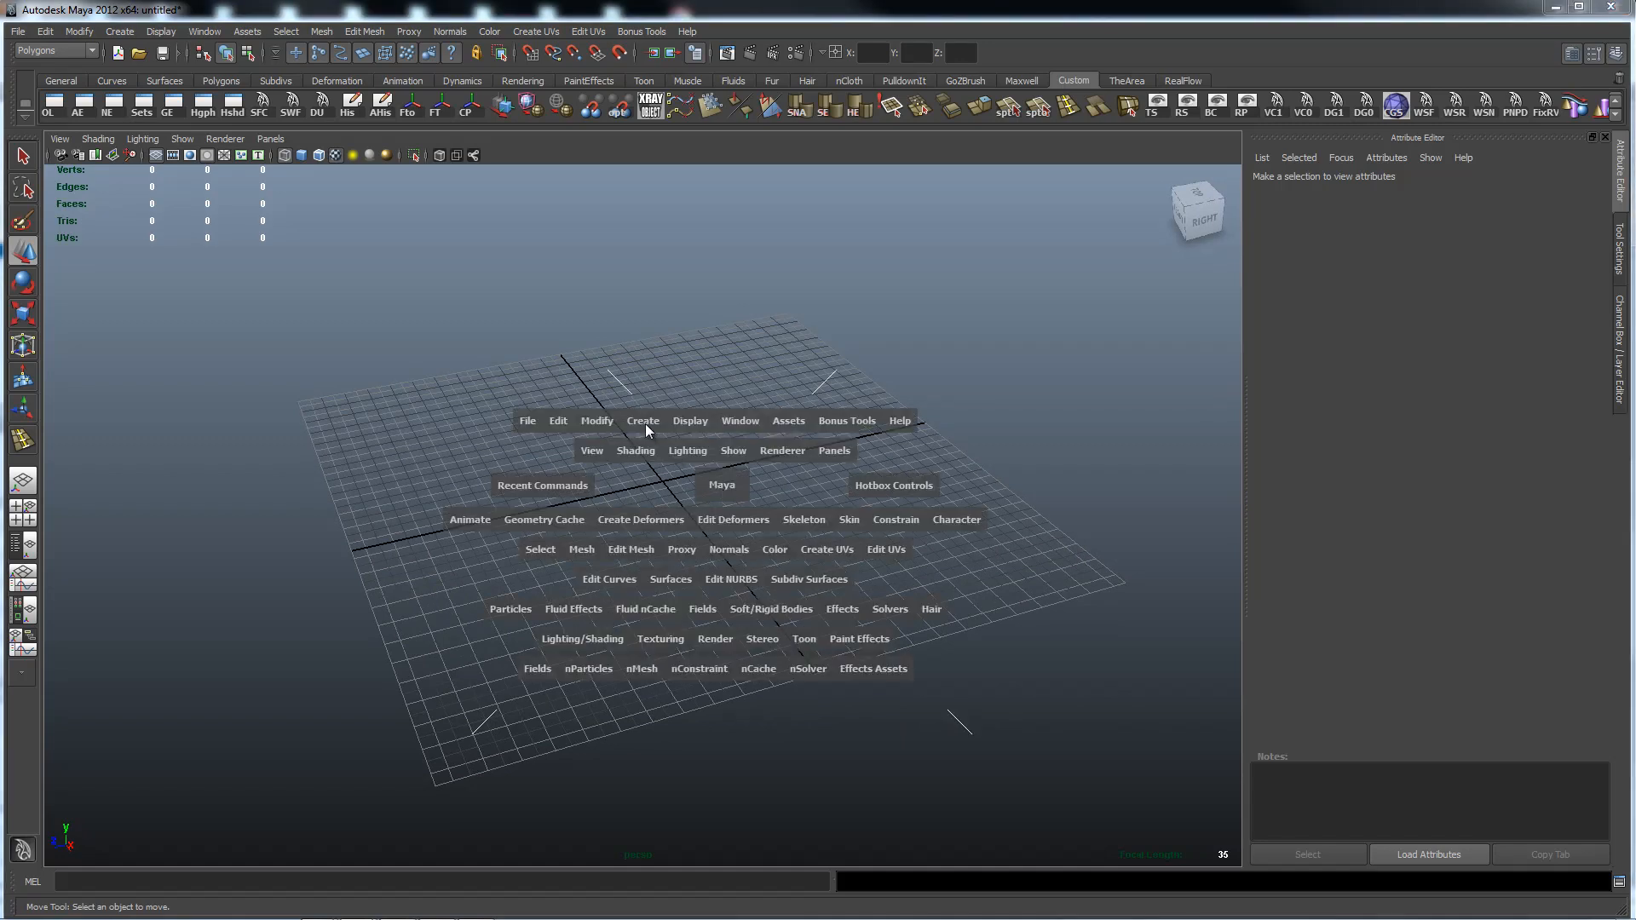
{"action": "left_click", "coordinate": [642, 420]}
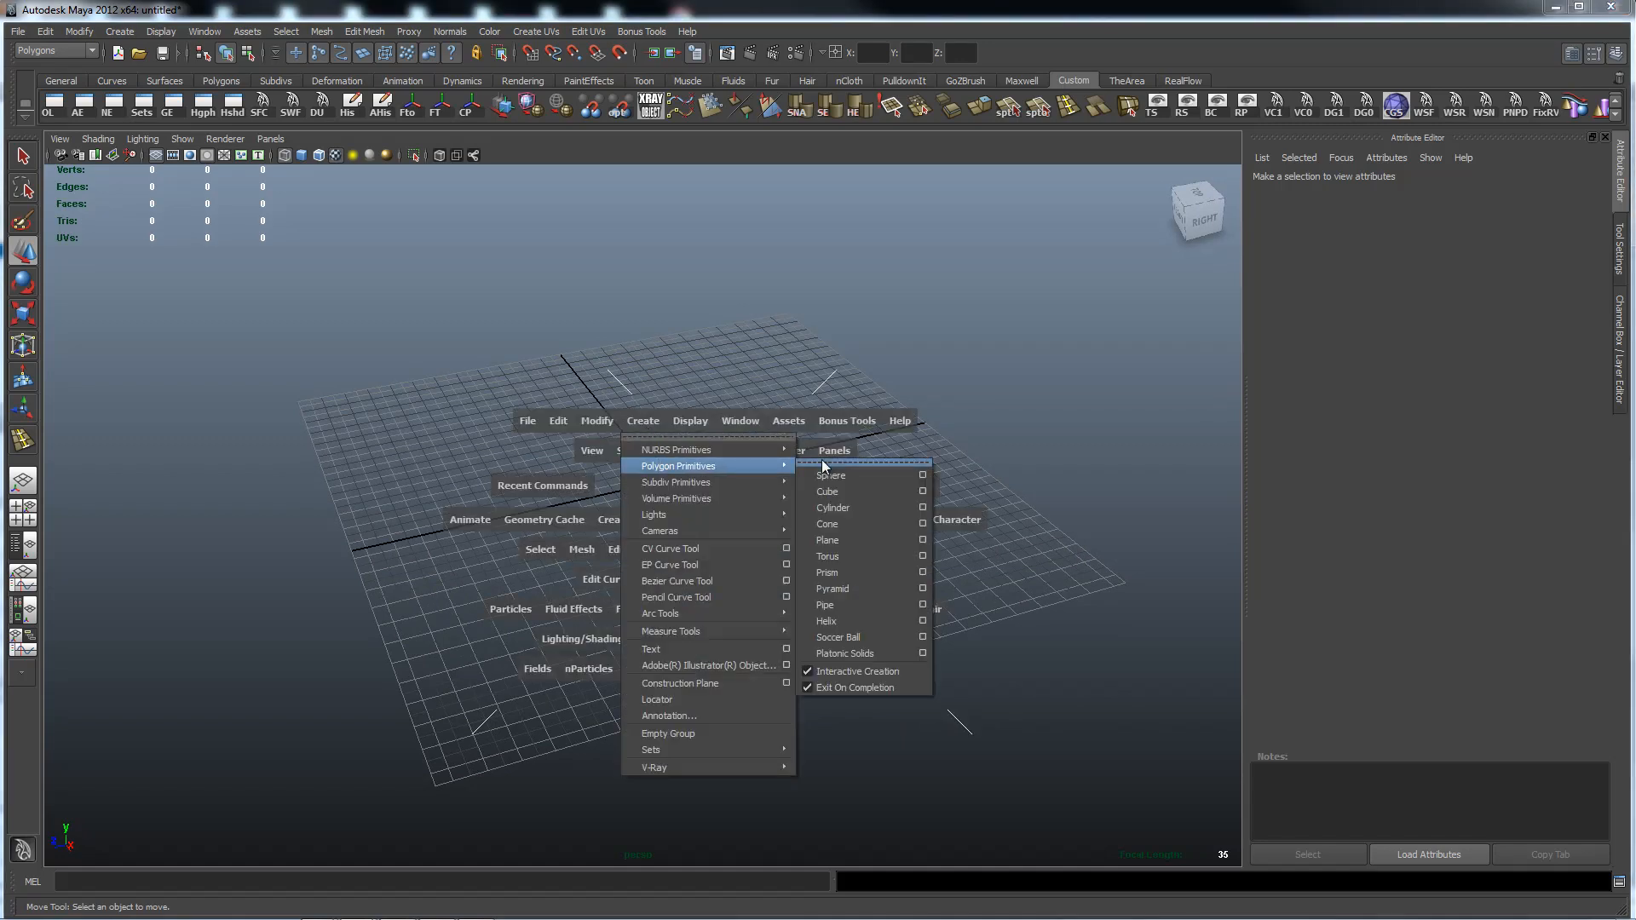
{"action": "left_click", "coordinate": [828, 539]}
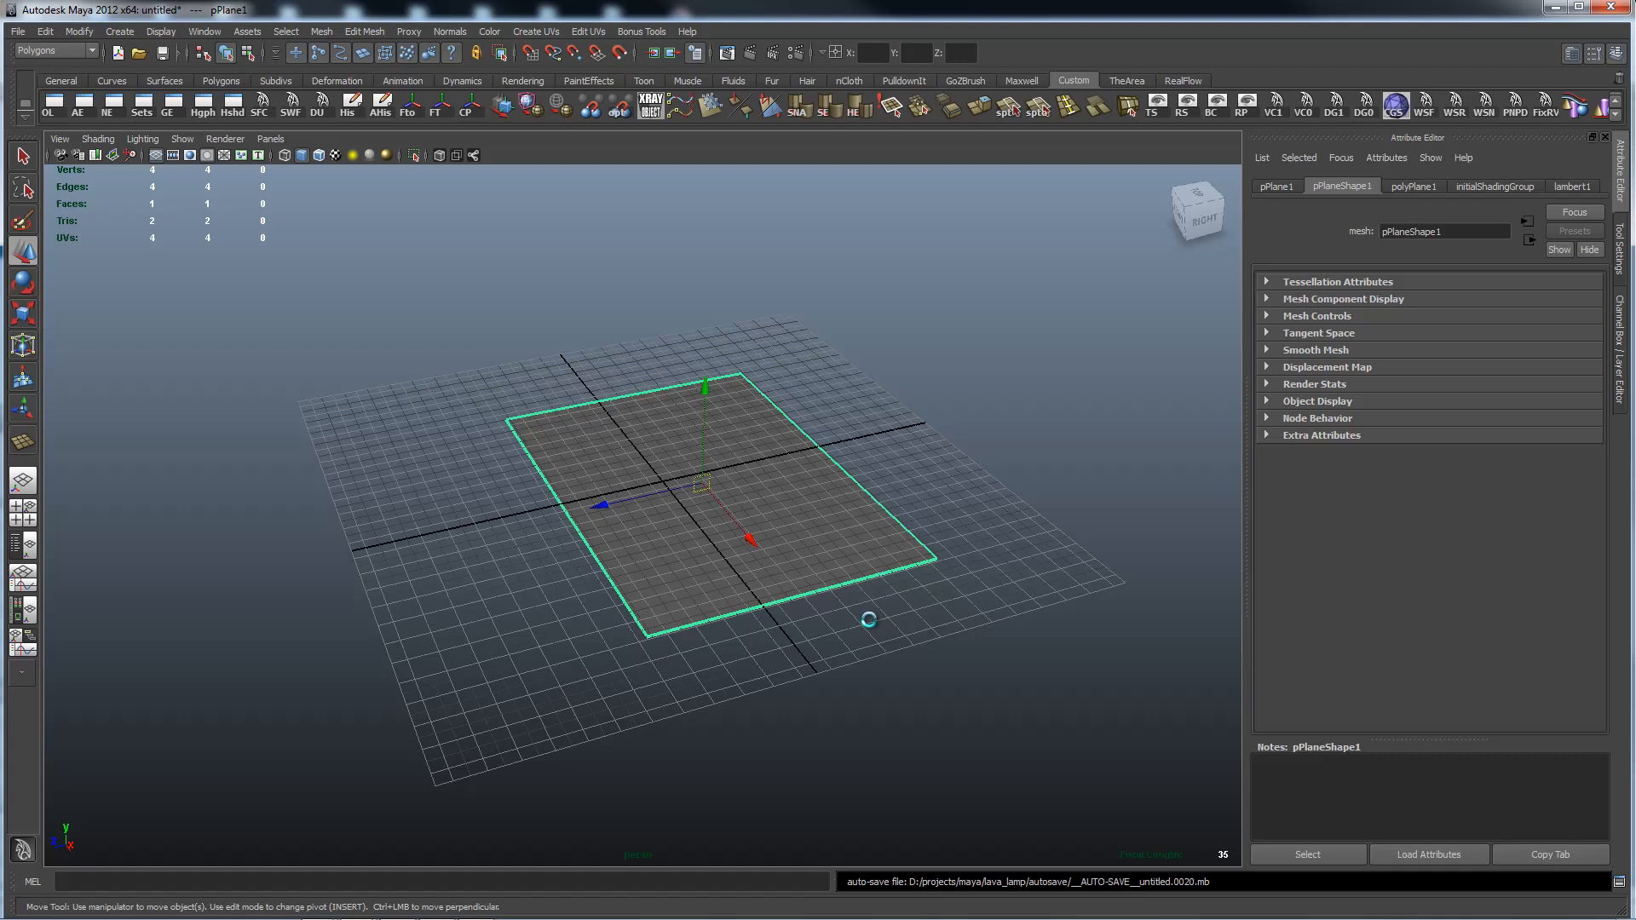
{"action": "mouse_move", "coordinate": [869, 622]}
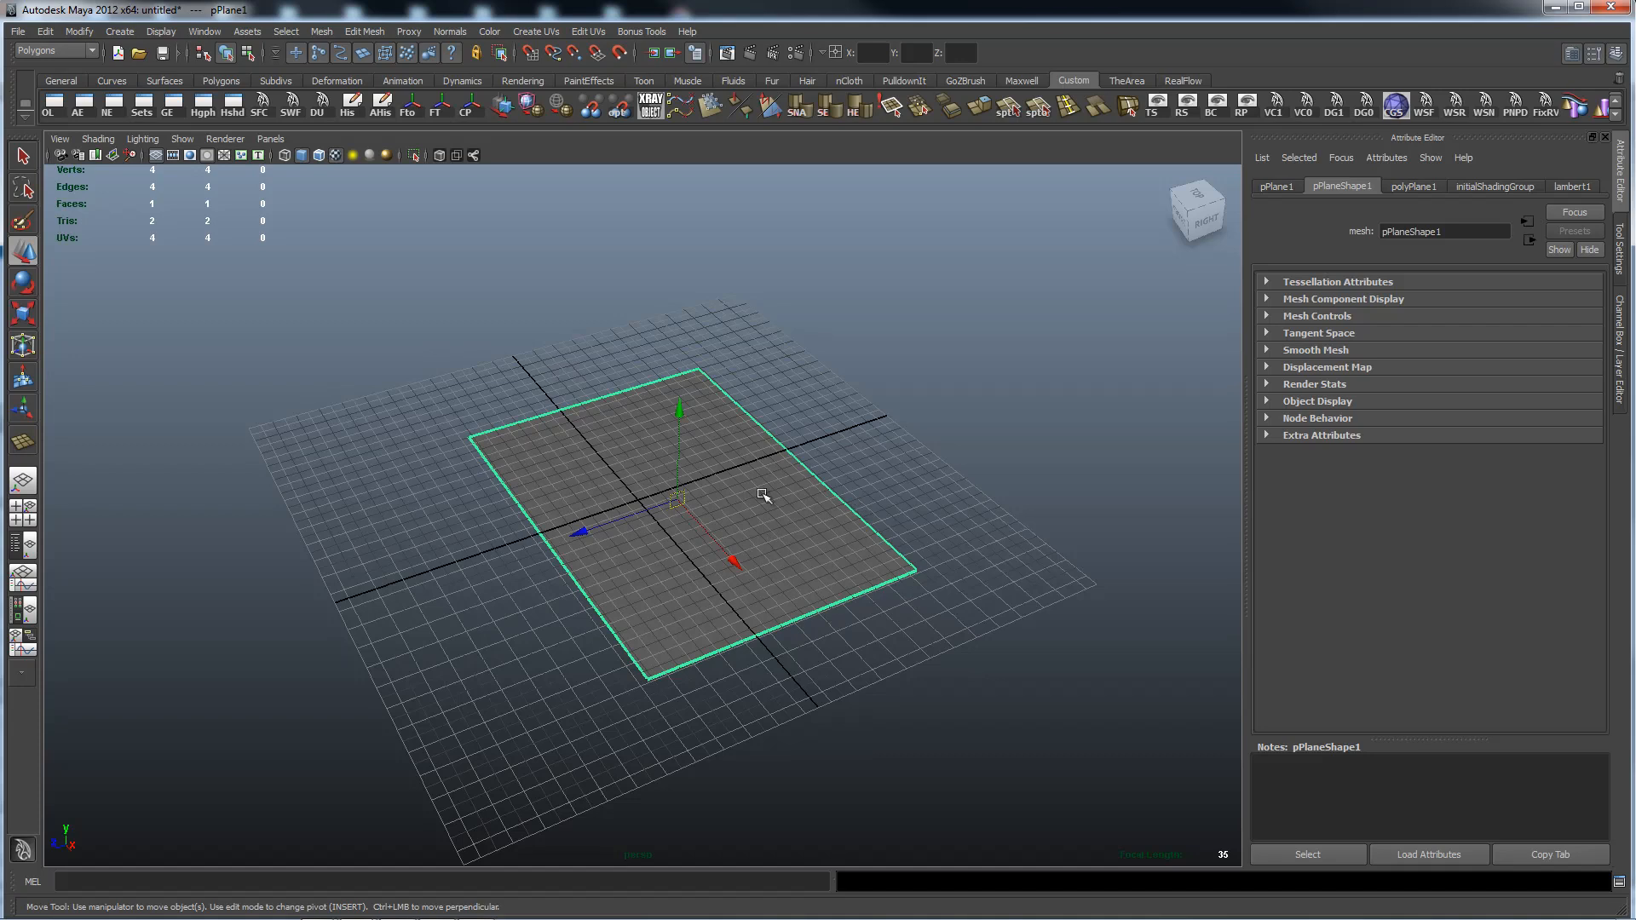
{"action": "mouse_move", "coordinate": [1436, 409]}
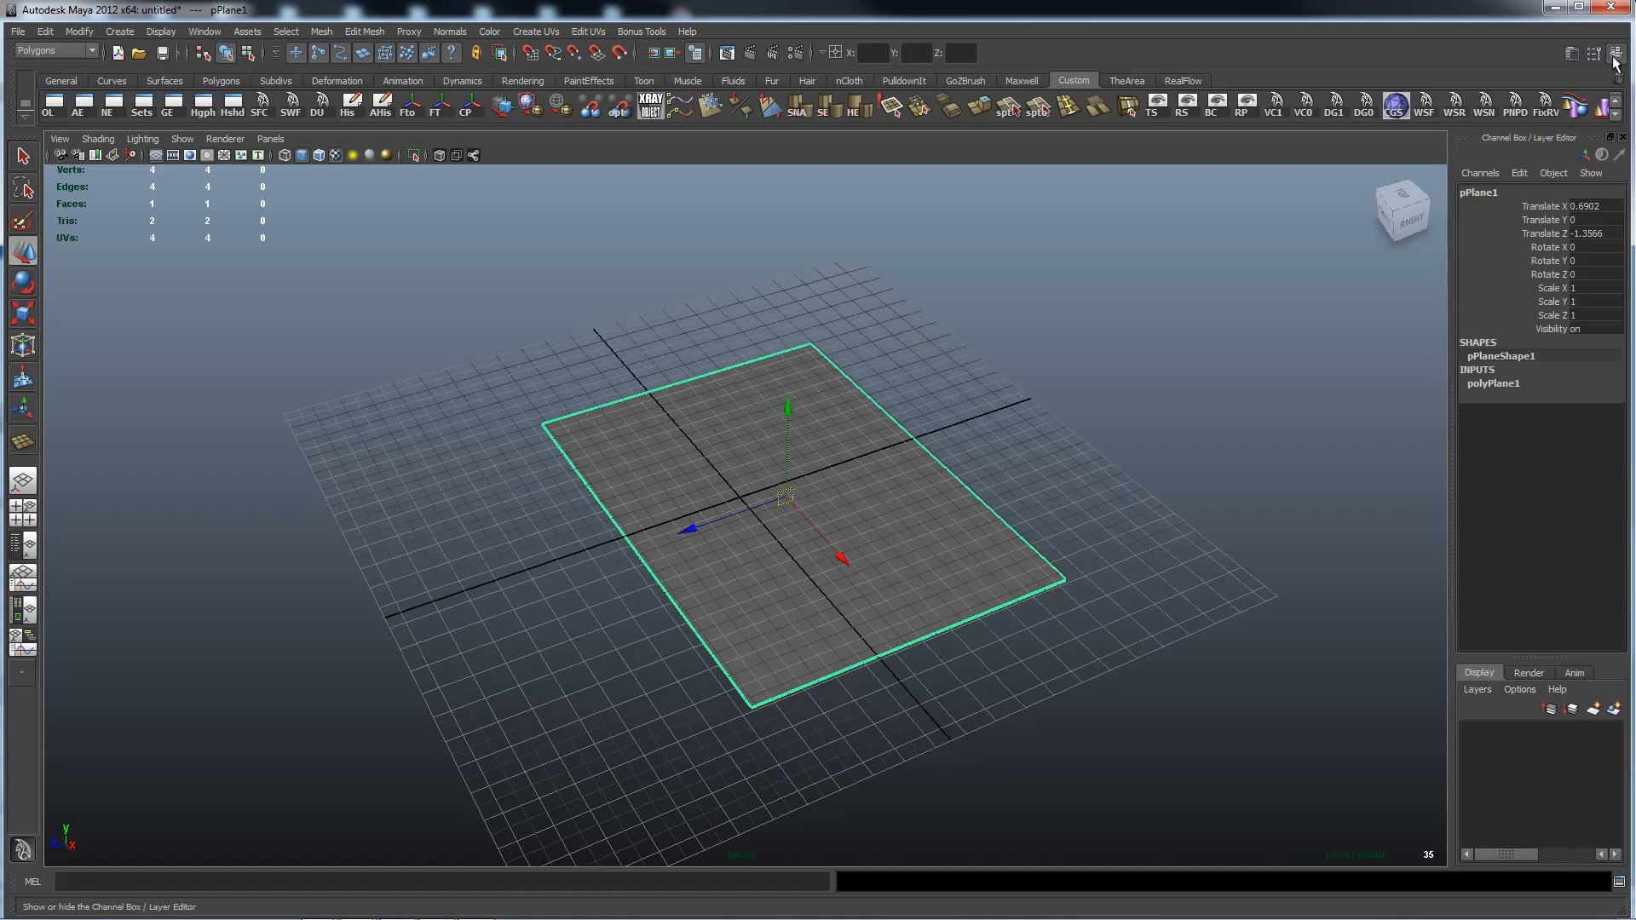
Step: Switch the side panel back to the Channel Box and zero pPlane1's Translate X, Y, Z
{"action": "left_click", "coordinate": [1595, 53]}
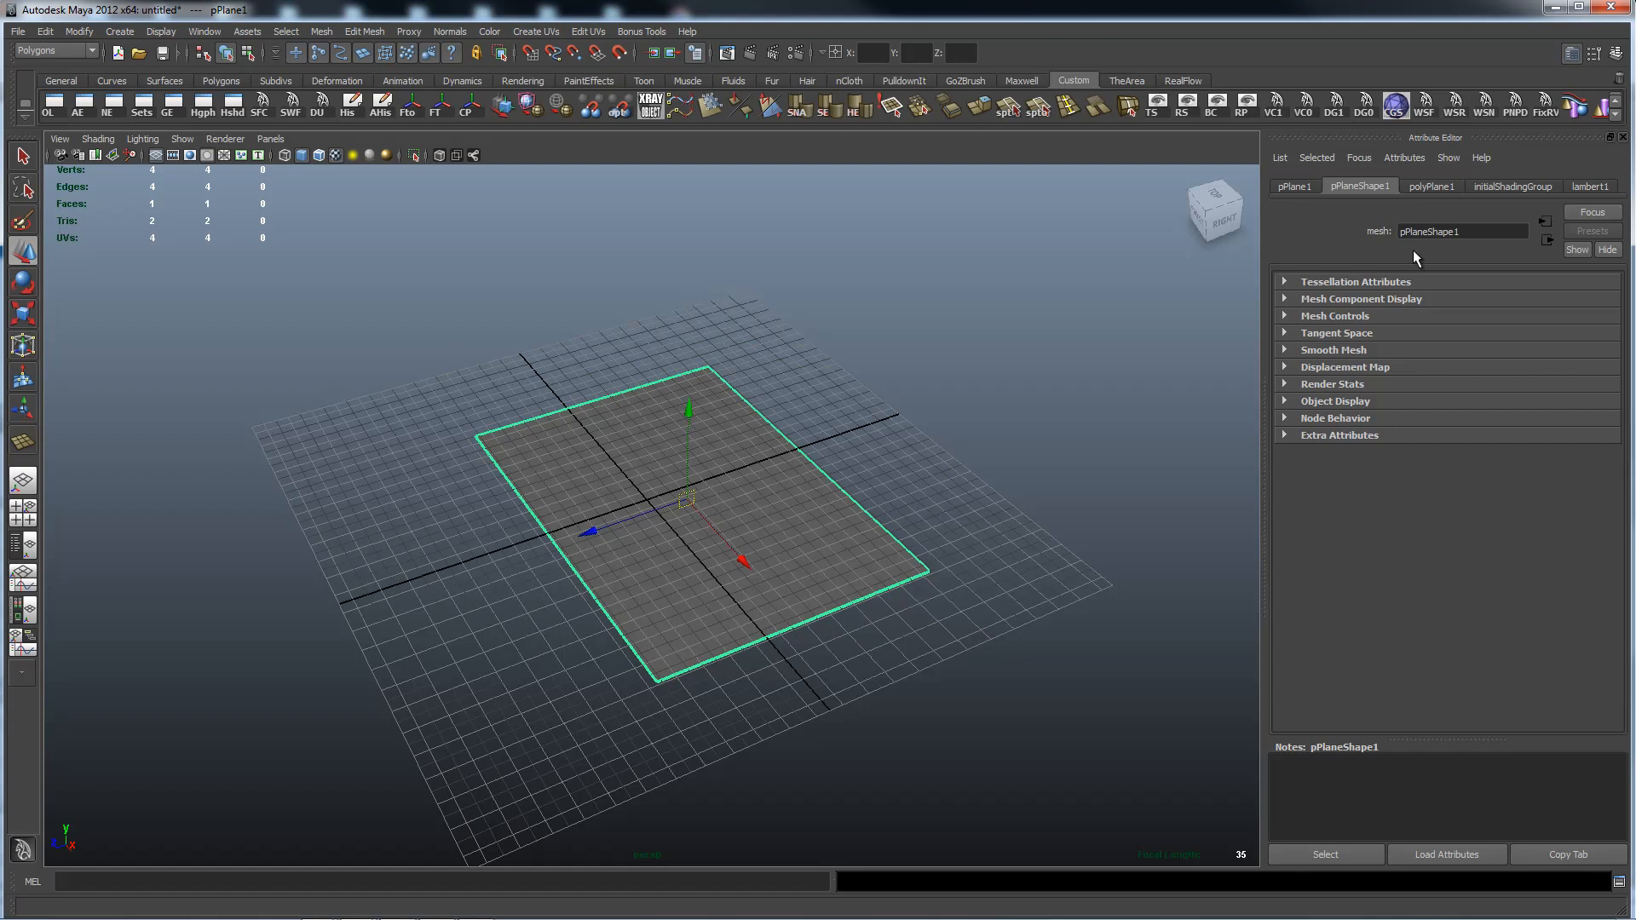
{"action": "left_click", "coordinate": [1594, 55]}
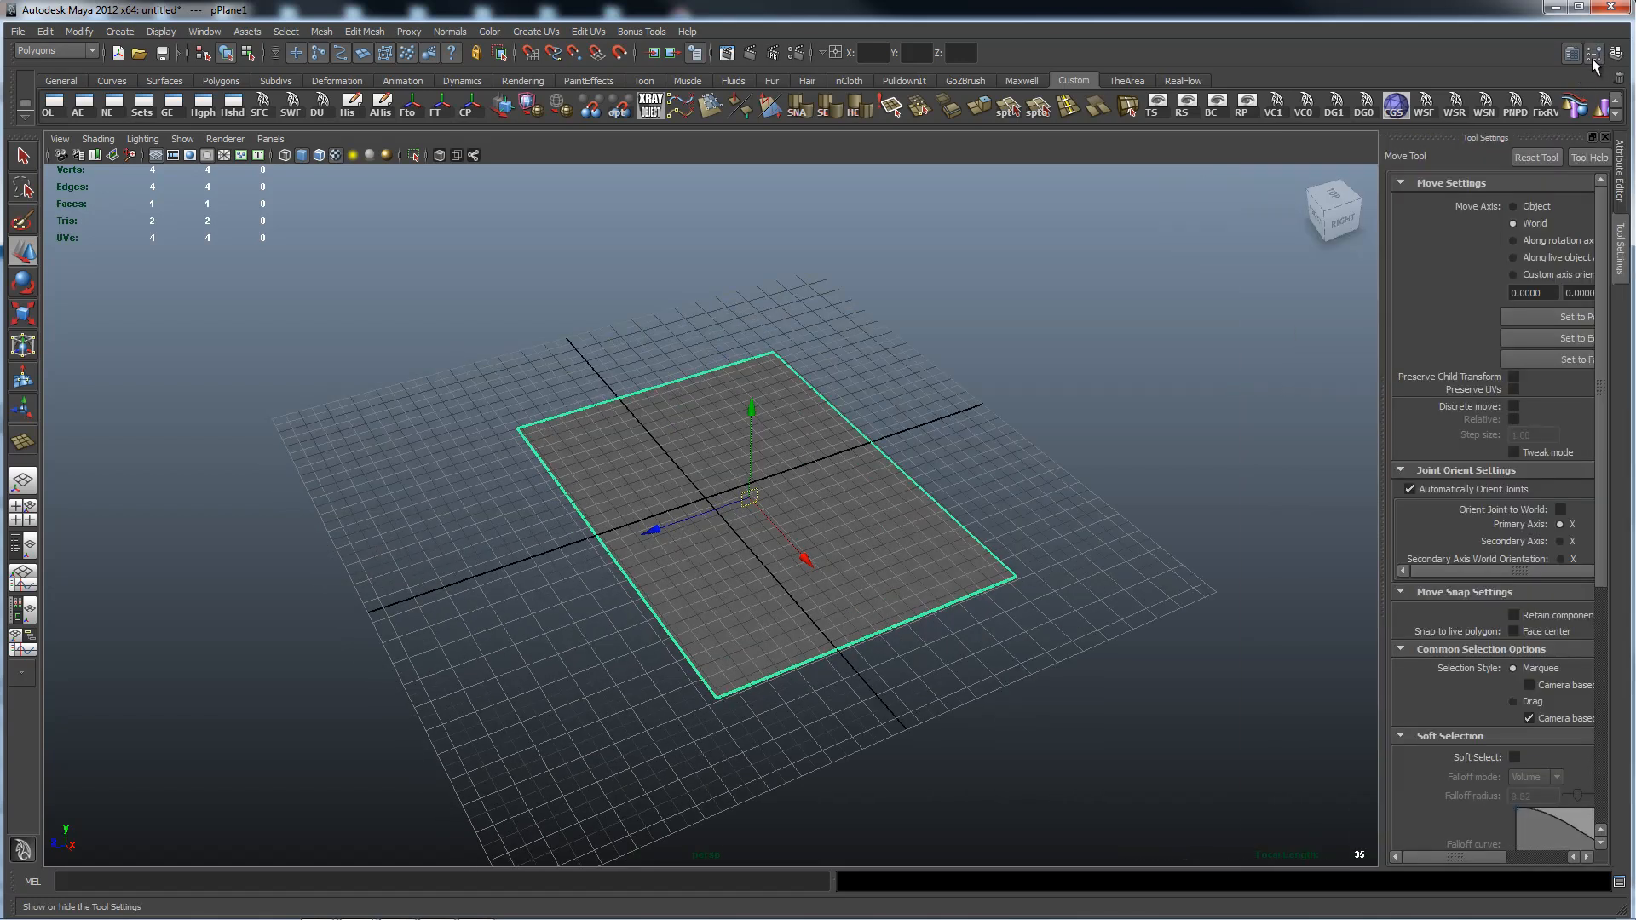
{"action": "mouse_move", "coordinate": [1616, 65]}
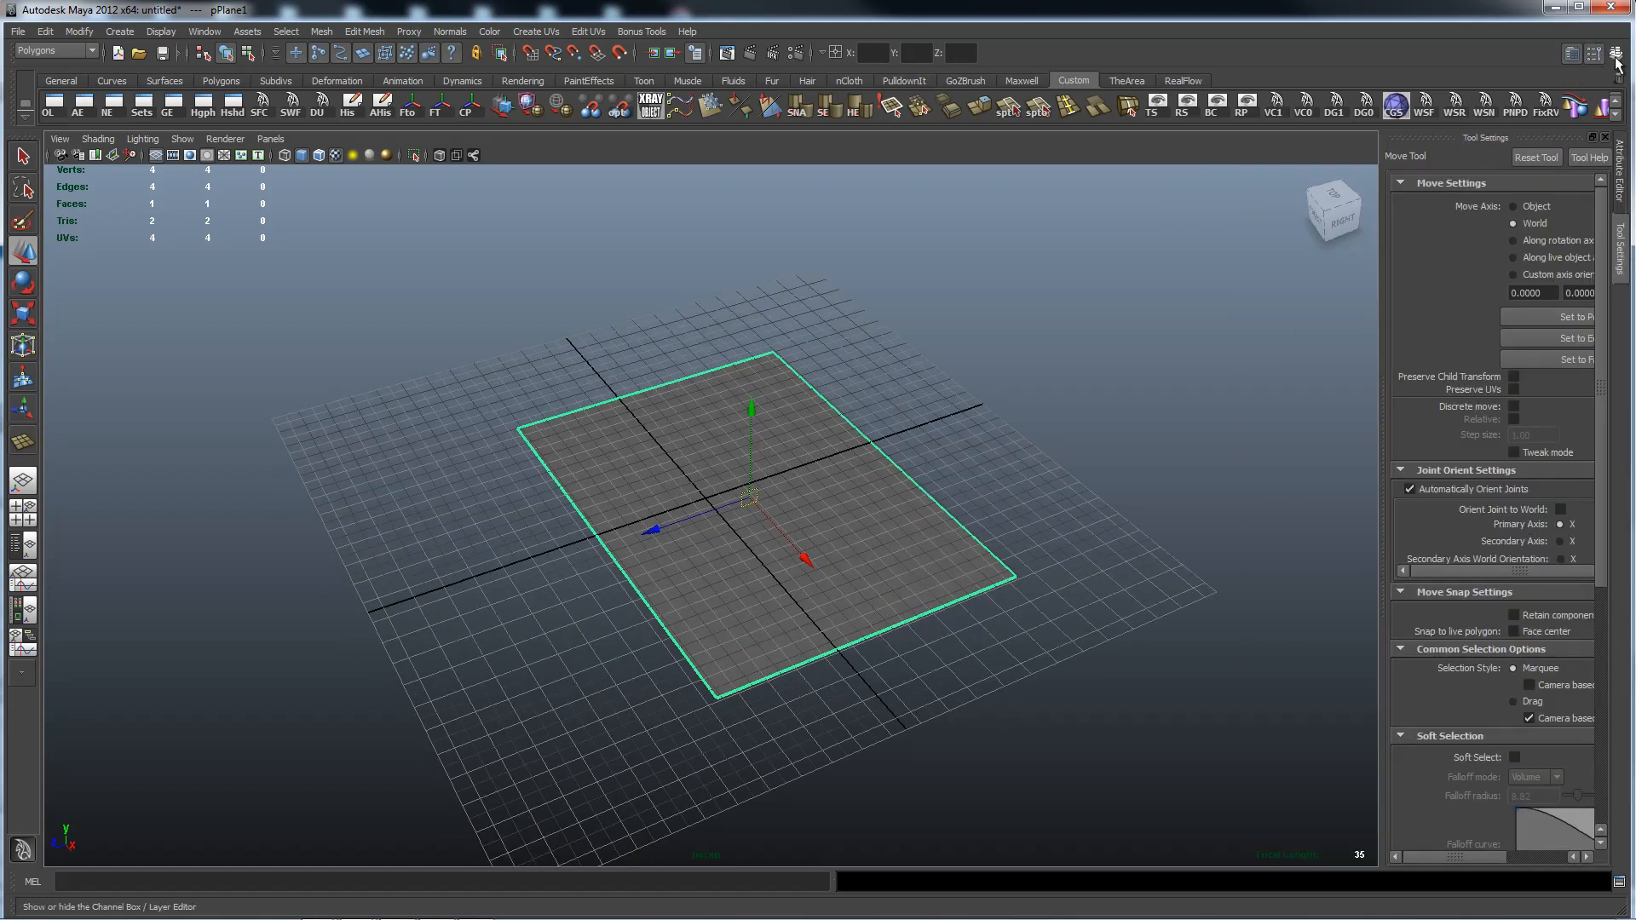
{"action": "left_click", "coordinate": [1614, 53]}
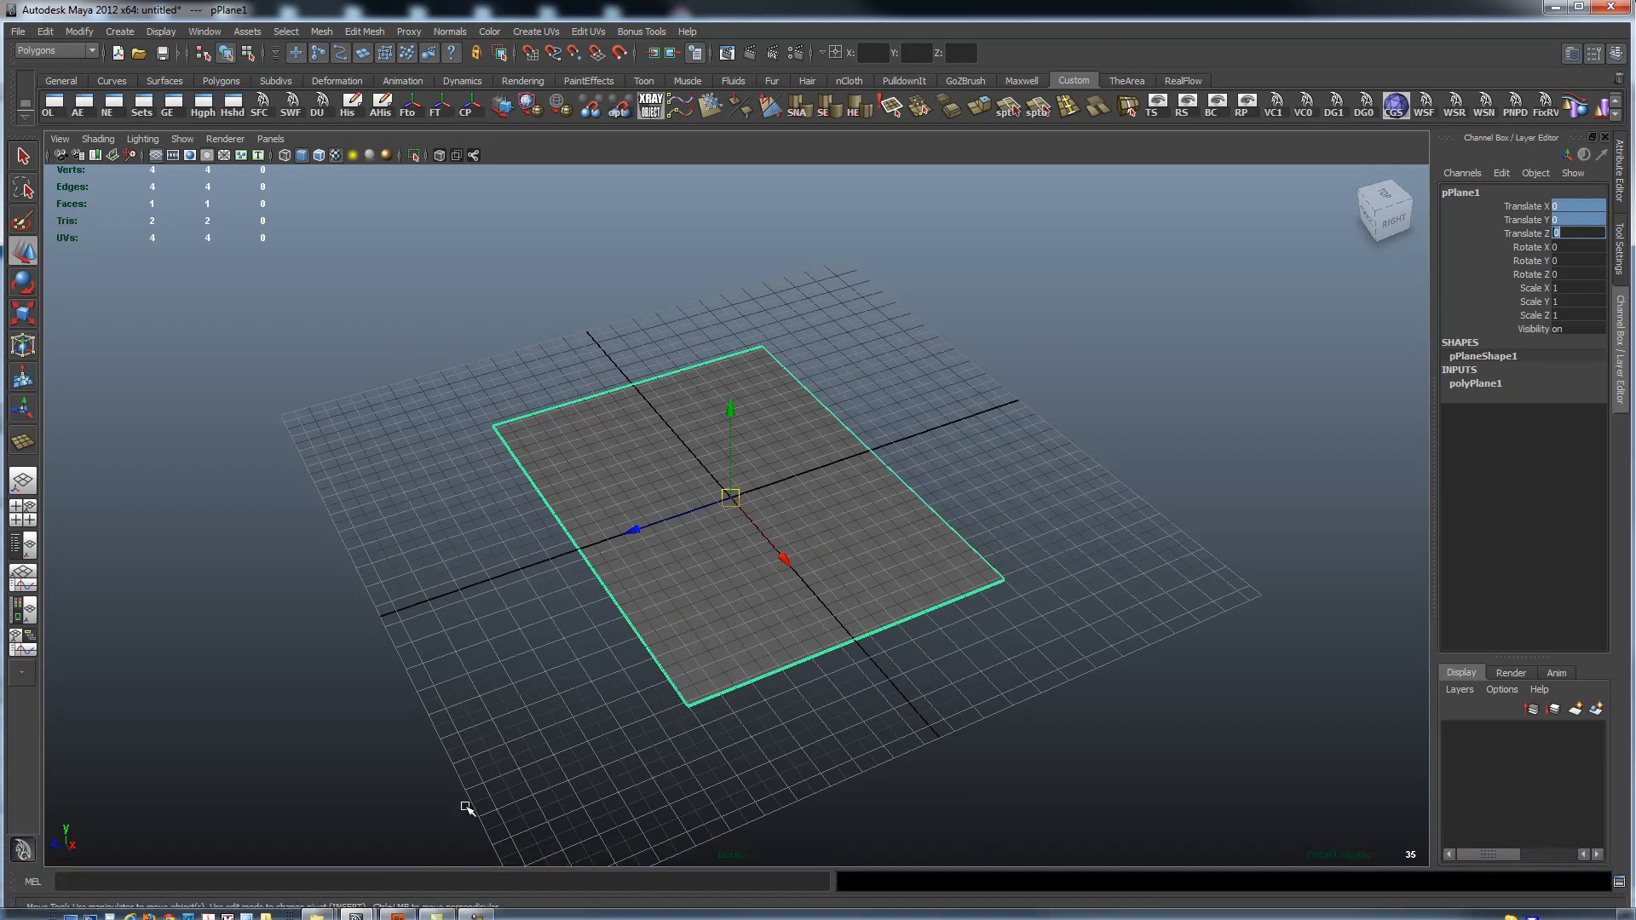
{"action": "mouse_move", "coordinate": [693, 718]}
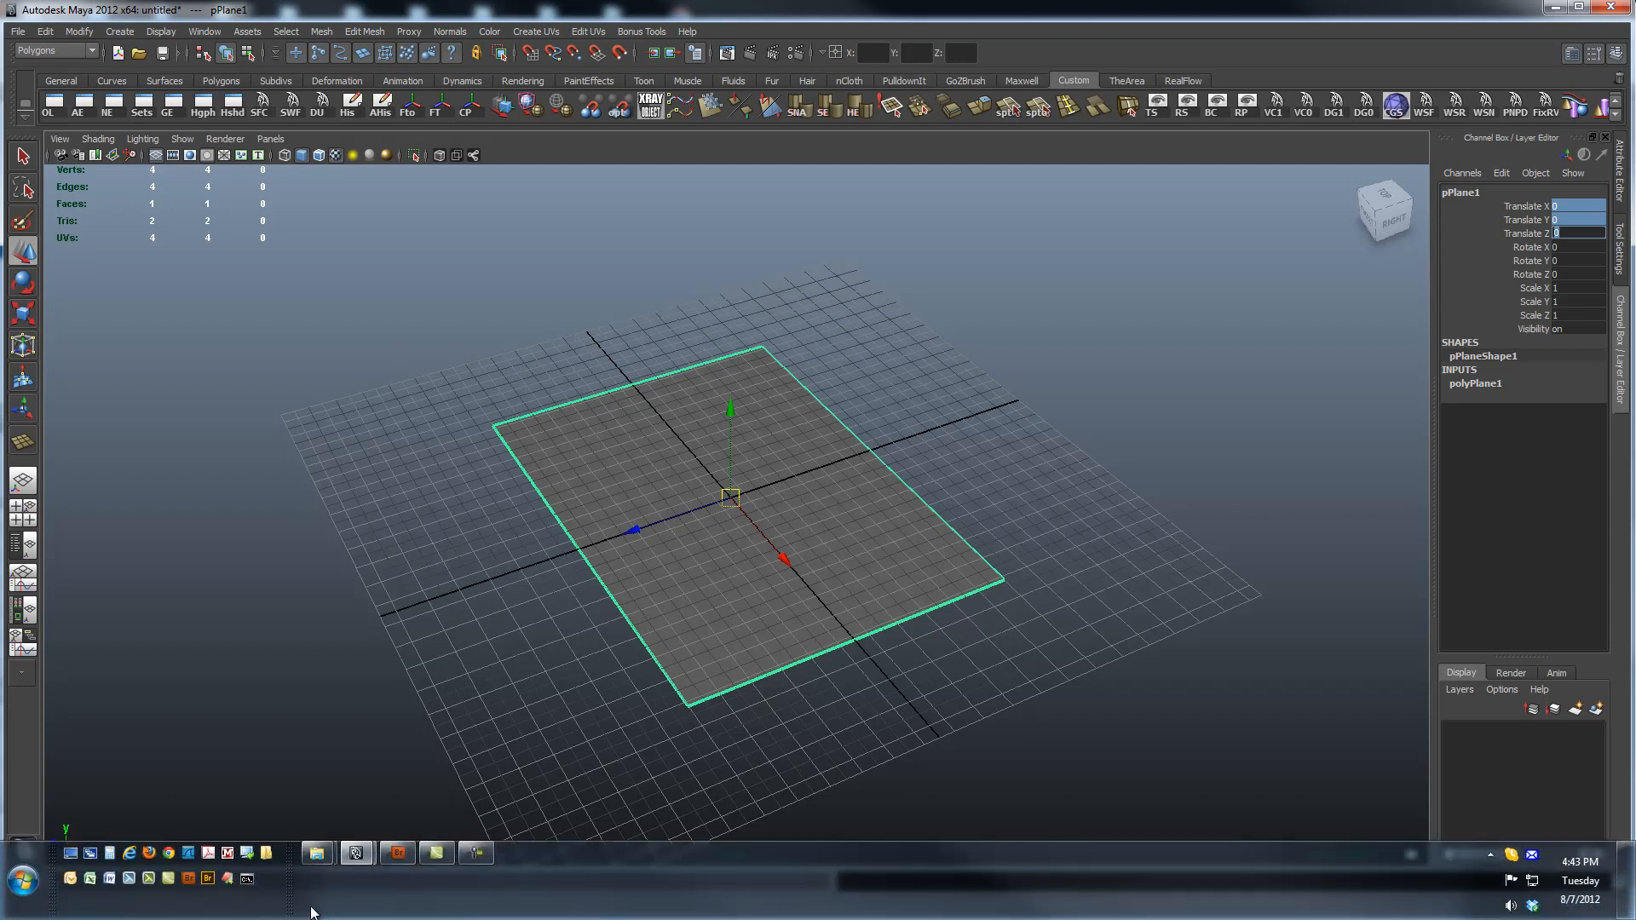
{"action": "left_click", "coordinate": [396, 852]}
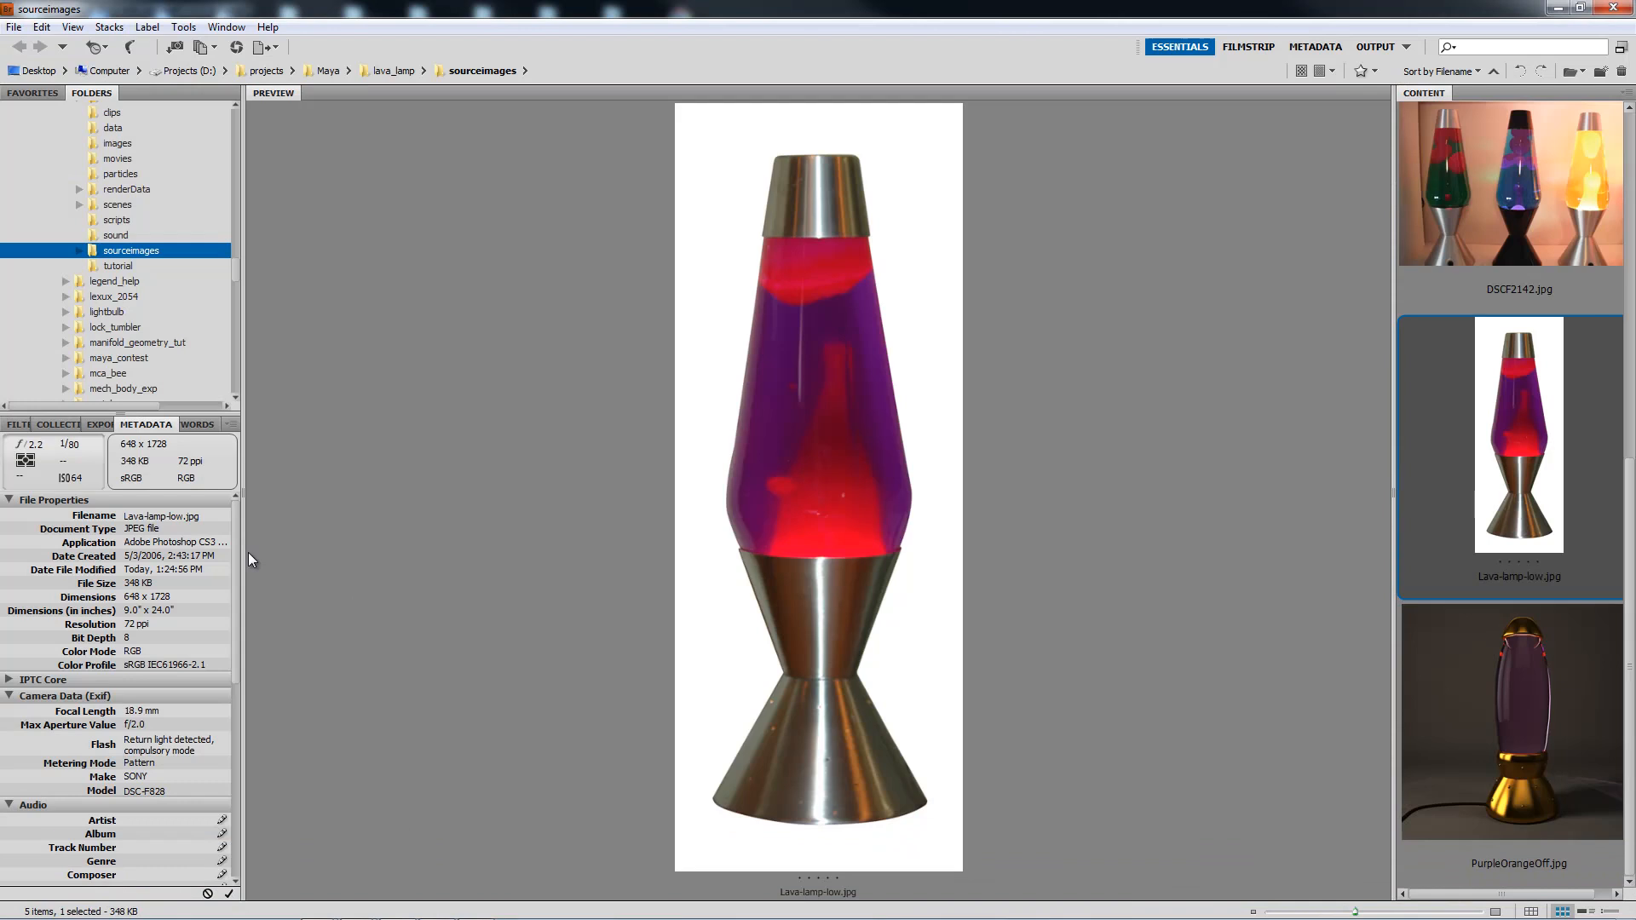
{"action": "mouse_move", "coordinate": [141, 629]}
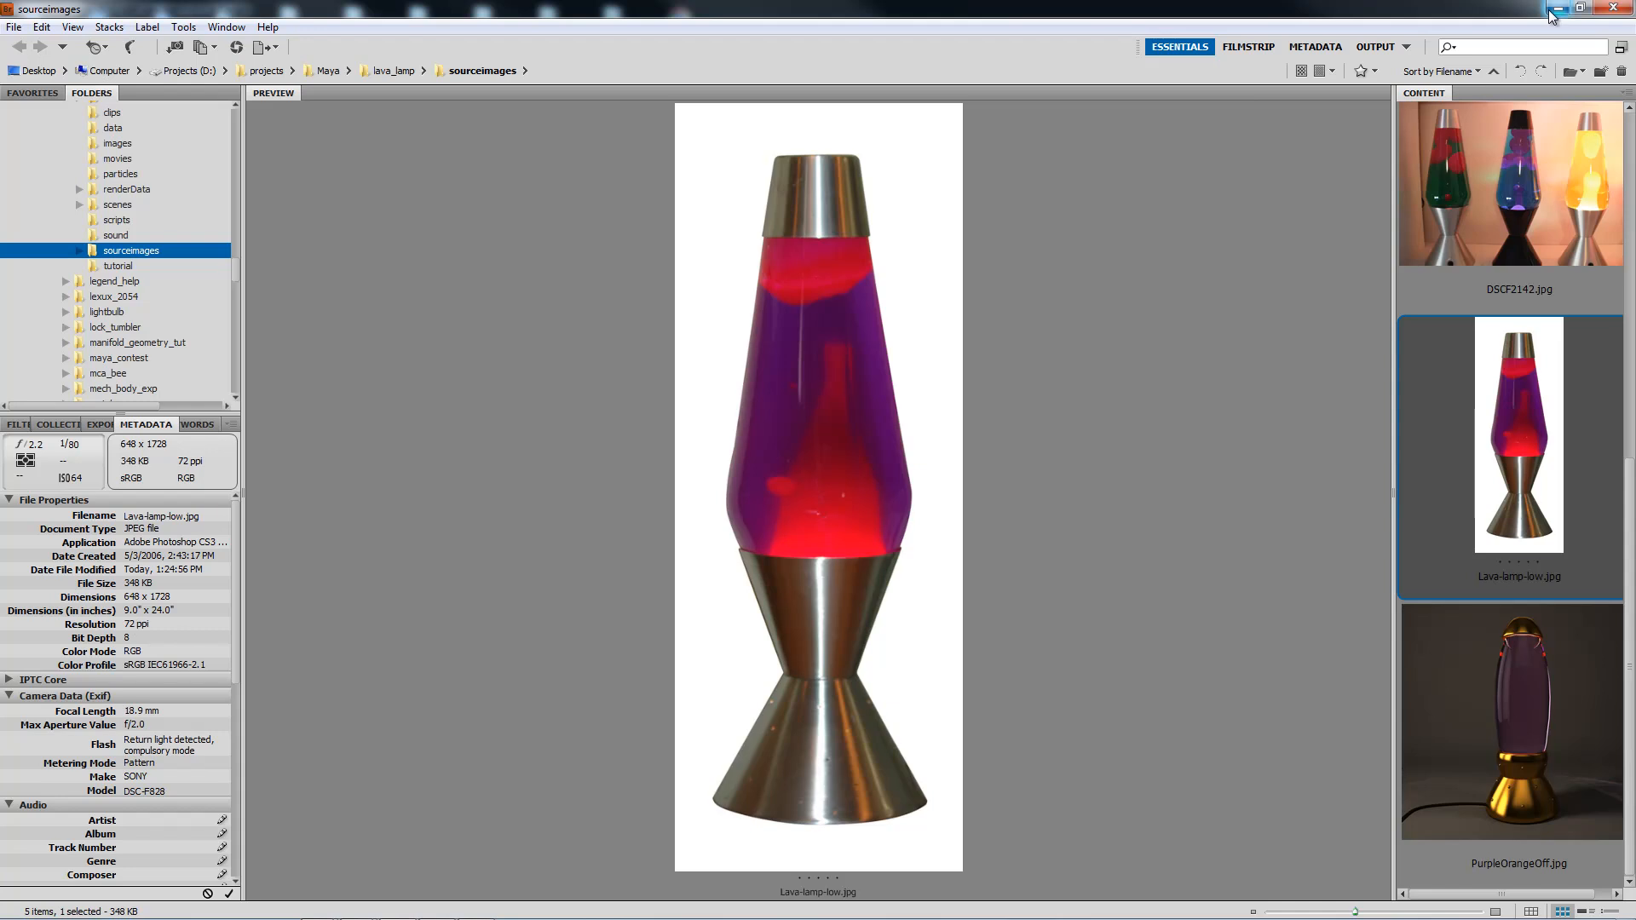
{"action": "mouse_move", "coordinate": [1169, 264]}
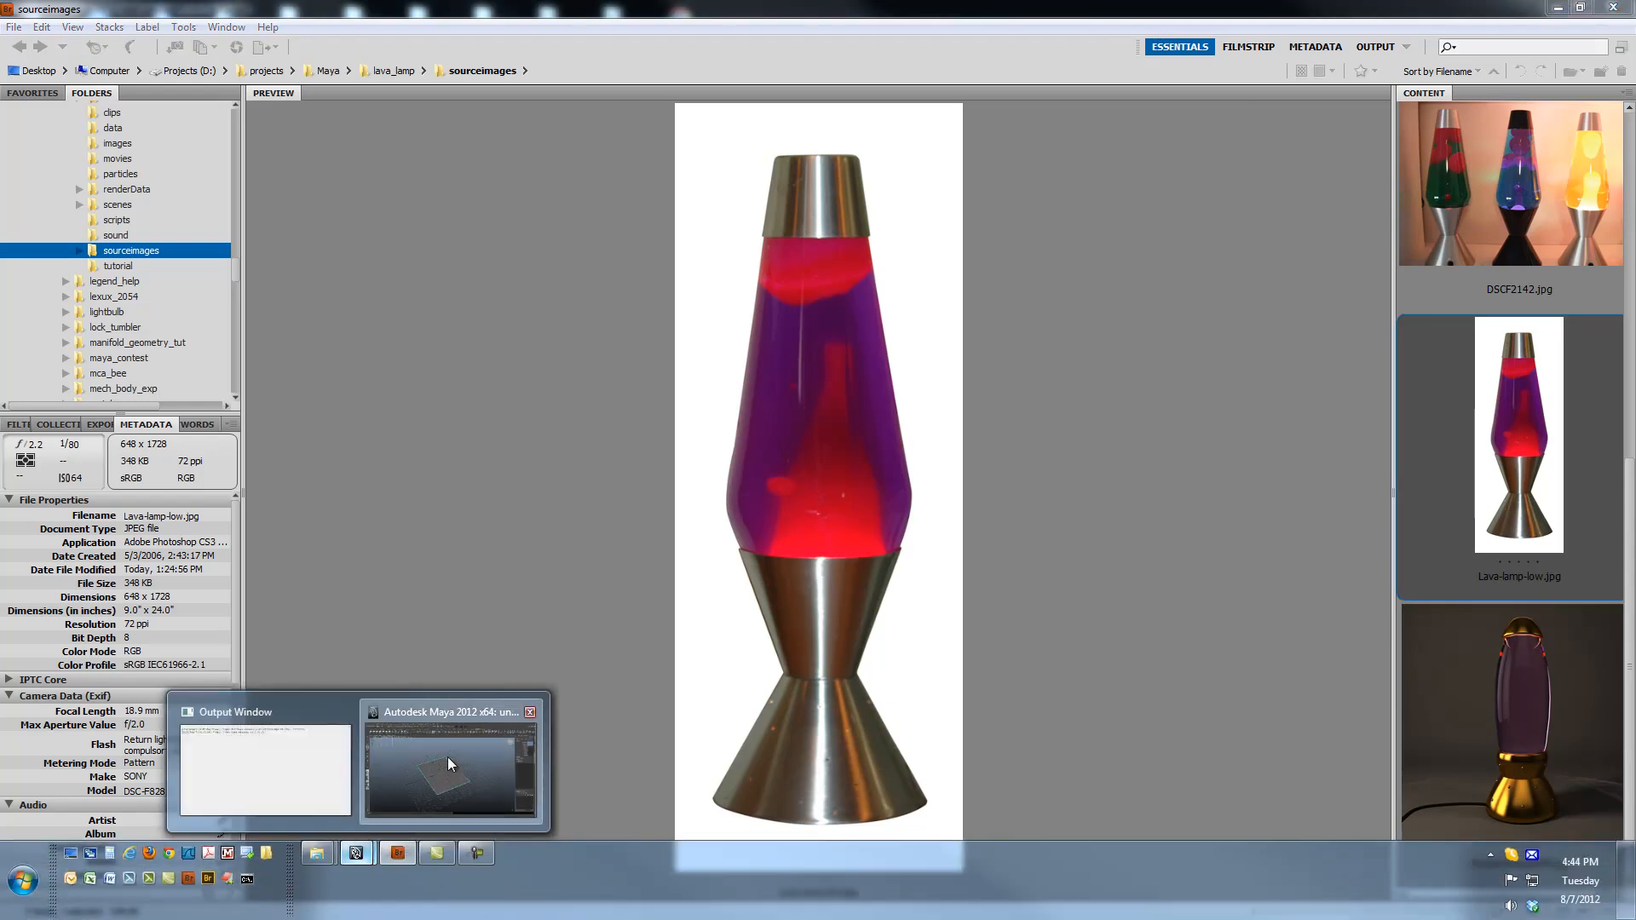
{"action": "left_click", "coordinate": [451, 762]}
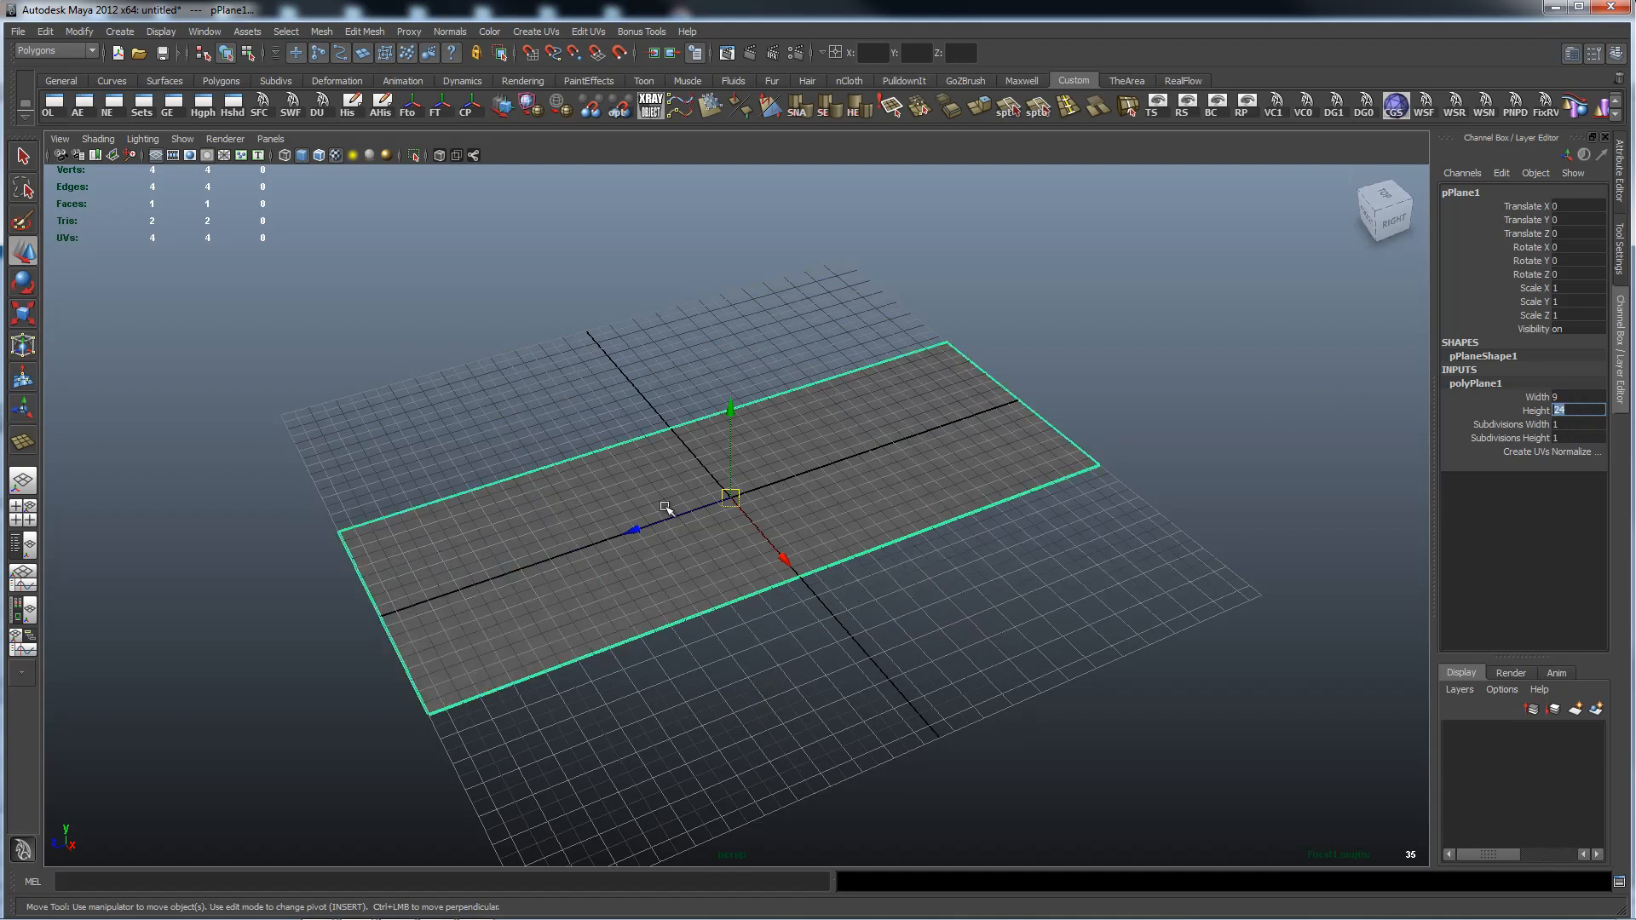
{"action": "mouse_move", "coordinate": [705, 525]}
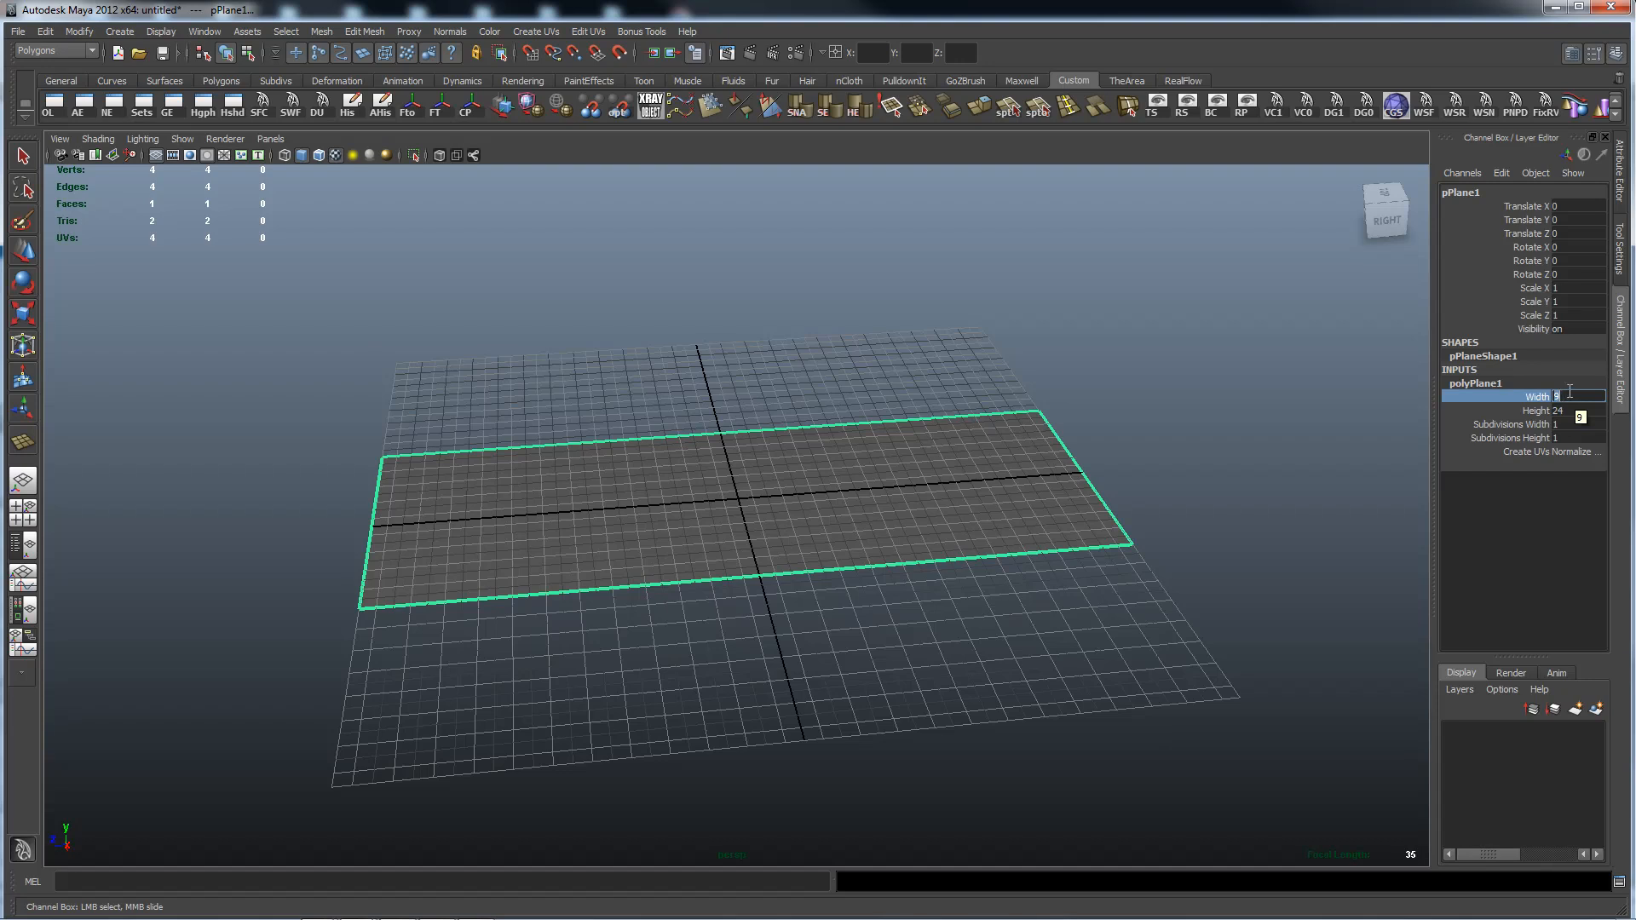
{"action": "mouse_move", "coordinate": [1145, 410]}
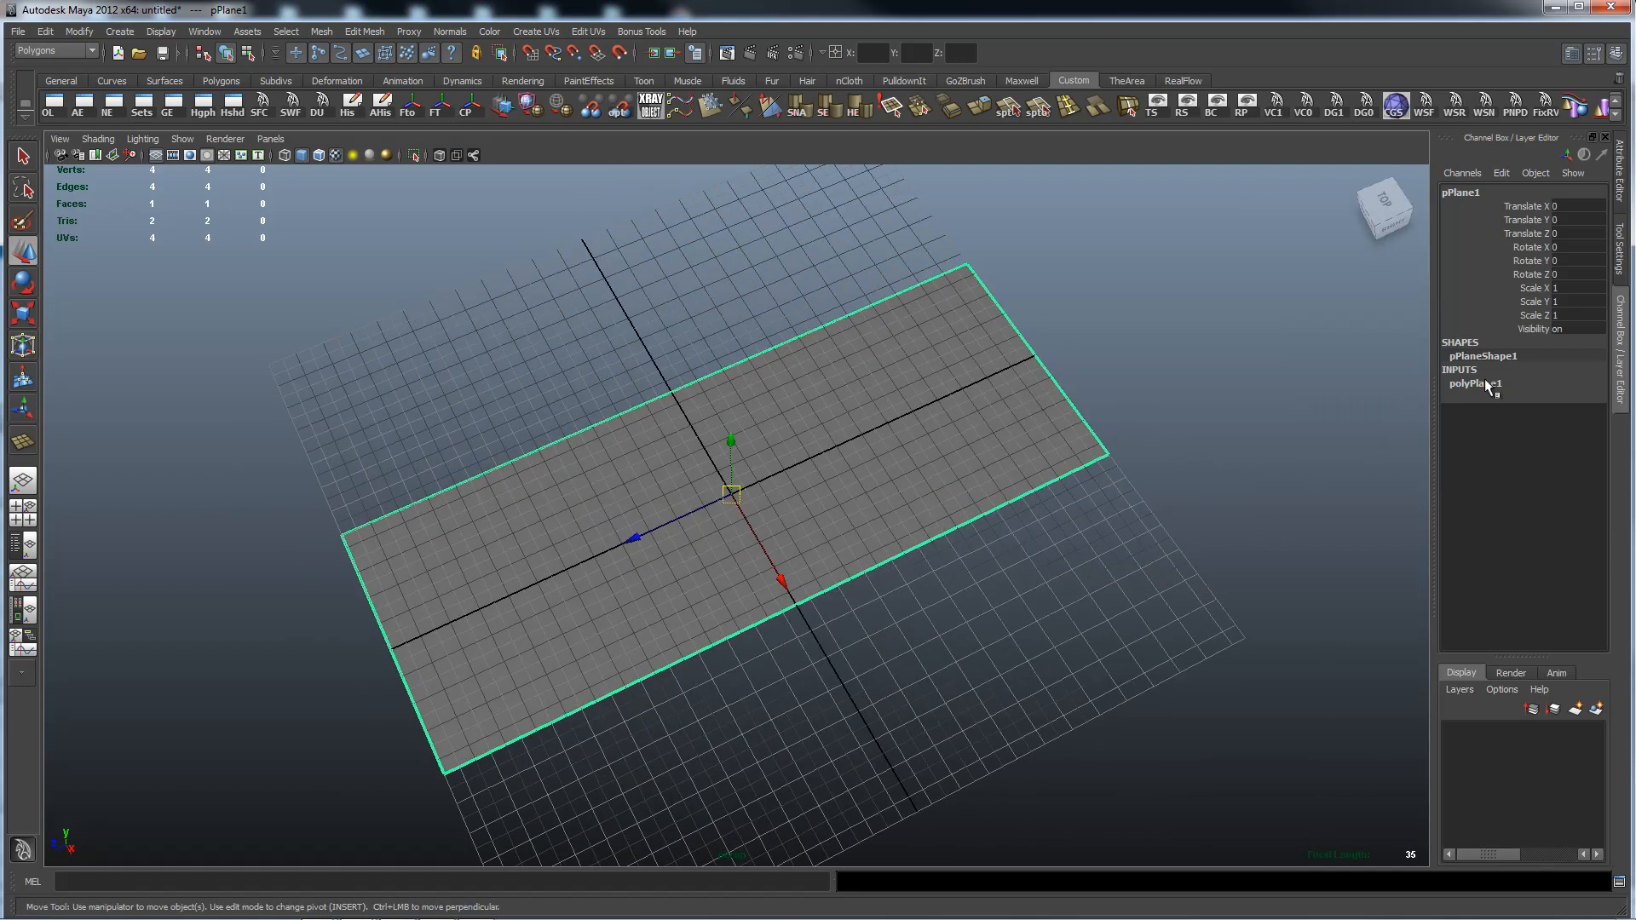
Step: Expand polyPlane1 under INPUTS and set Width 9 and Height 24
{"action": "left_click", "coordinate": [1473, 383]}
{"action": "type", "text": "24"}
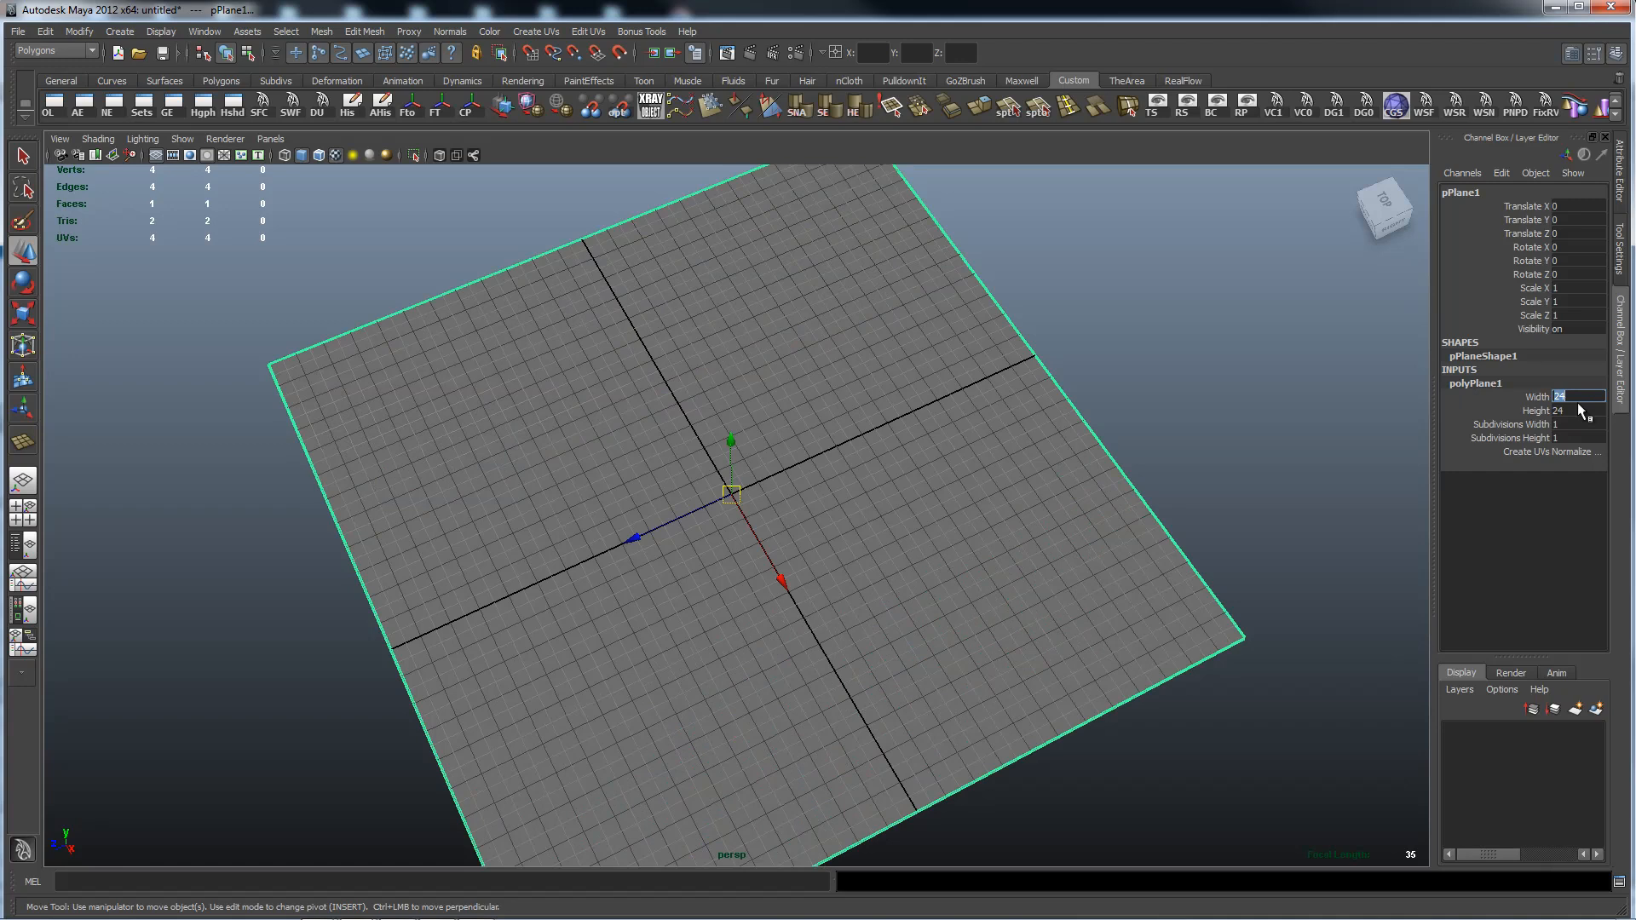
{"action": "left_click", "coordinate": [1583, 410]}
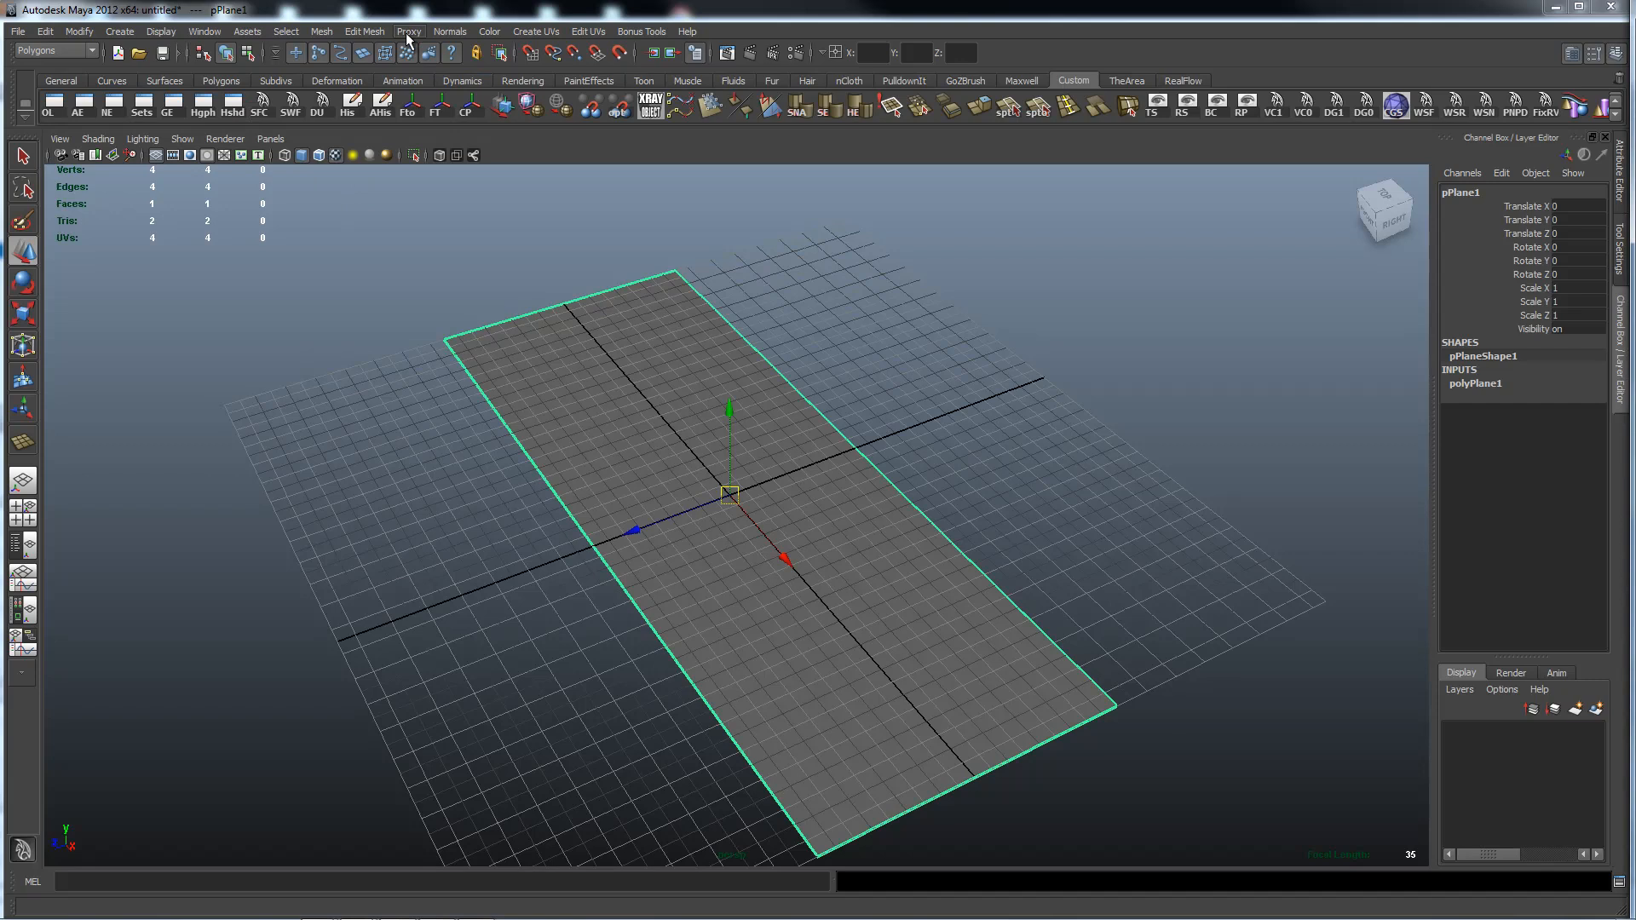
{"action": "mouse_move", "coordinate": [205, 32]}
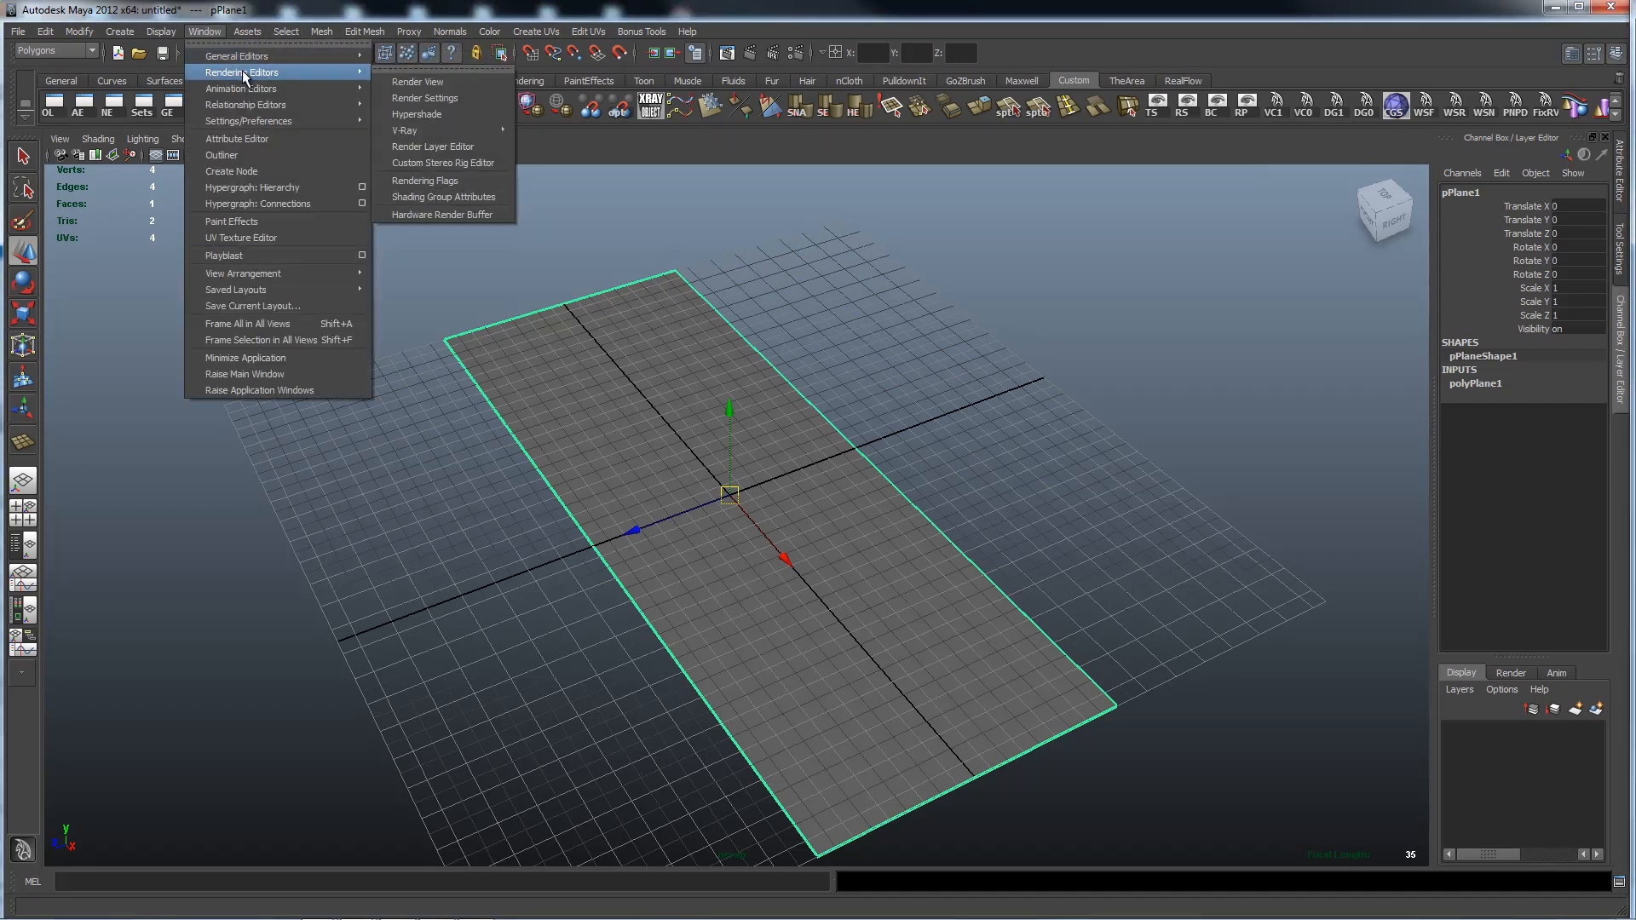
{"action": "mouse_move", "coordinate": [252, 171]}
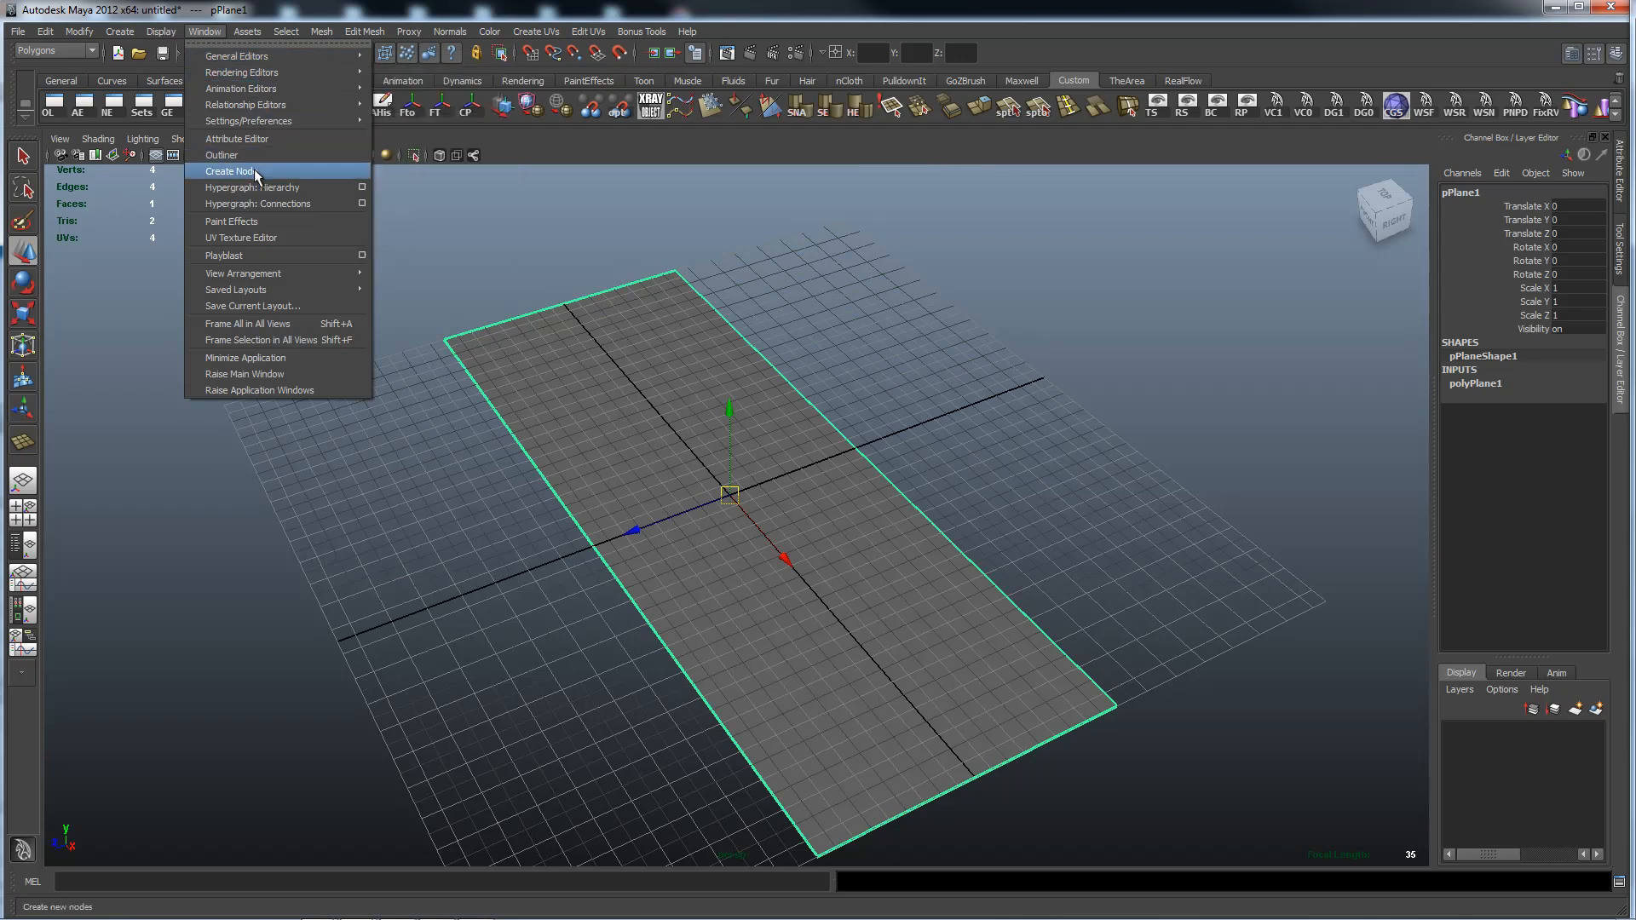
{"action": "mouse_move", "coordinate": [280, 221]}
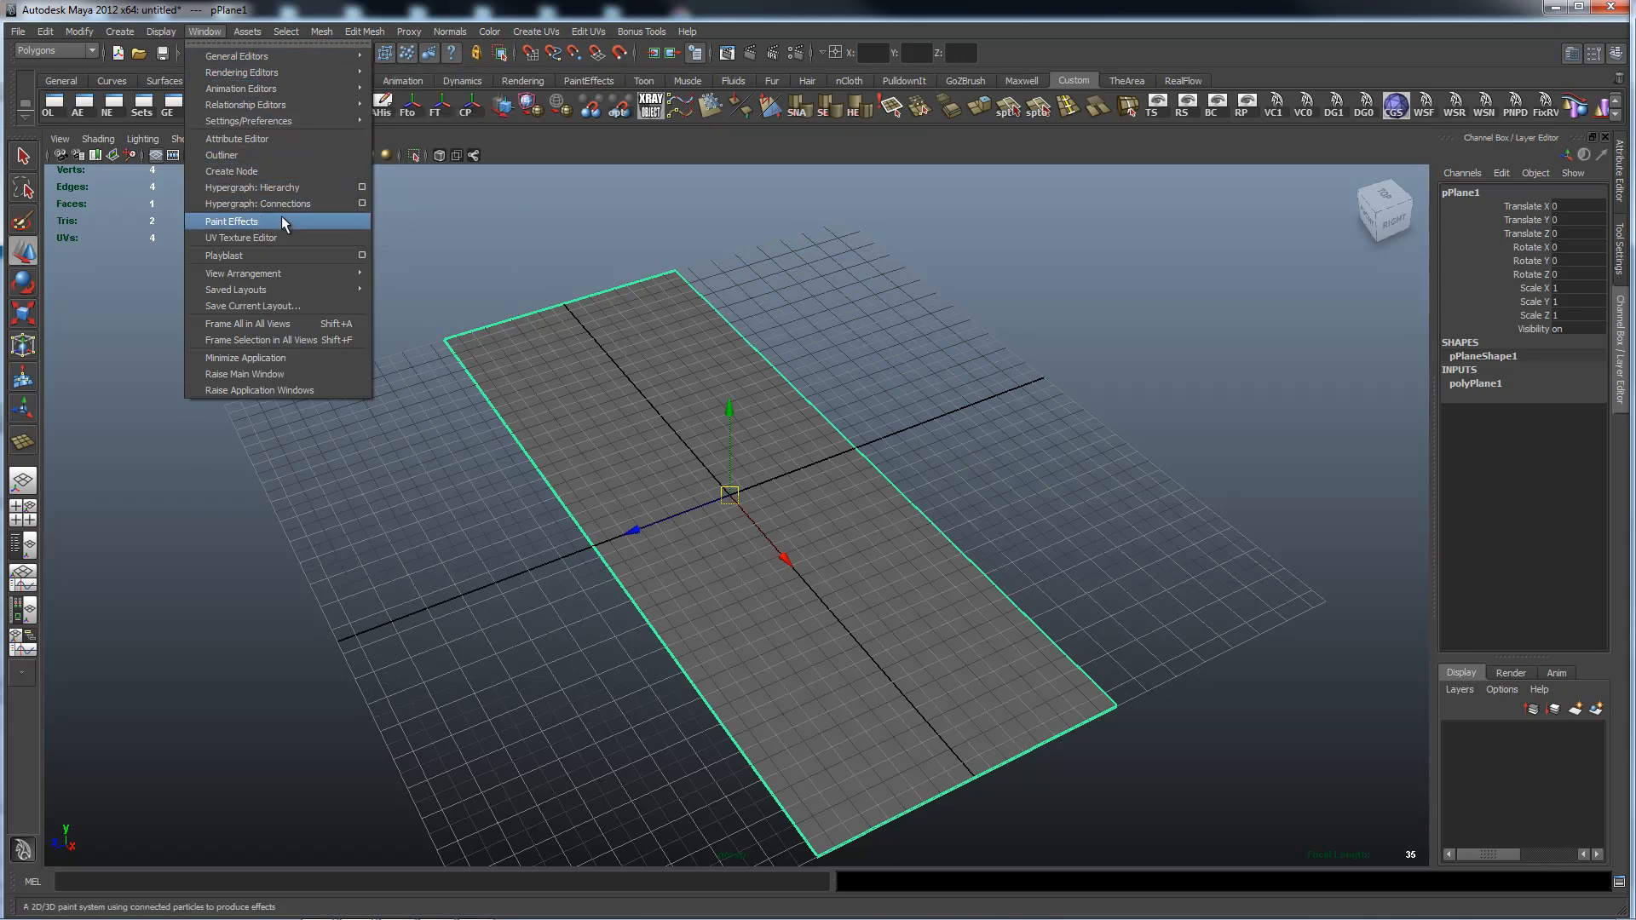
{"action": "mouse_move", "coordinate": [268, 171]}
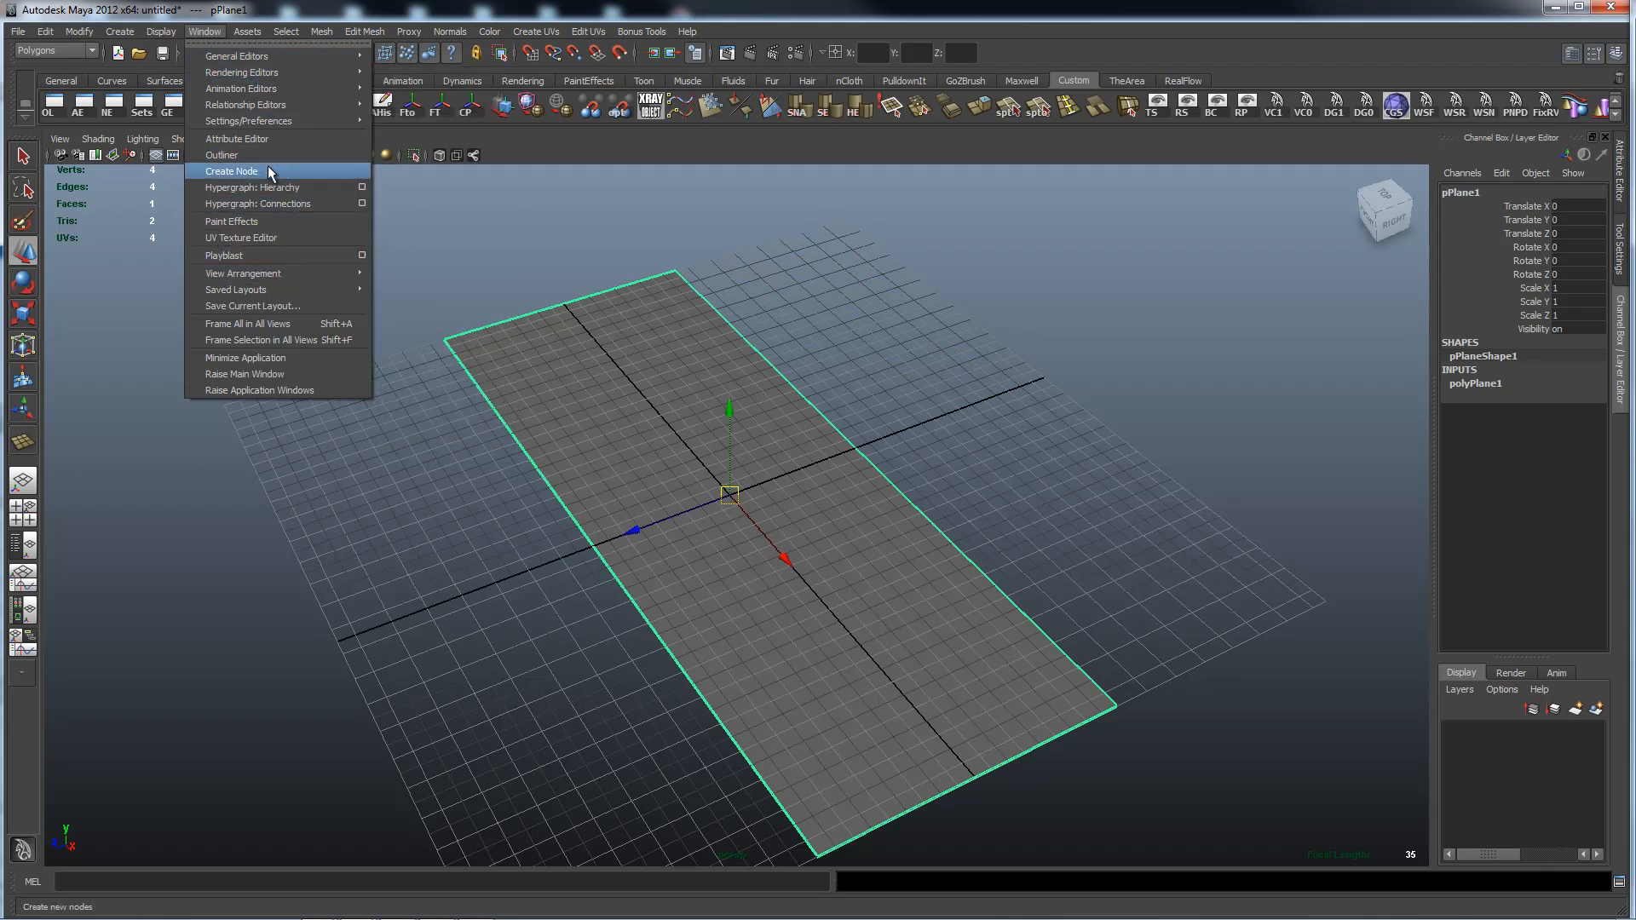
{"action": "mouse_move", "coordinate": [237, 56]}
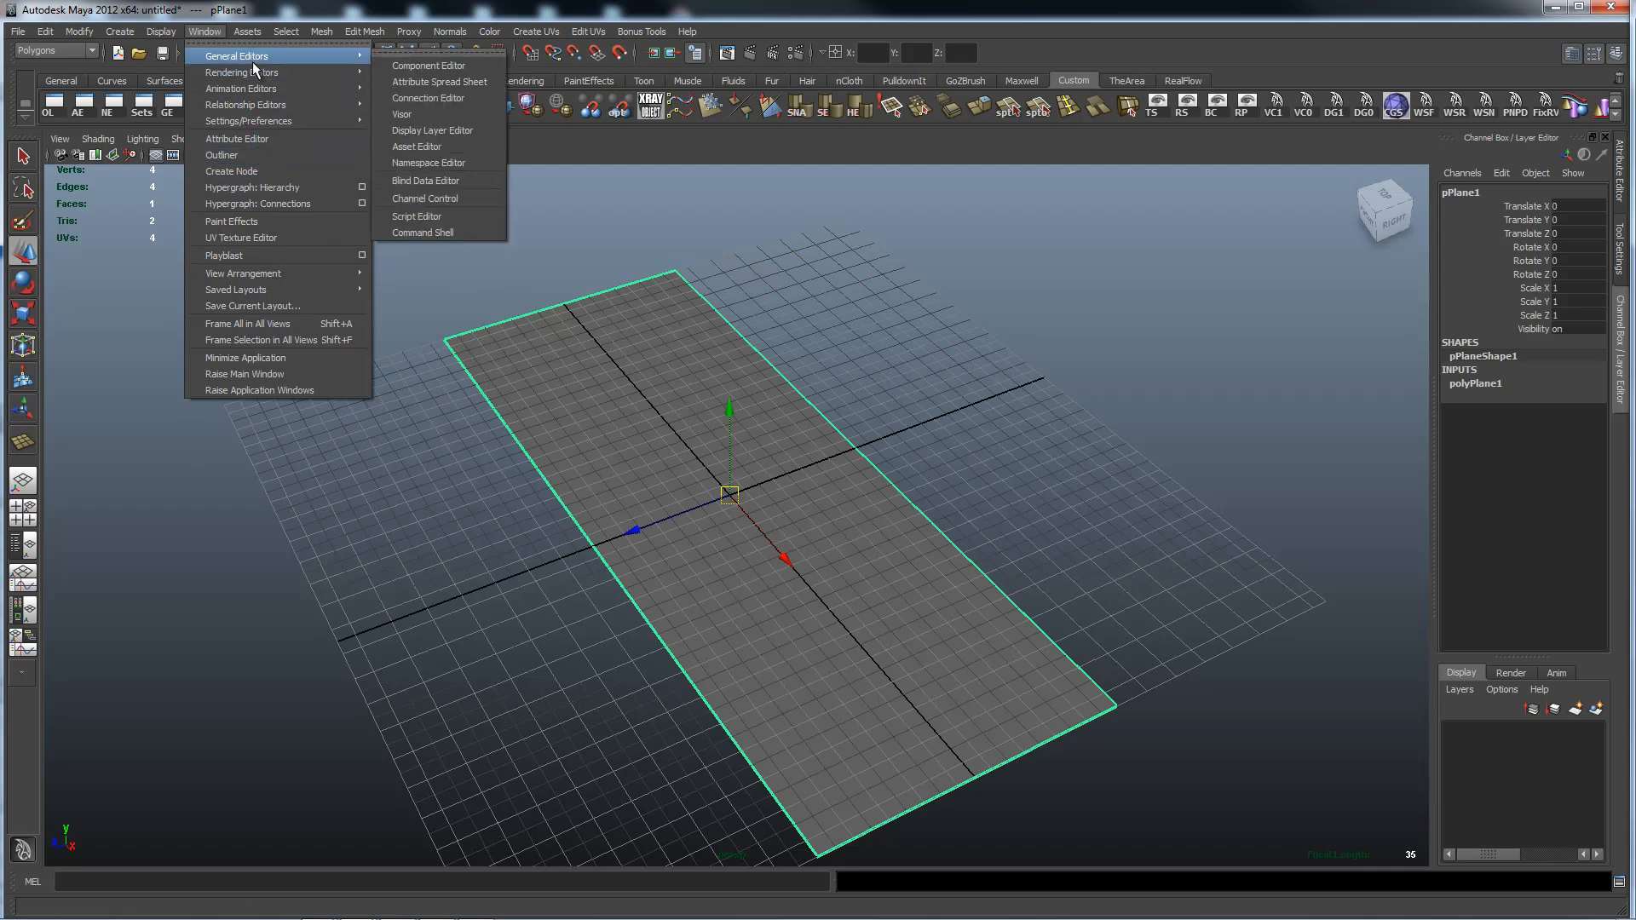
{"action": "mouse_move", "coordinate": [242, 72]}
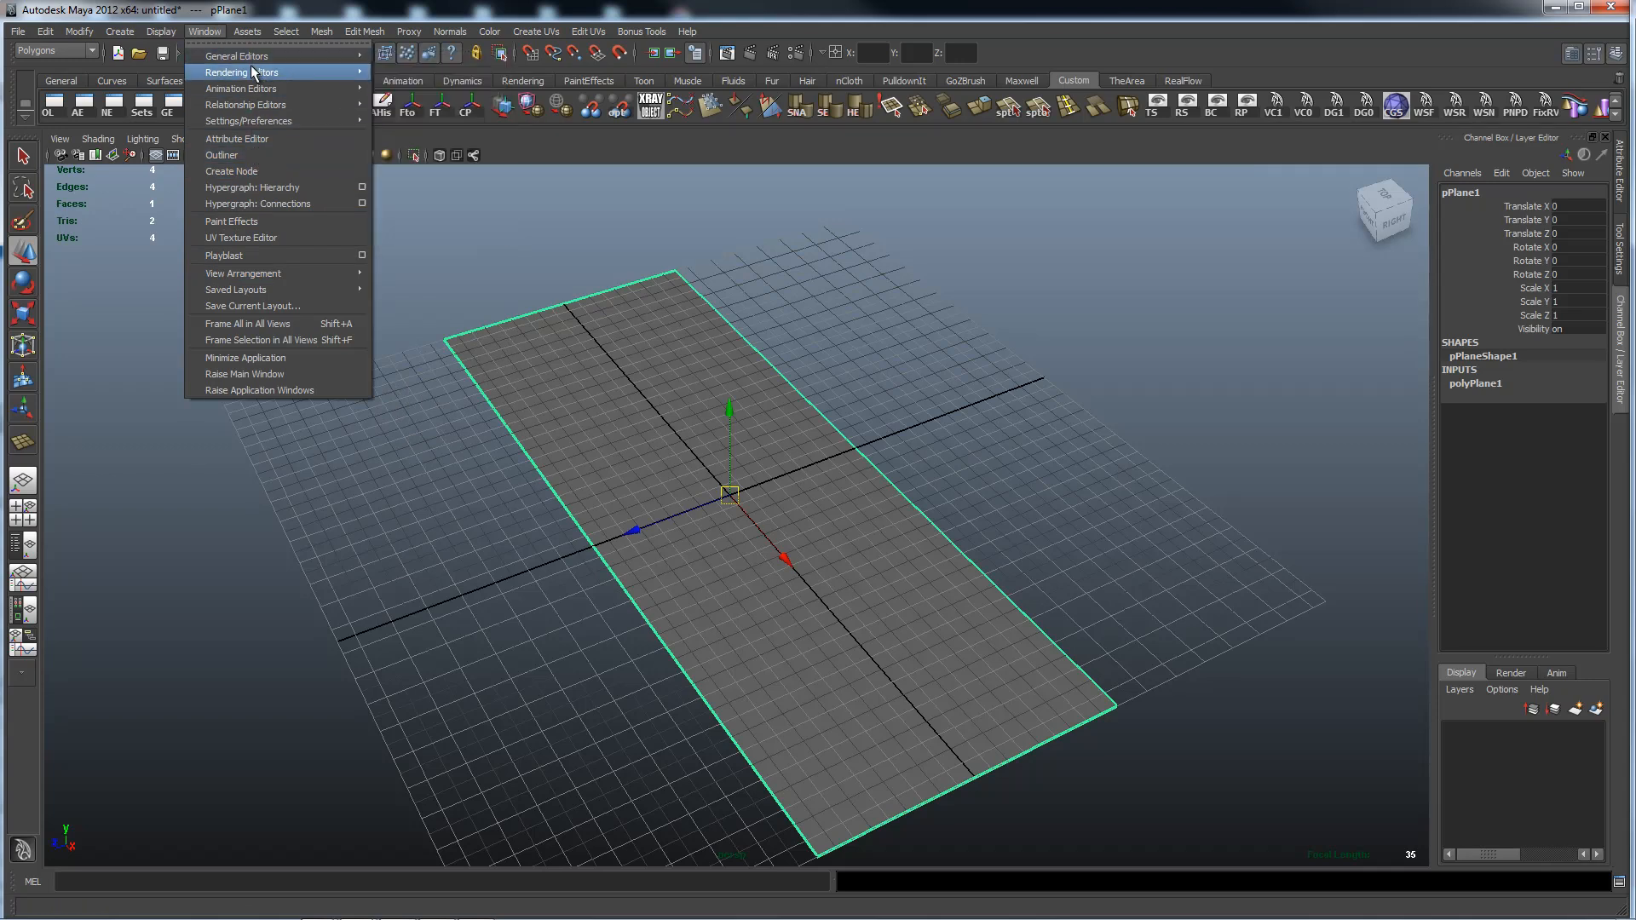
{"action": "mouse_move", "coordinate": [242, 87]}
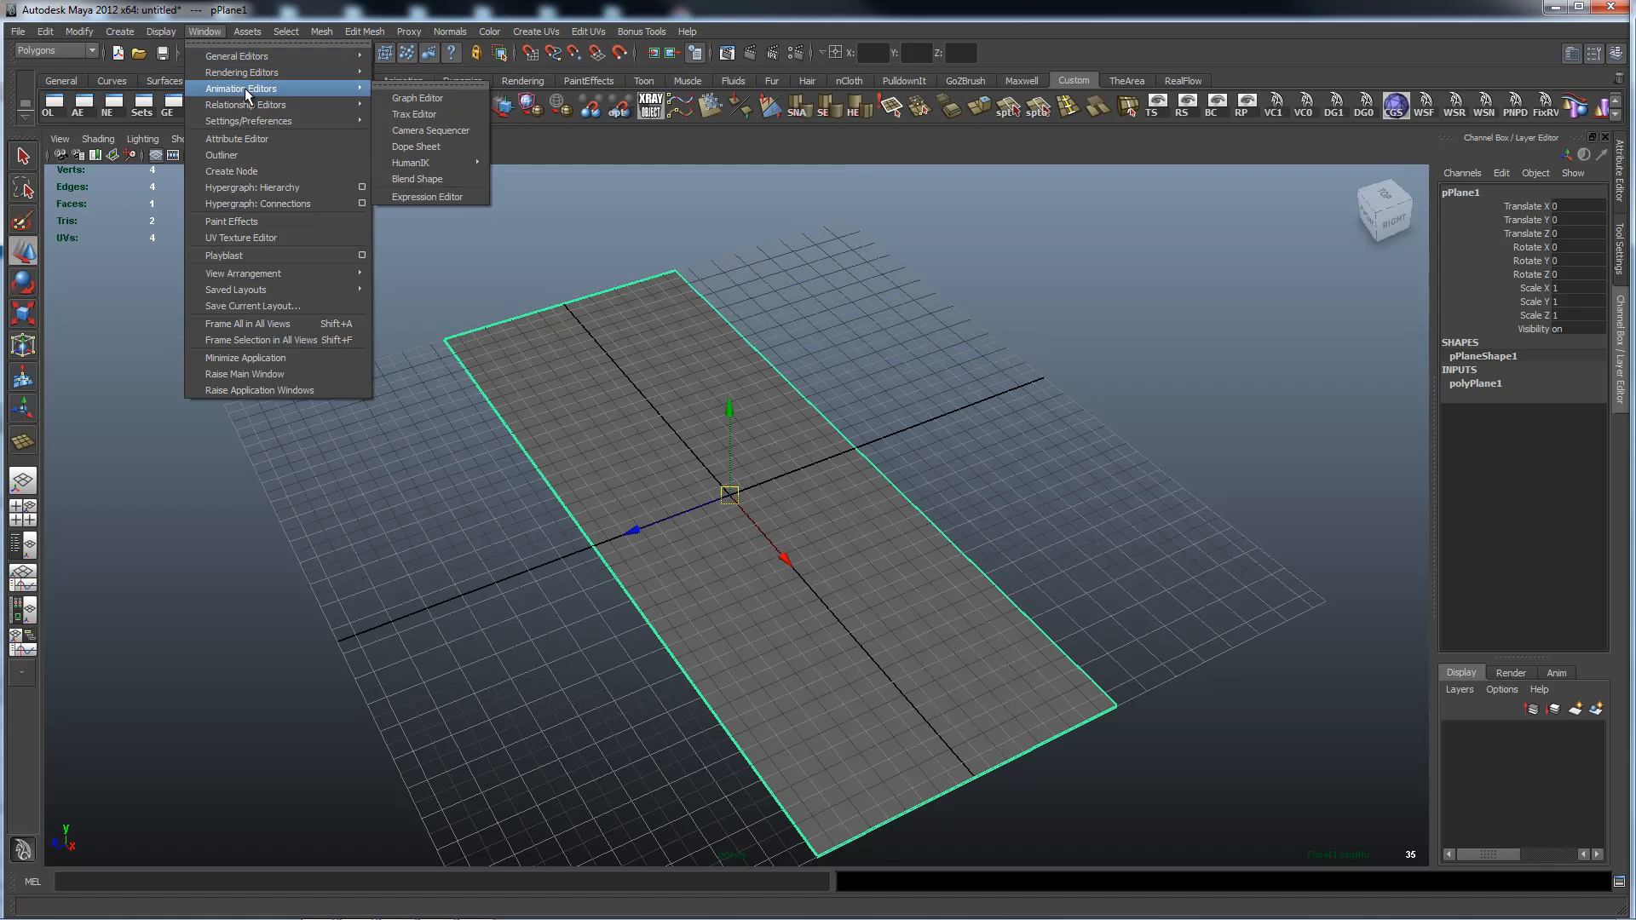
{"action": "mouse_move", "coordinate": [236, 55]}
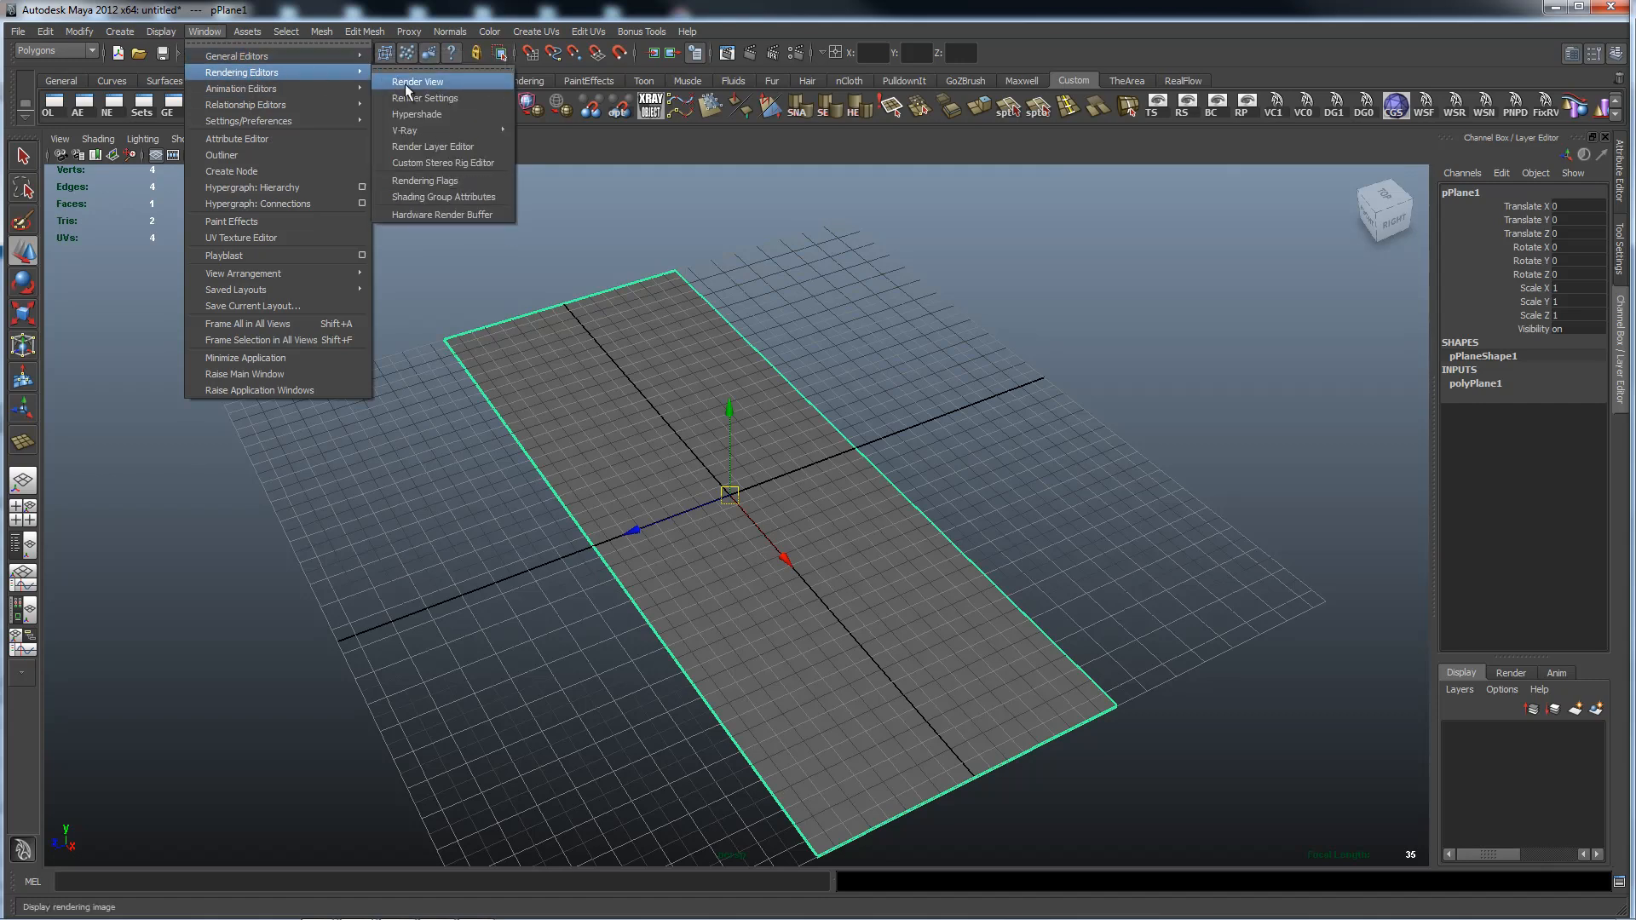
{"action": "mouse_move", "coordinate": [456, 130]}
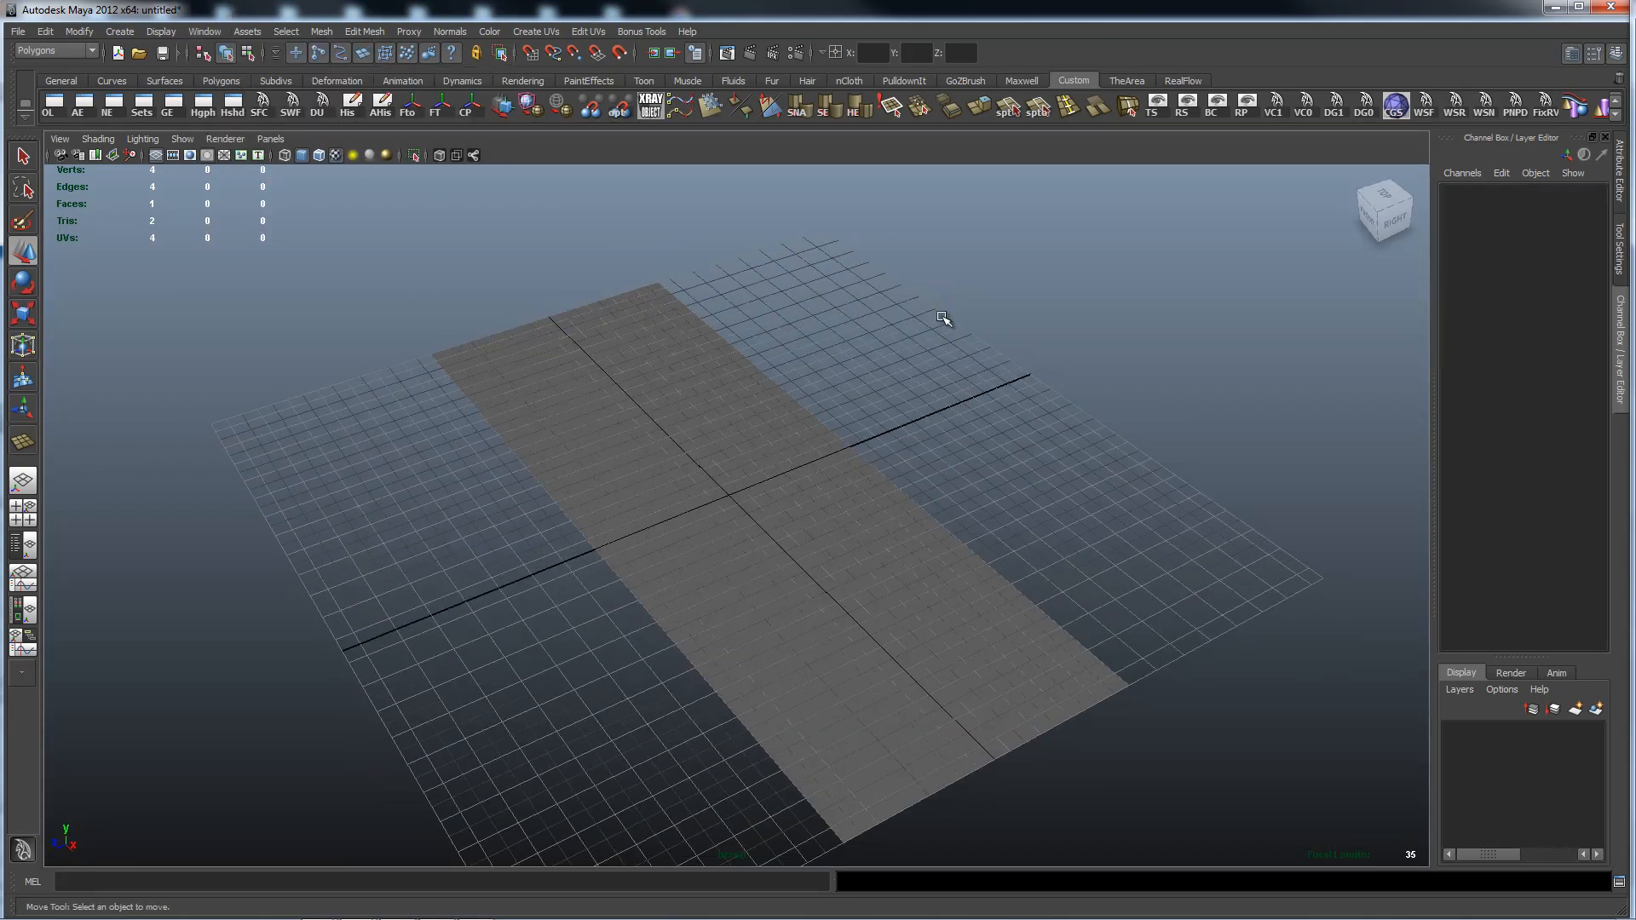
{"action": "mouse_move", "coordinate": [980, 303]}
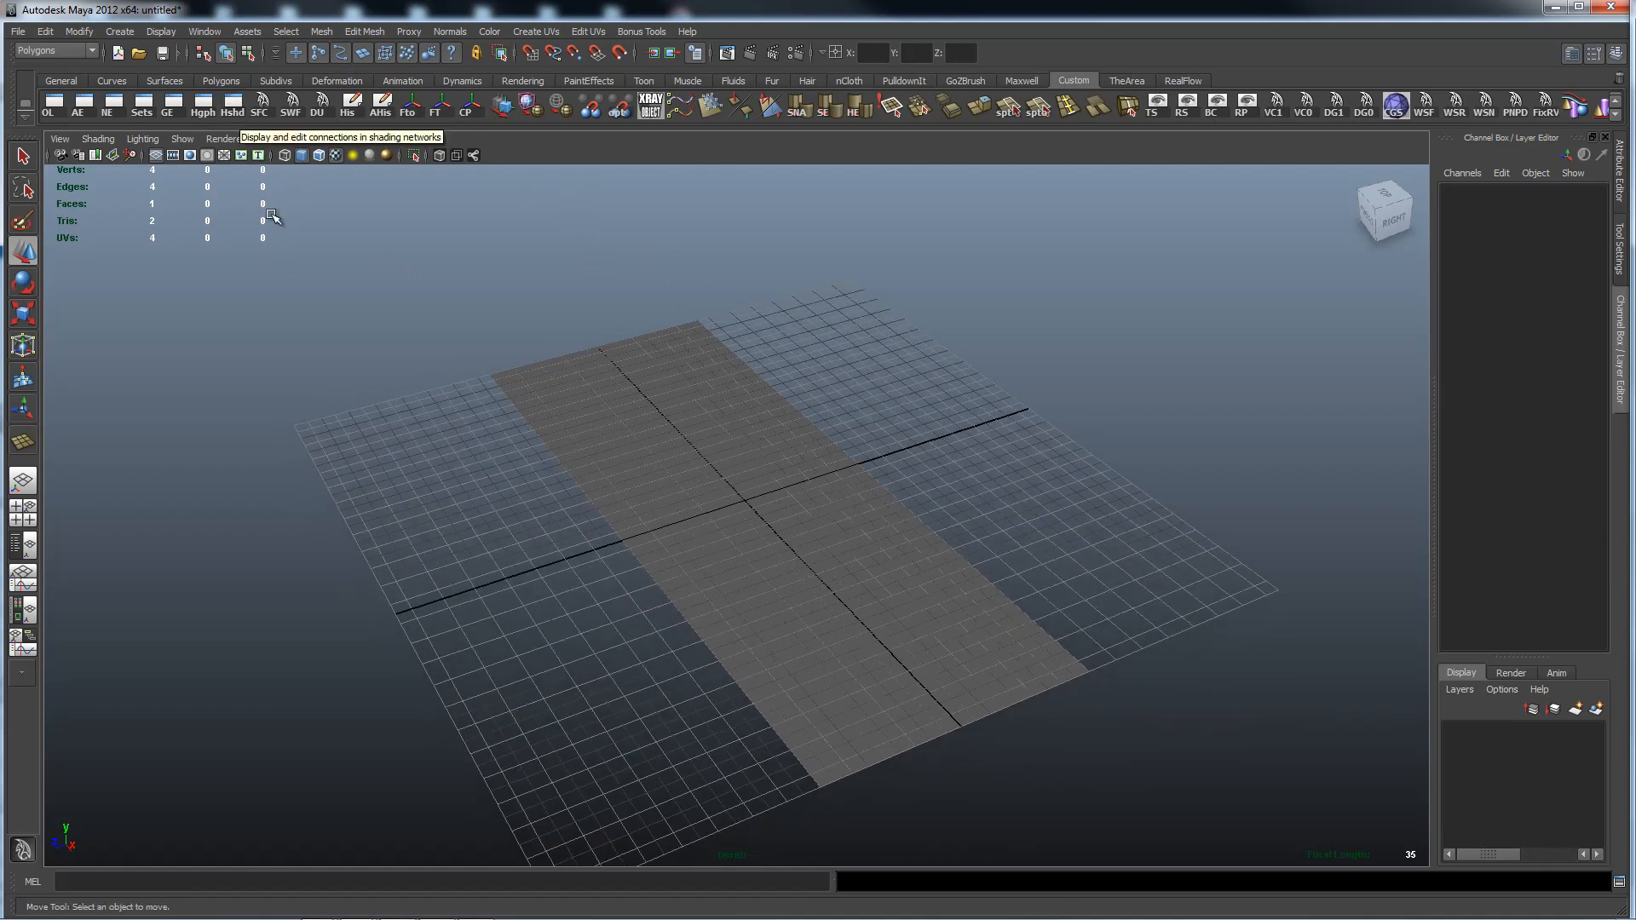
{"action": "mouse_move", "coordinate": [380, 104]}
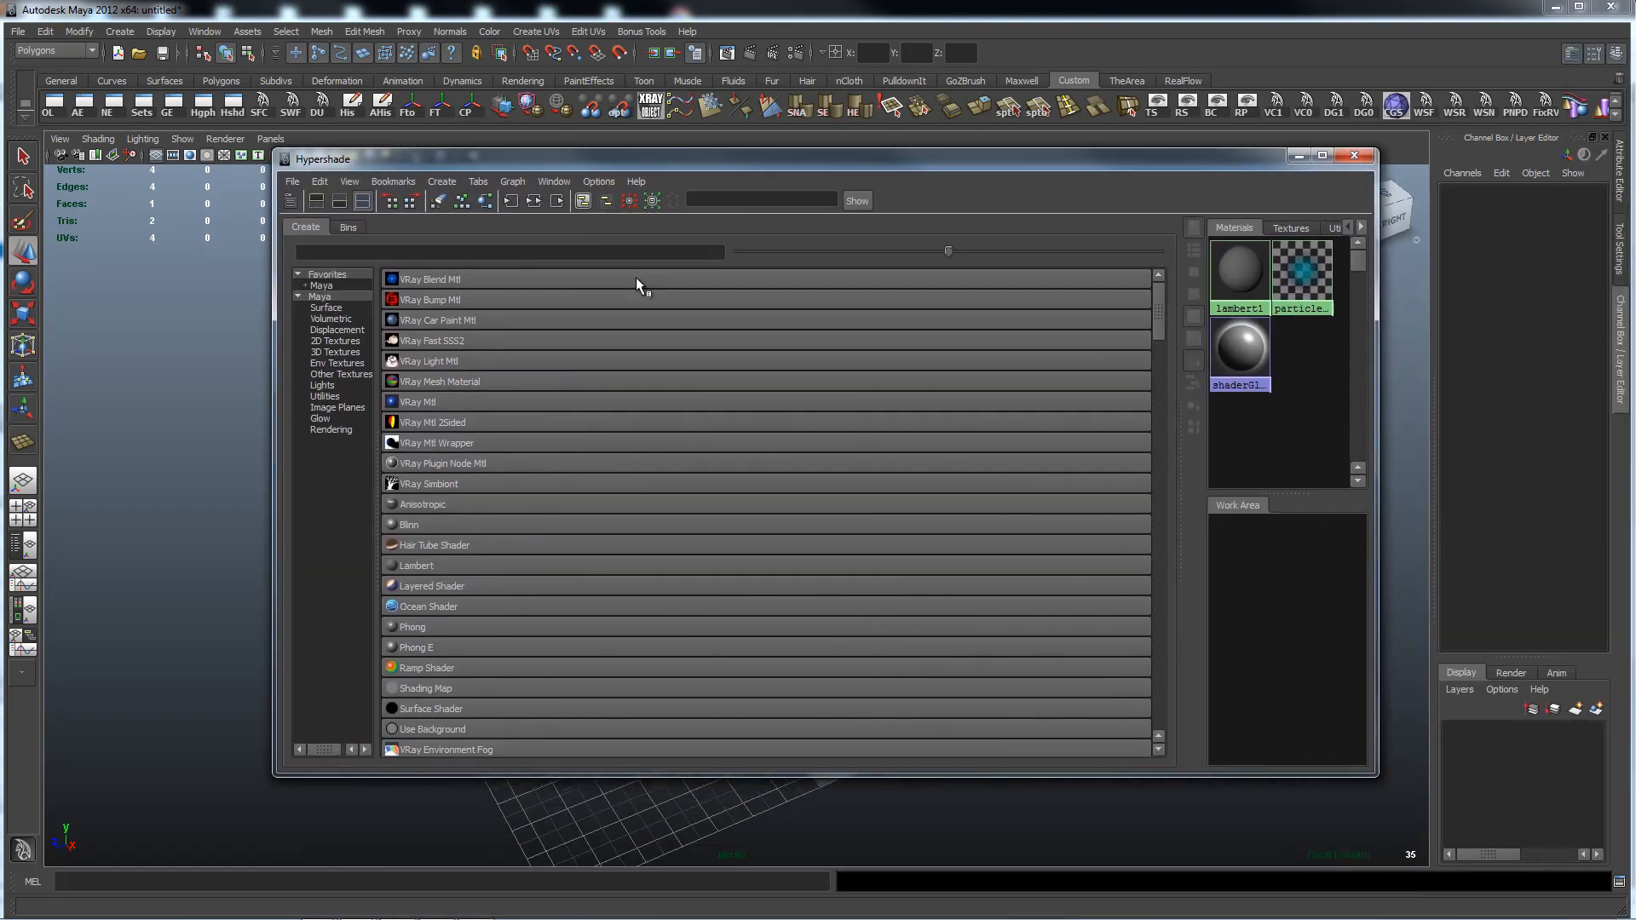
Step: Filter Hypershade to Maya surface materials and create the lambert2 Lambert material
{"action": "left_click", "coordinate": [322, 287]}
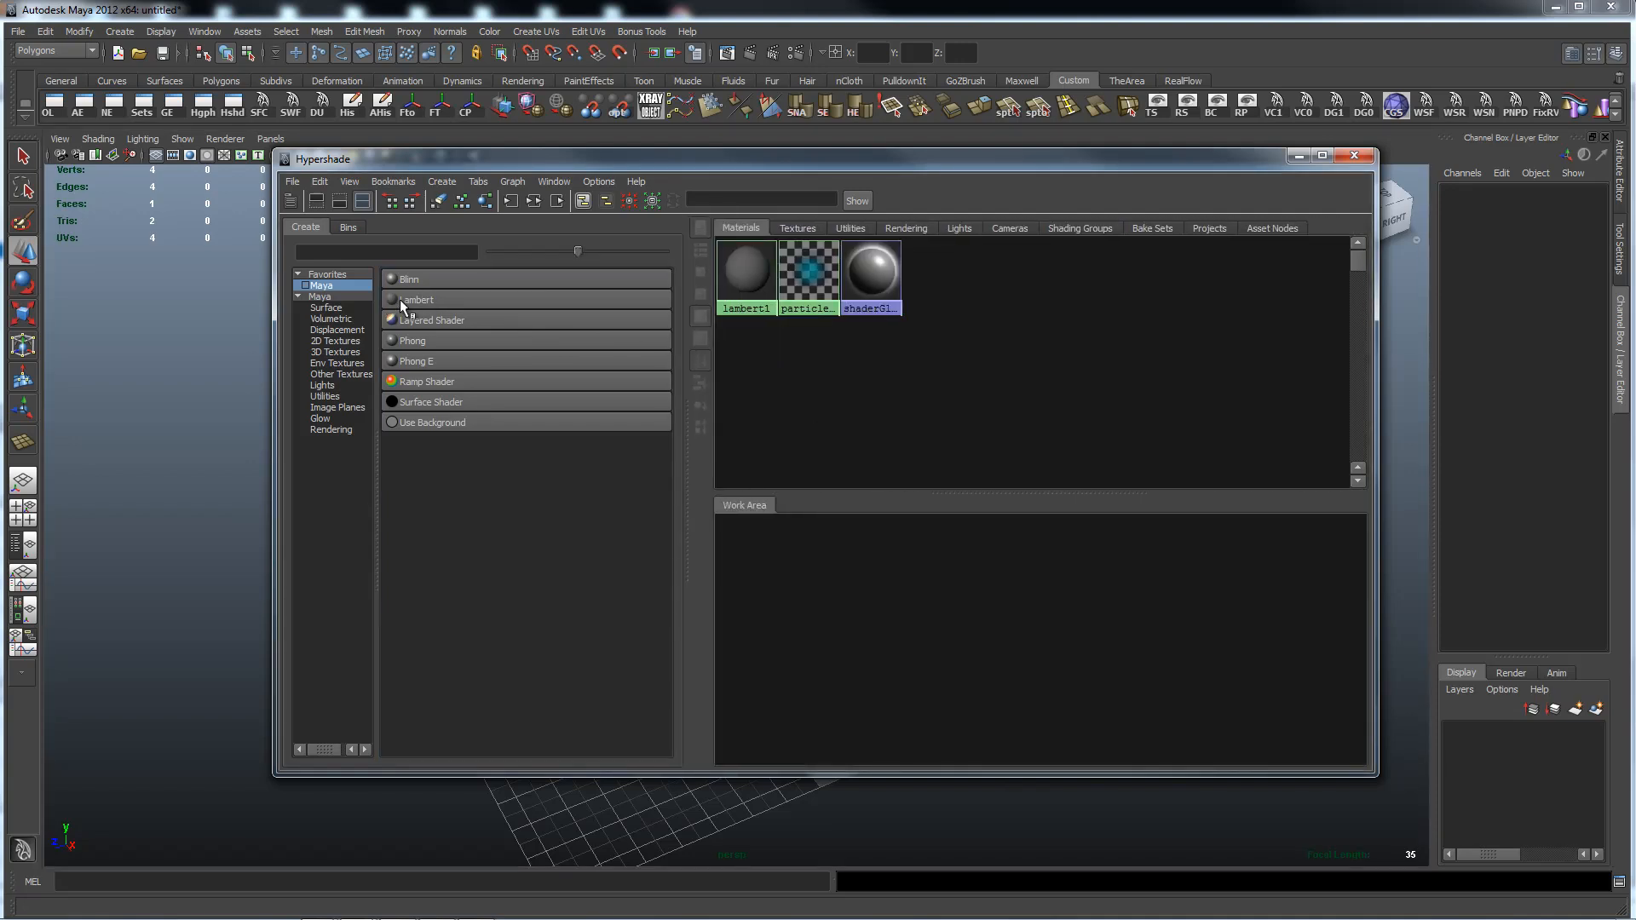
{"action": "left_click", "coordinate": [417, 299]}
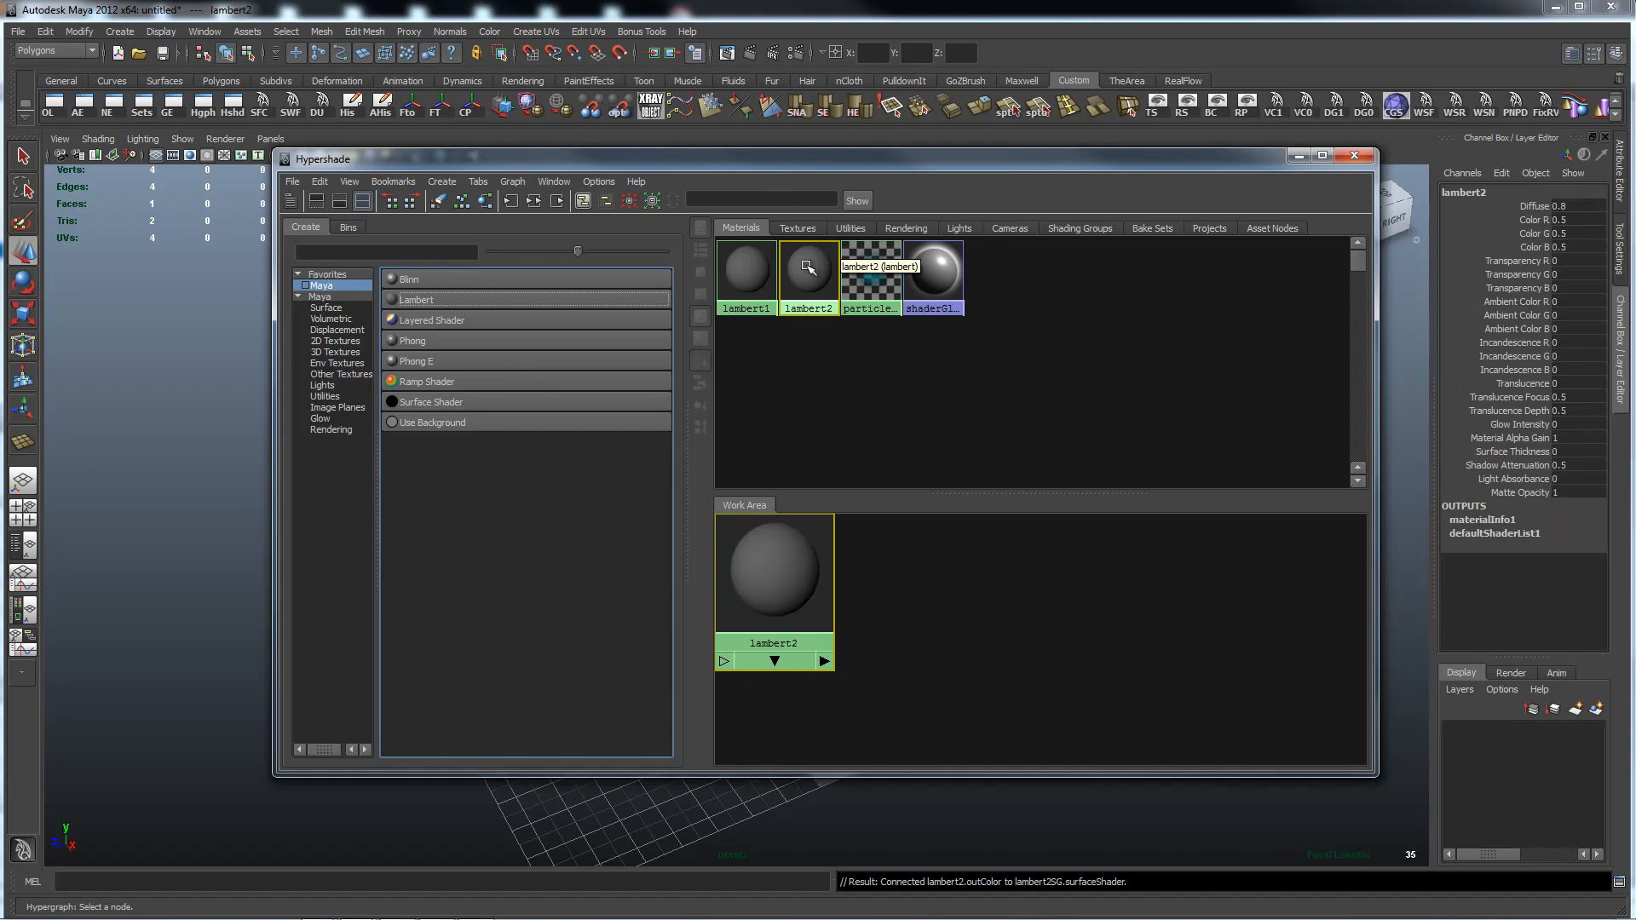
{"action": "mouse_move", "coordinate": [819, 292]}
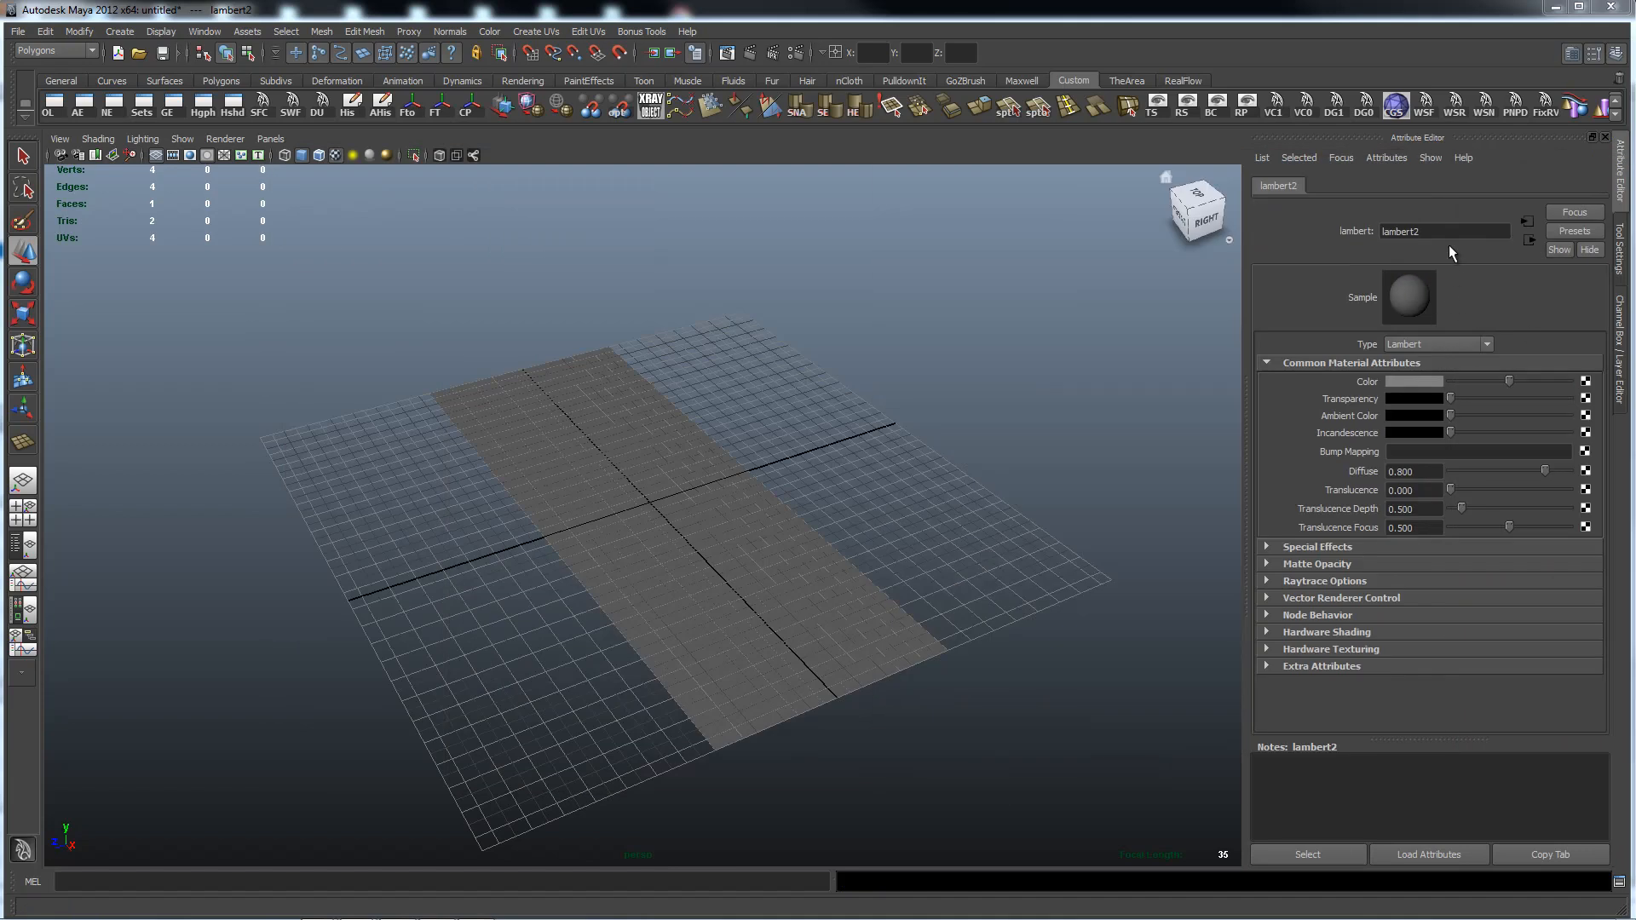
Step: Rename the lambert2 material to 'ref' in the Attribute Editor
{"action": "triple_click", "coordinate": [1444, 231]}
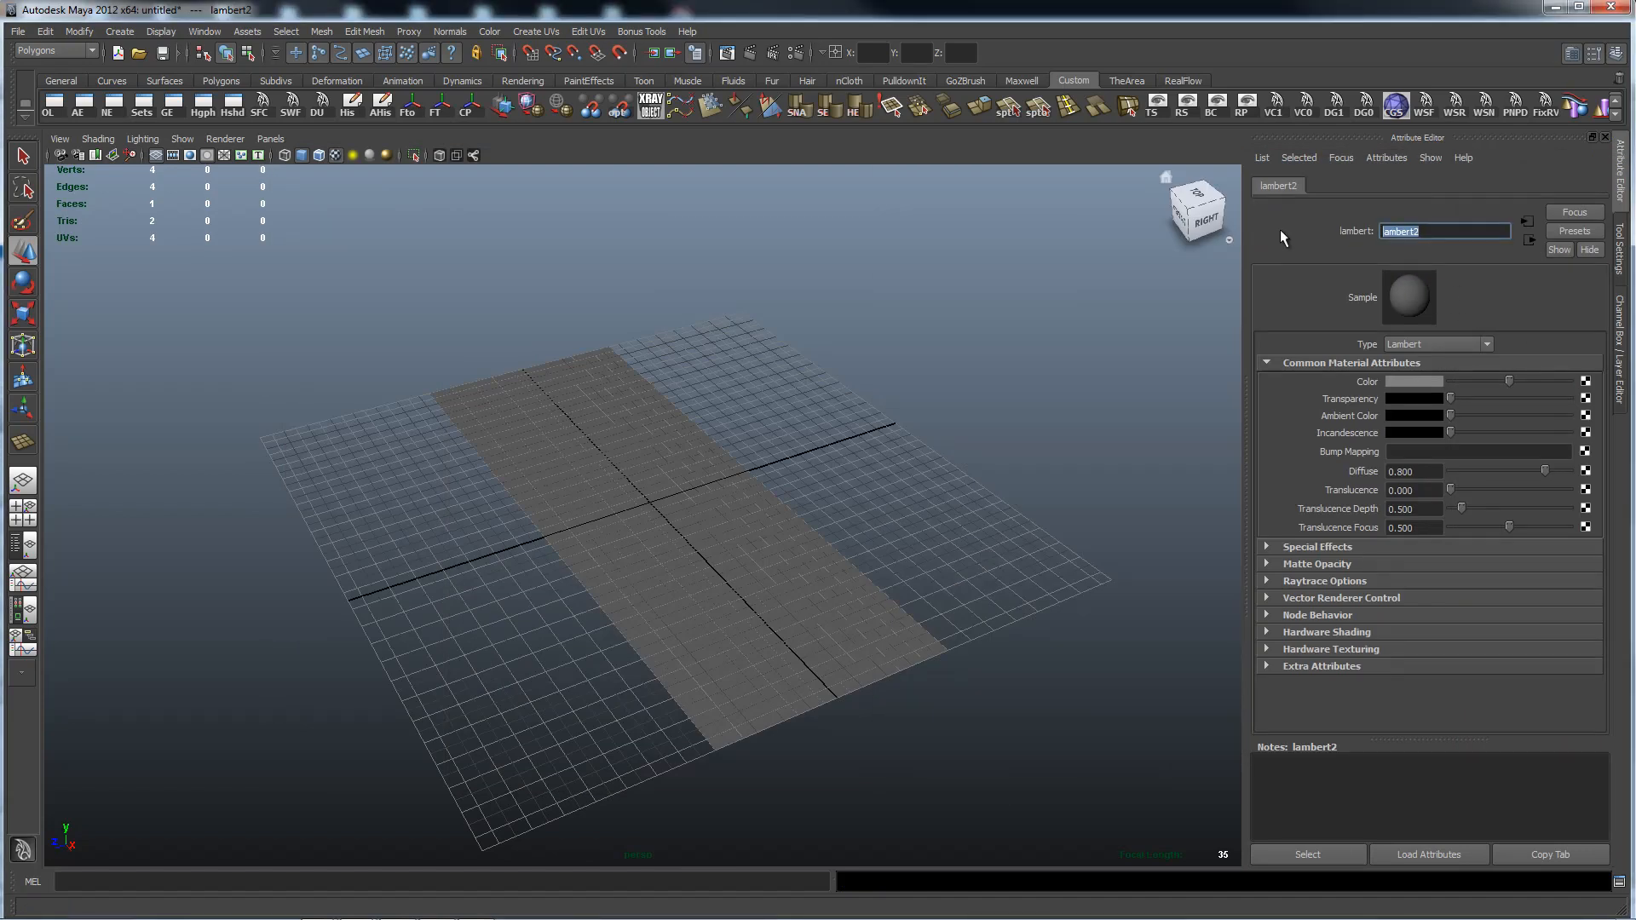
{"action": "type", "text": "ref"}
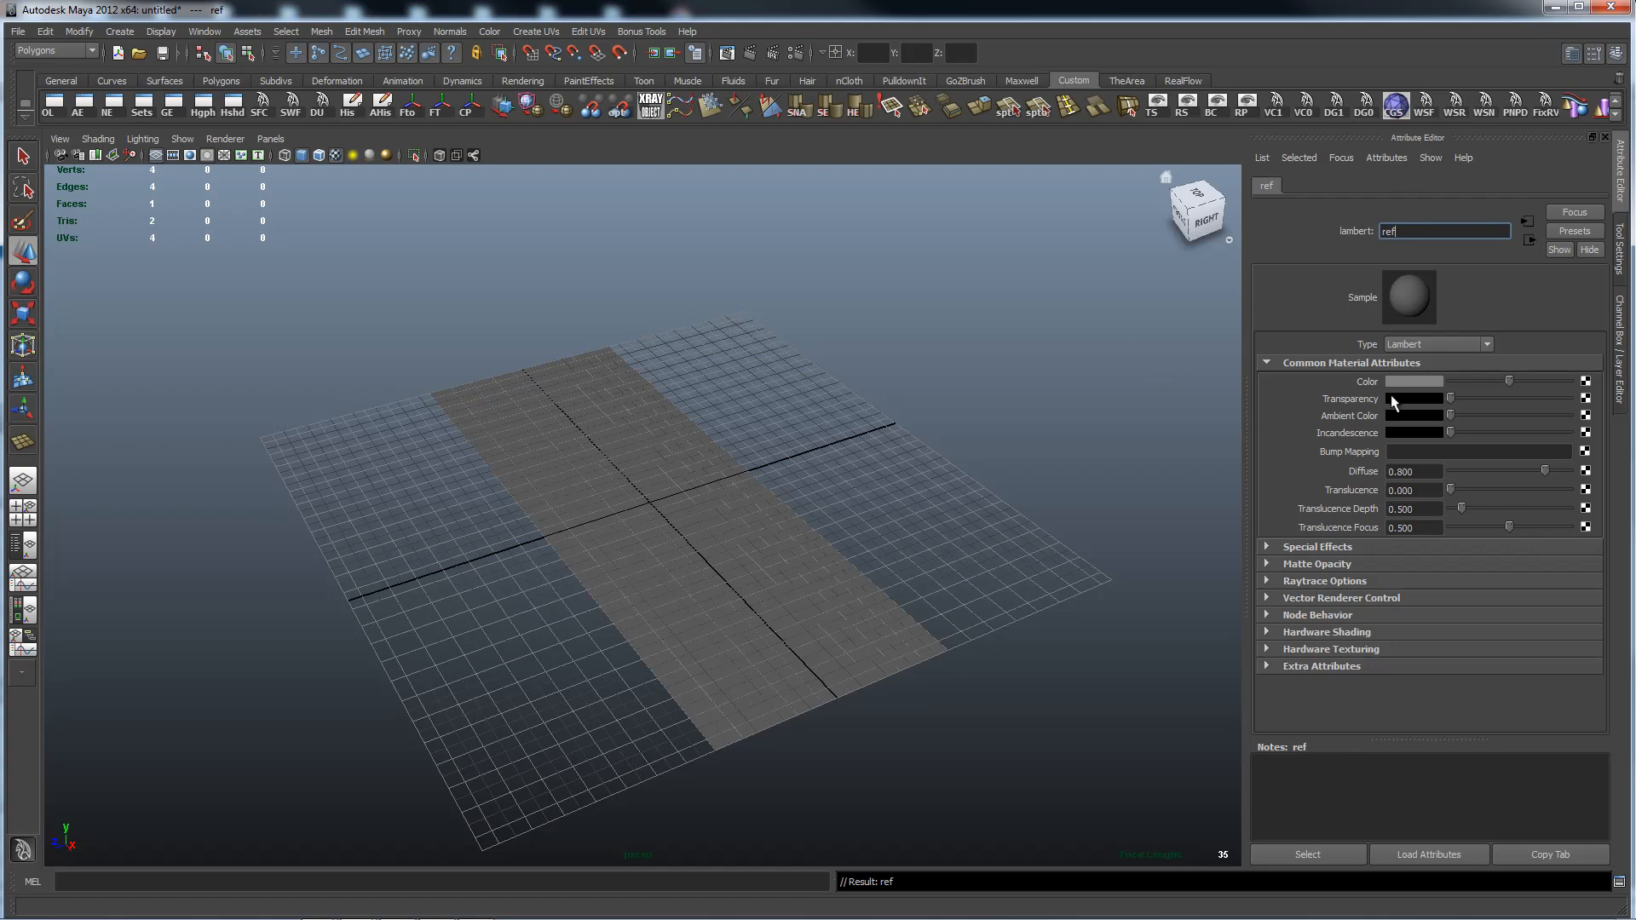
{"action": "mouse_move", "coordinate": [1408, 385]}
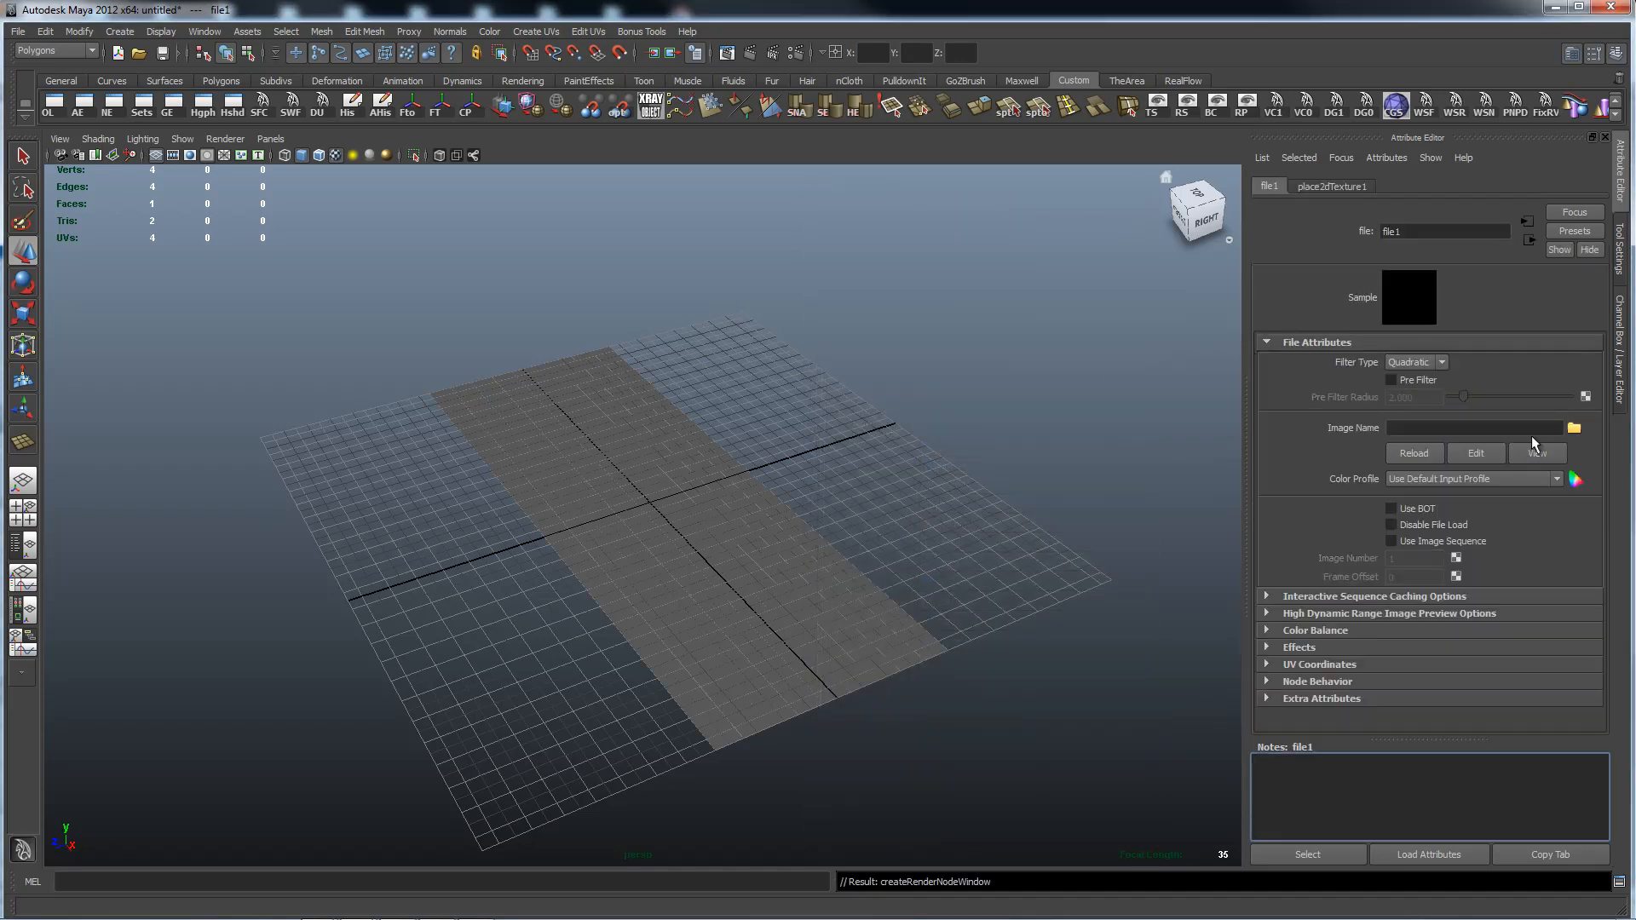
Step: Load Lava-lamp-low.jpg as the ref material's file texture, then select the plane
{"action": "left_click", "coordinate": [1574, 428]}
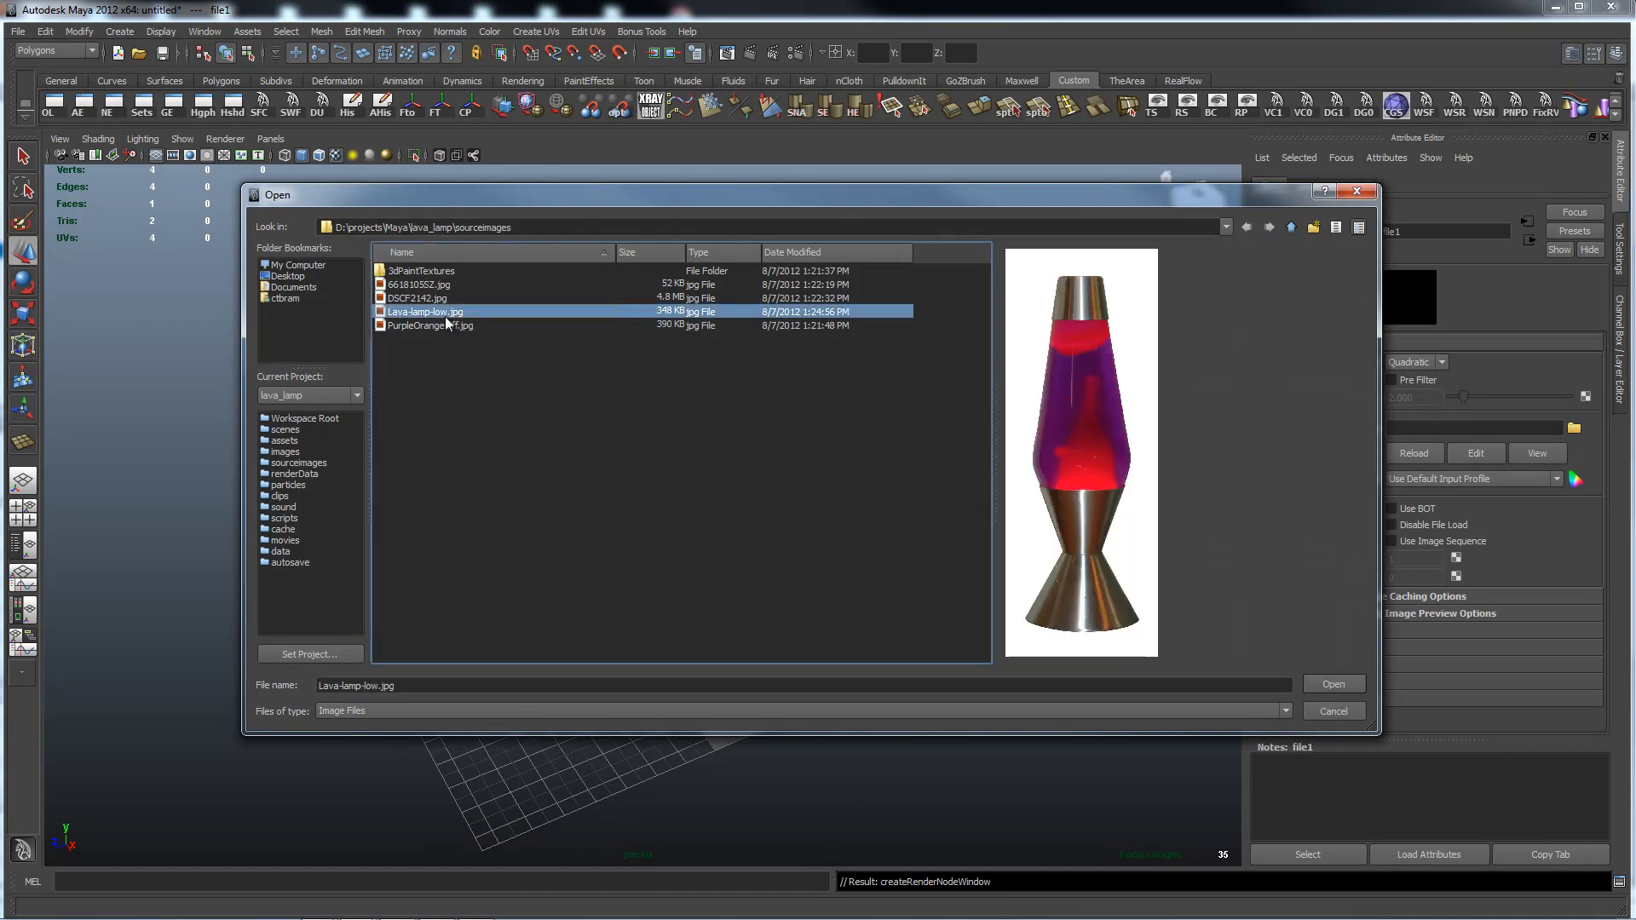
{"action": "left_click", "coordinate": [1331, 683]}
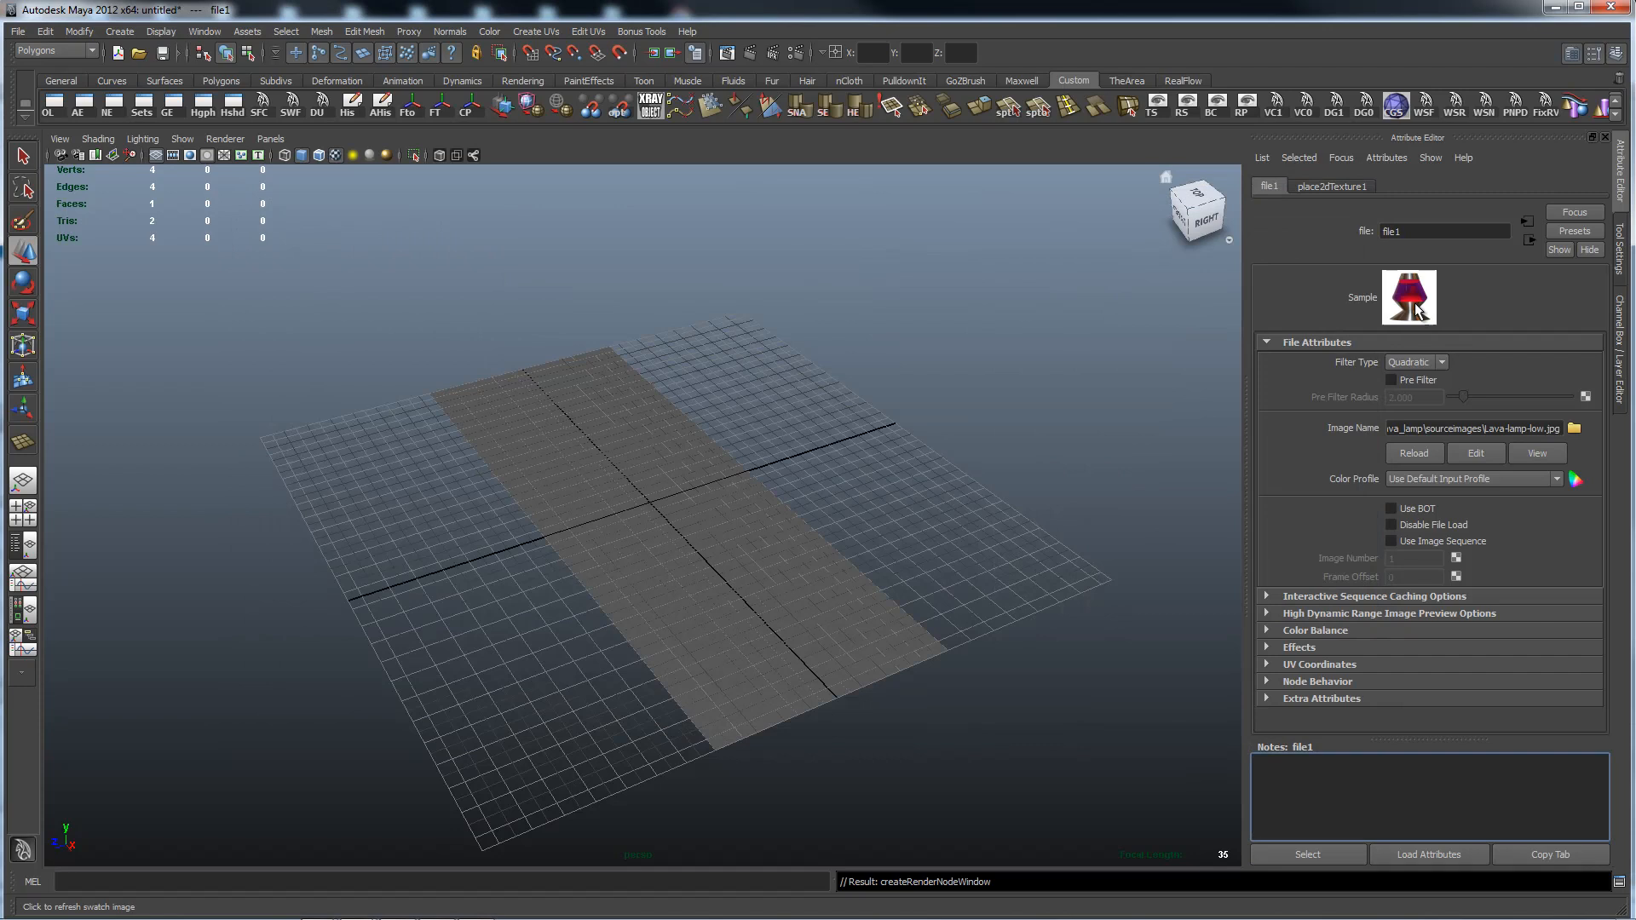
{"action": "mouse_move", "coordinate": [1417, 303]}
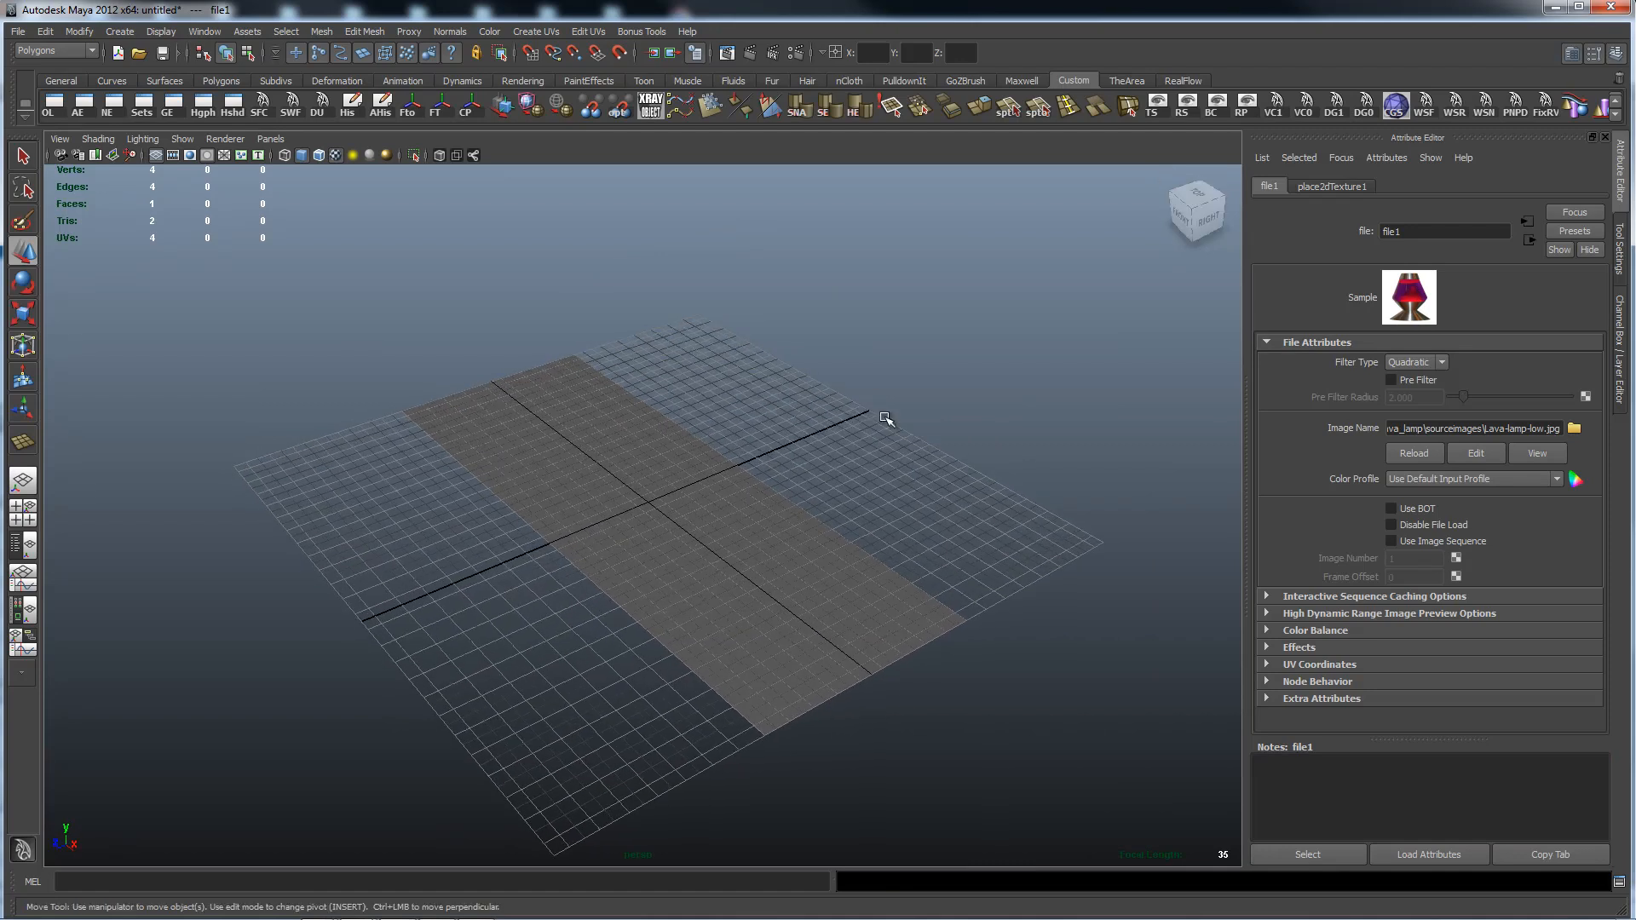
{"action": "left_click", "coordinate": [647, 501]}
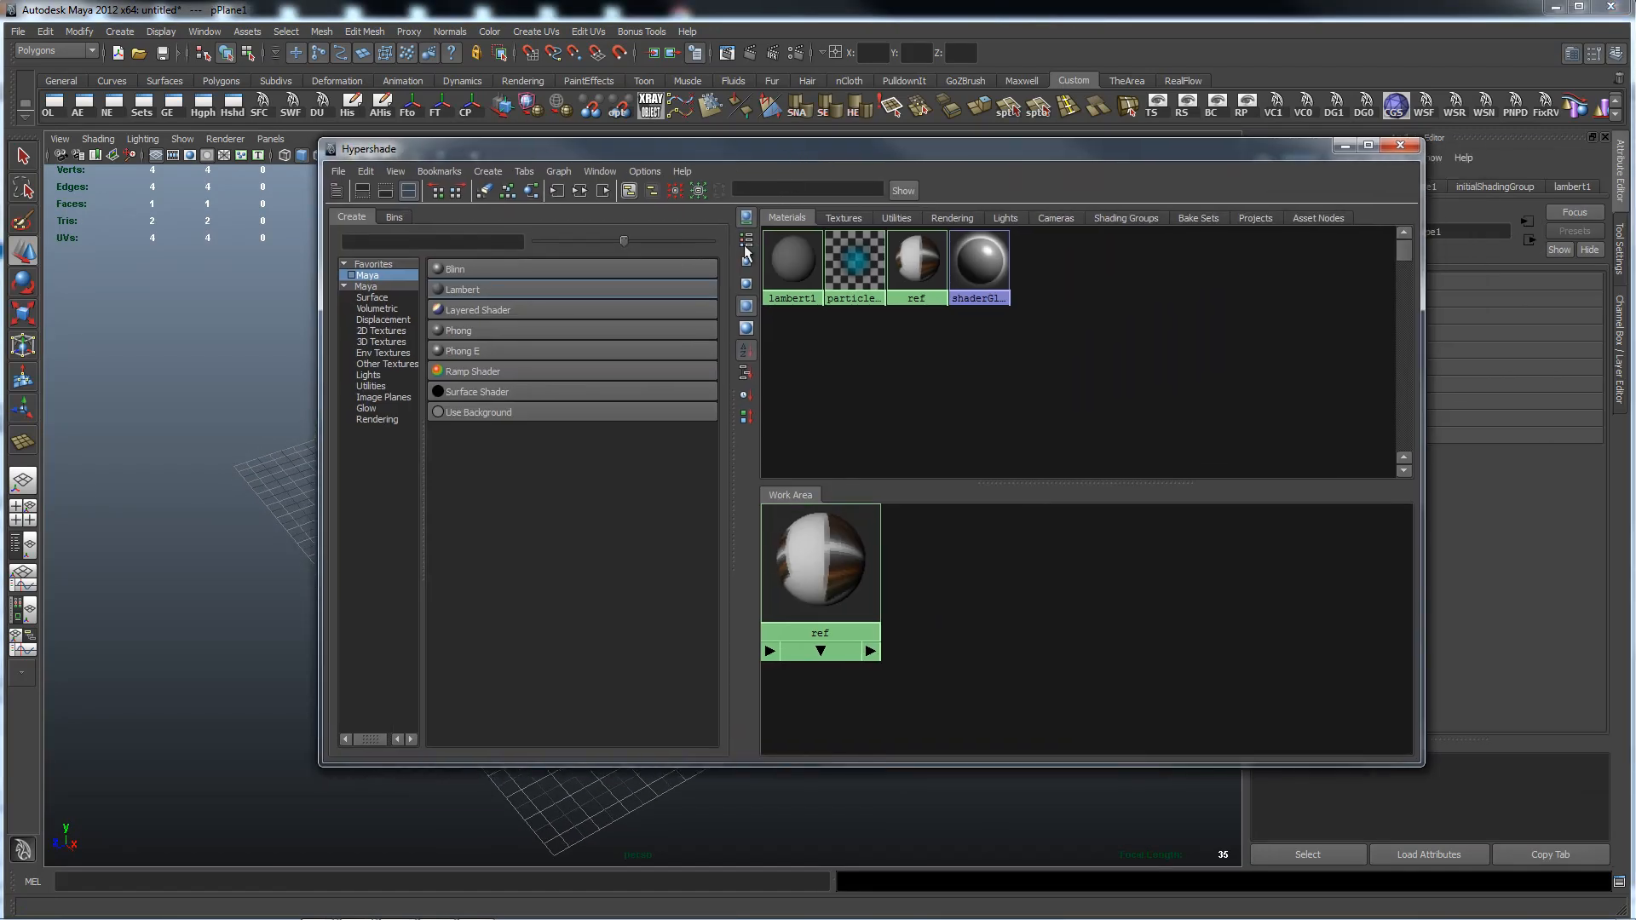
Step: Assign the ref material to the selected pPlane1 from its Hypershade marking menu
{"action": "right_click", "coordinate": [916, 266]}
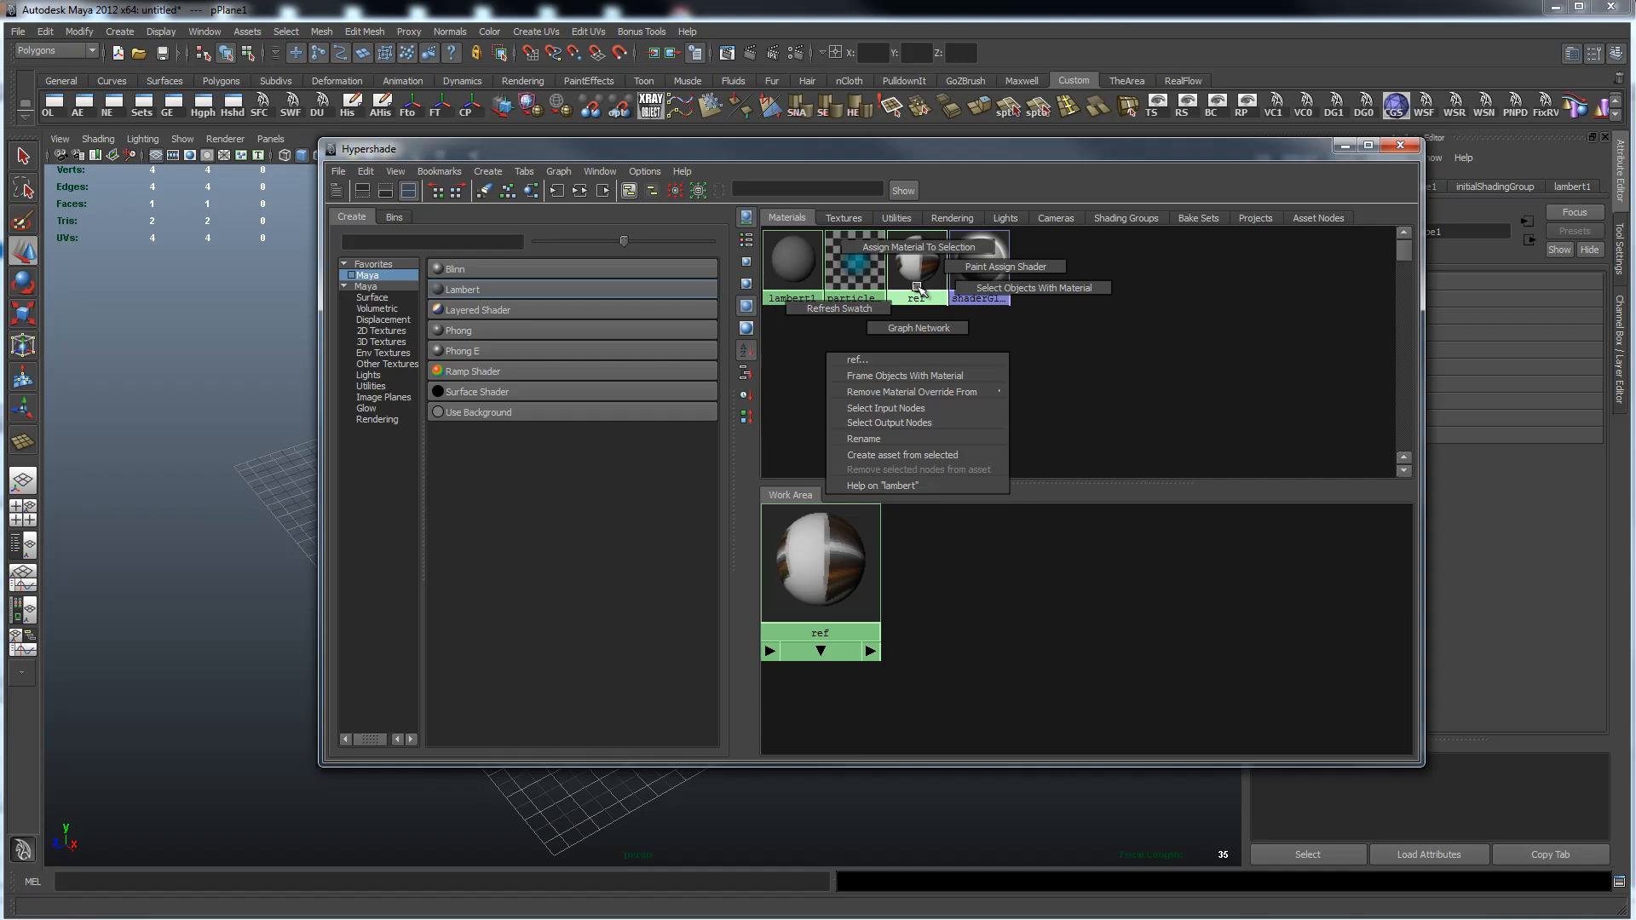
{"action": "mouse_move", "coordinate": [924, 247]}
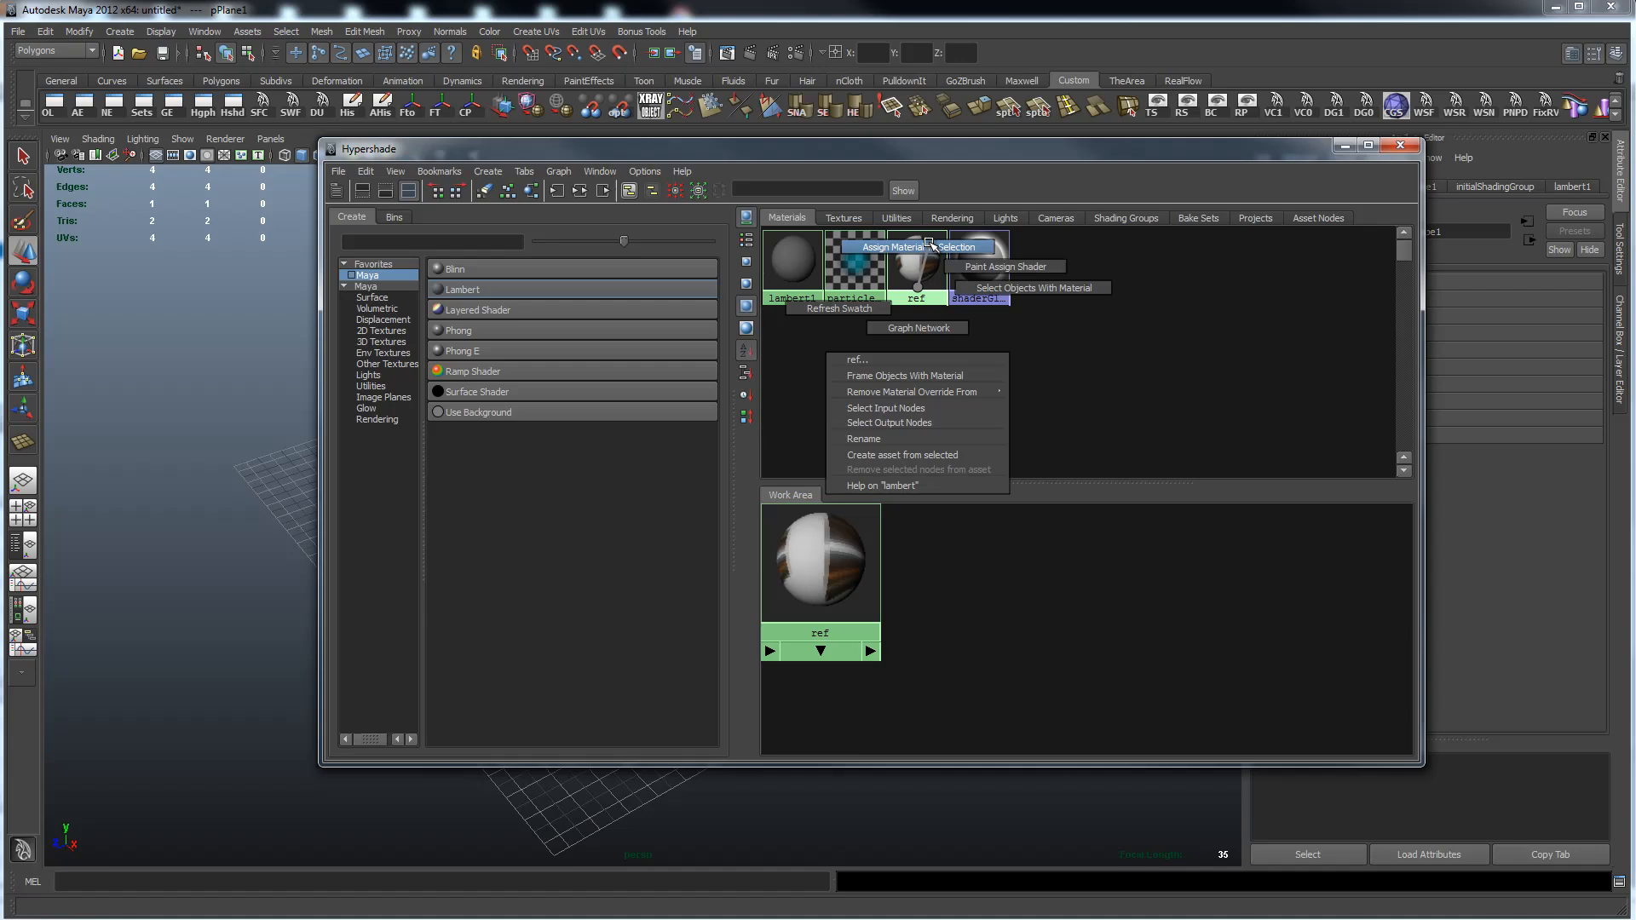
{"action": "left_click", "coordinate": [900, 247]}
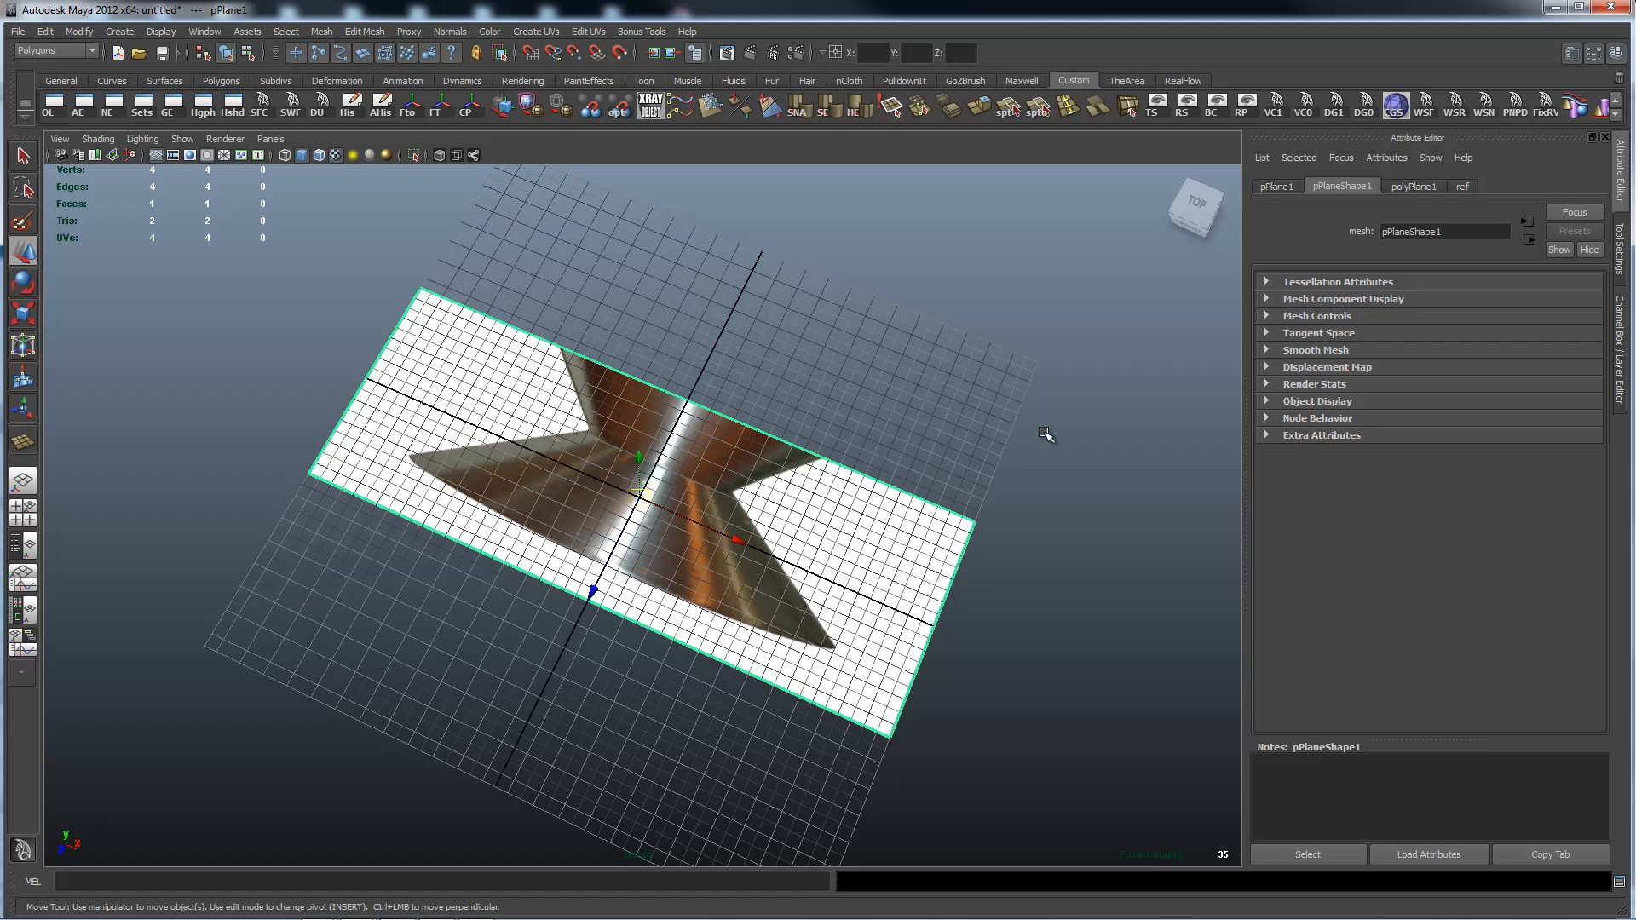
{"action": "mouse_move", "coordinate": [929, 496]}
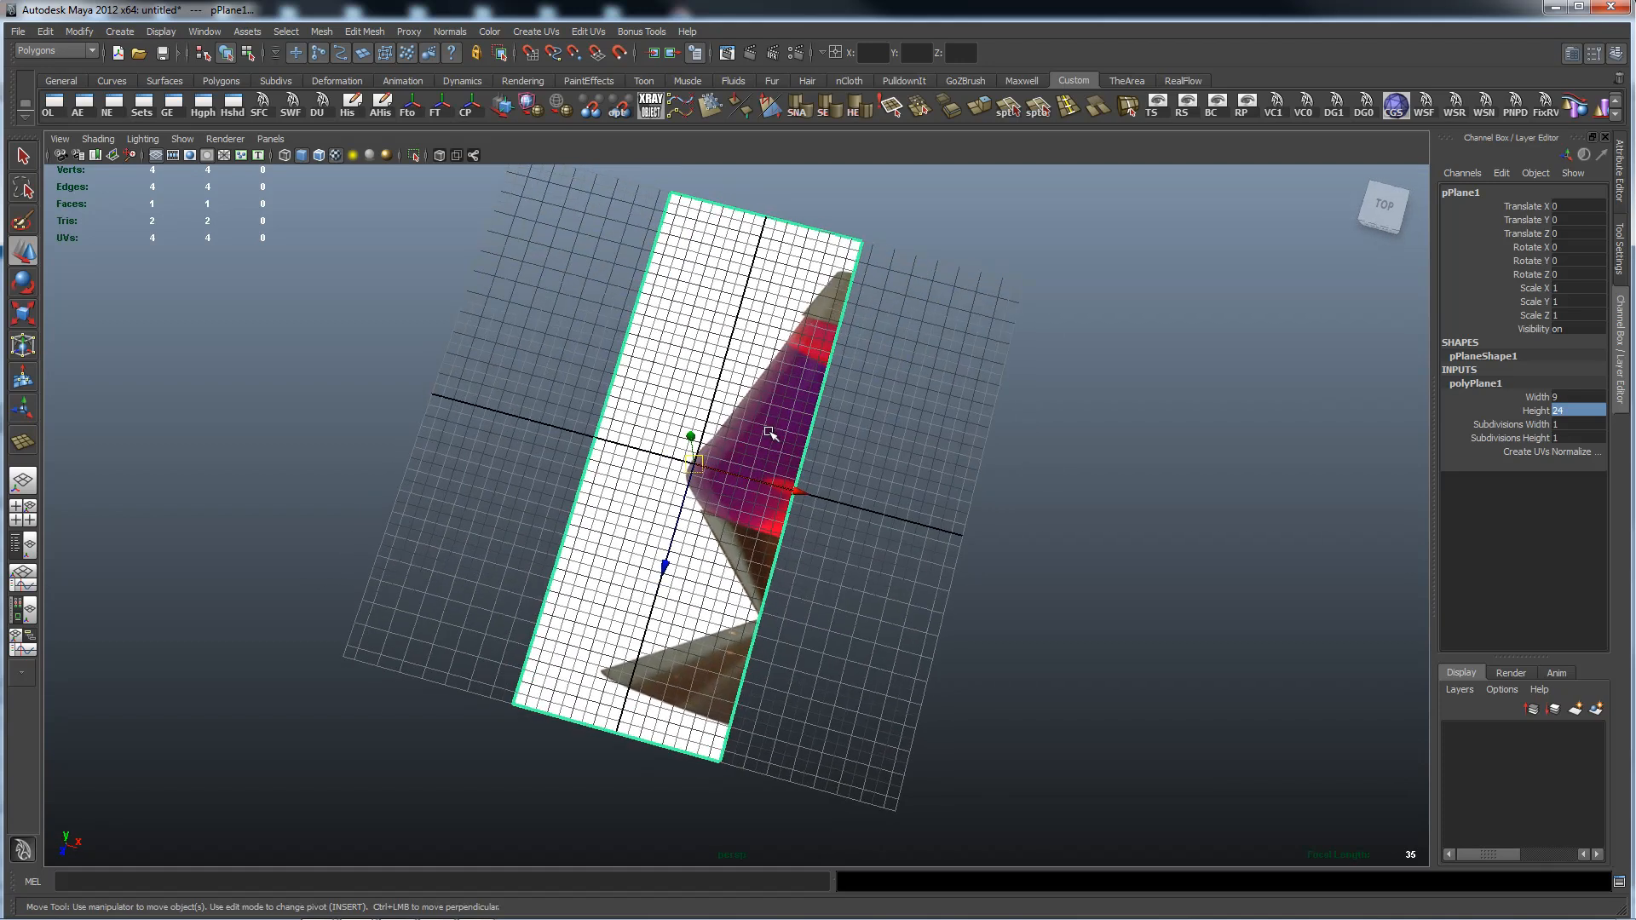
{"action": "mouse_move", "coordinate": [772, 361]}
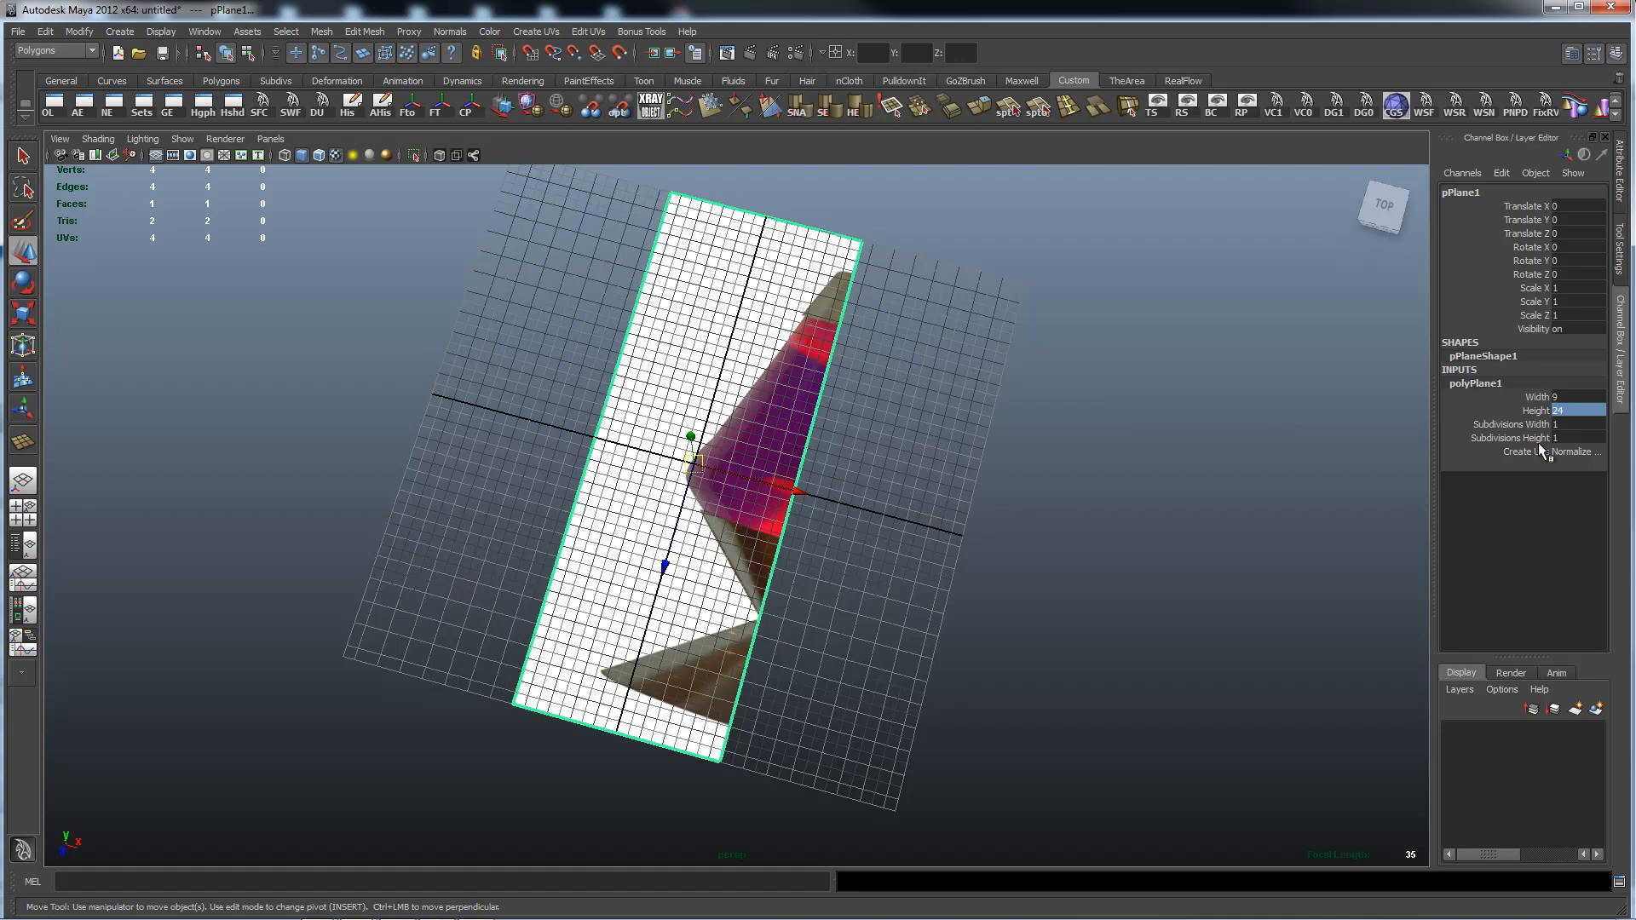
{"action": "mouse_move", "coordinate": [971, 399]}
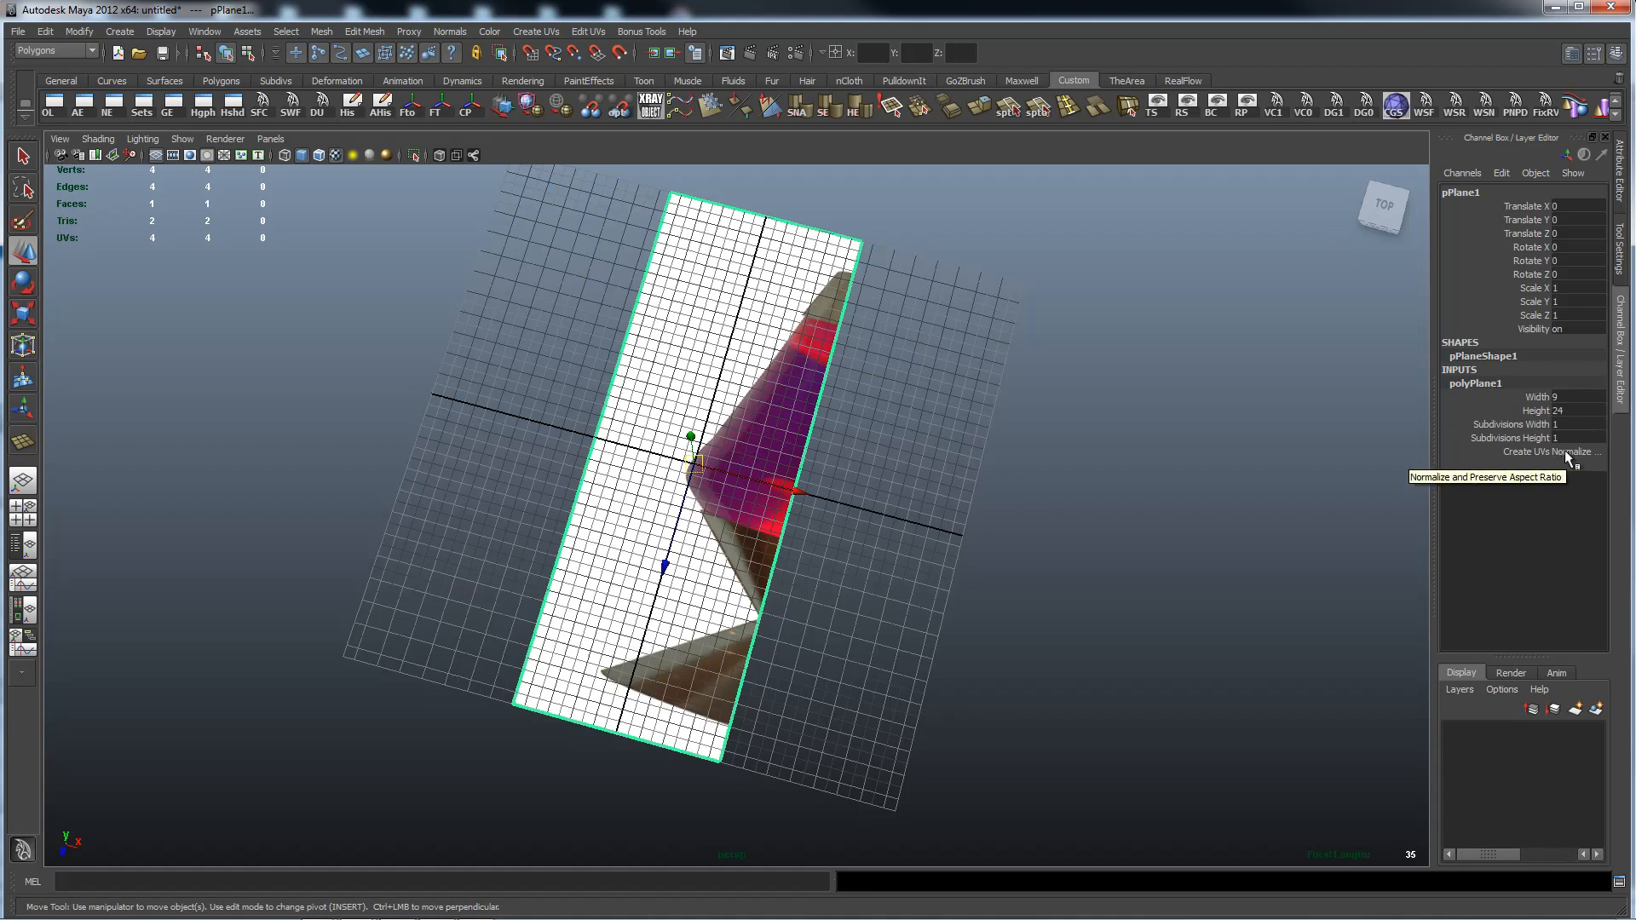
Step: Set polyPlane1's Create UVs option to preserve aspect ratio so the photo fits undistorted
{"action": "left_click", "coordinate": [1571, 452]}
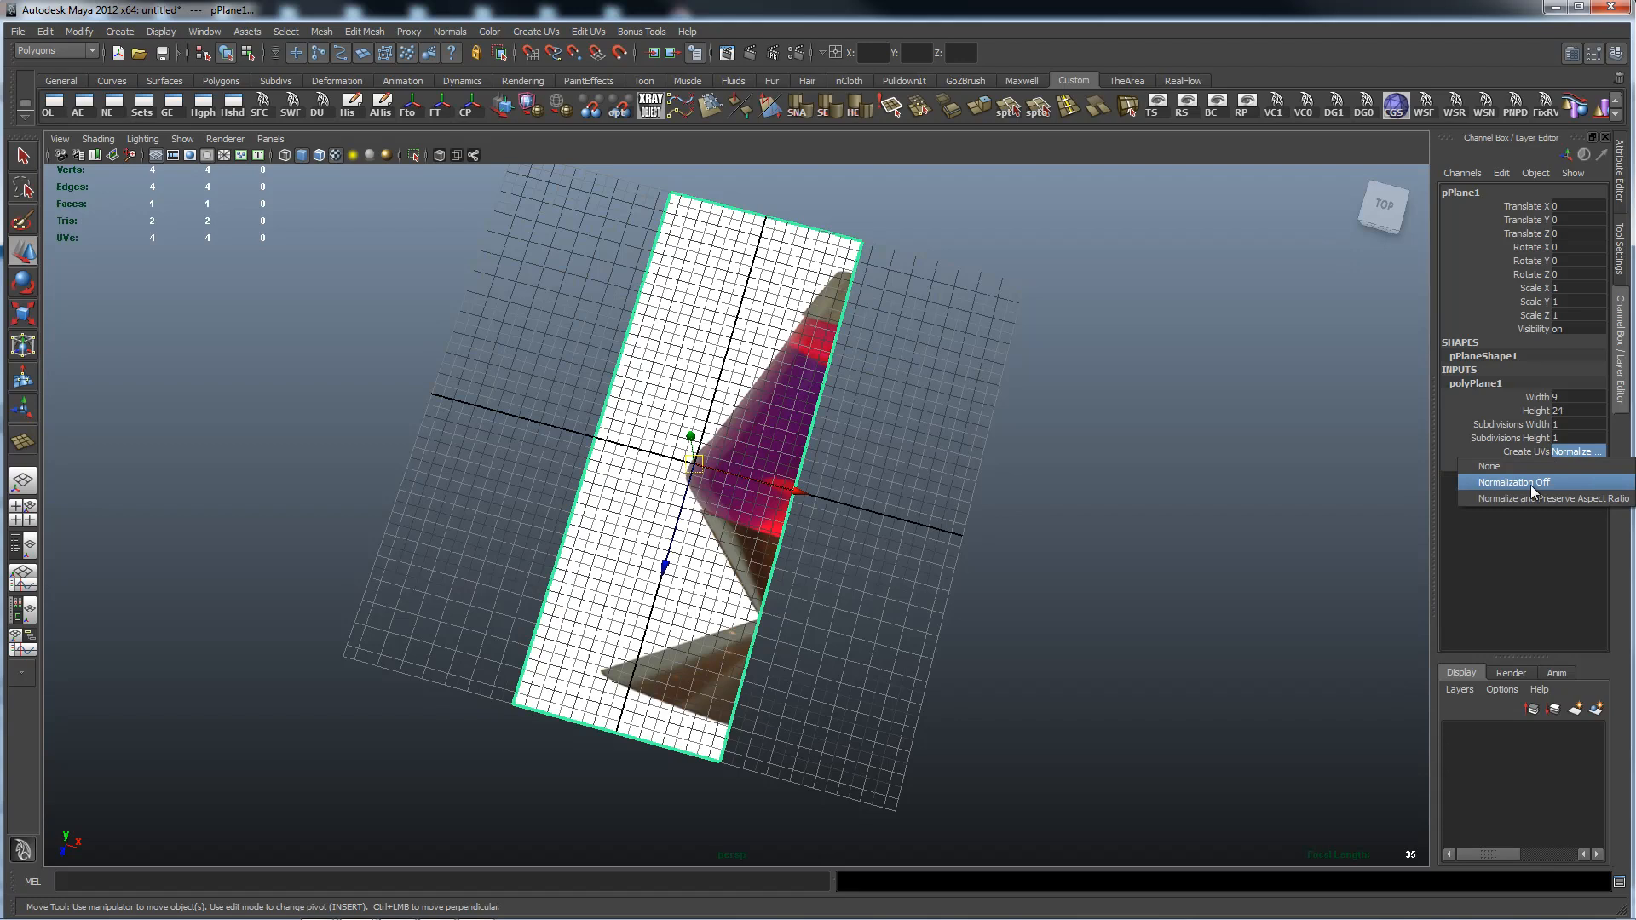
{"action": "mouse_move", "coordinate": [1488, 517]}
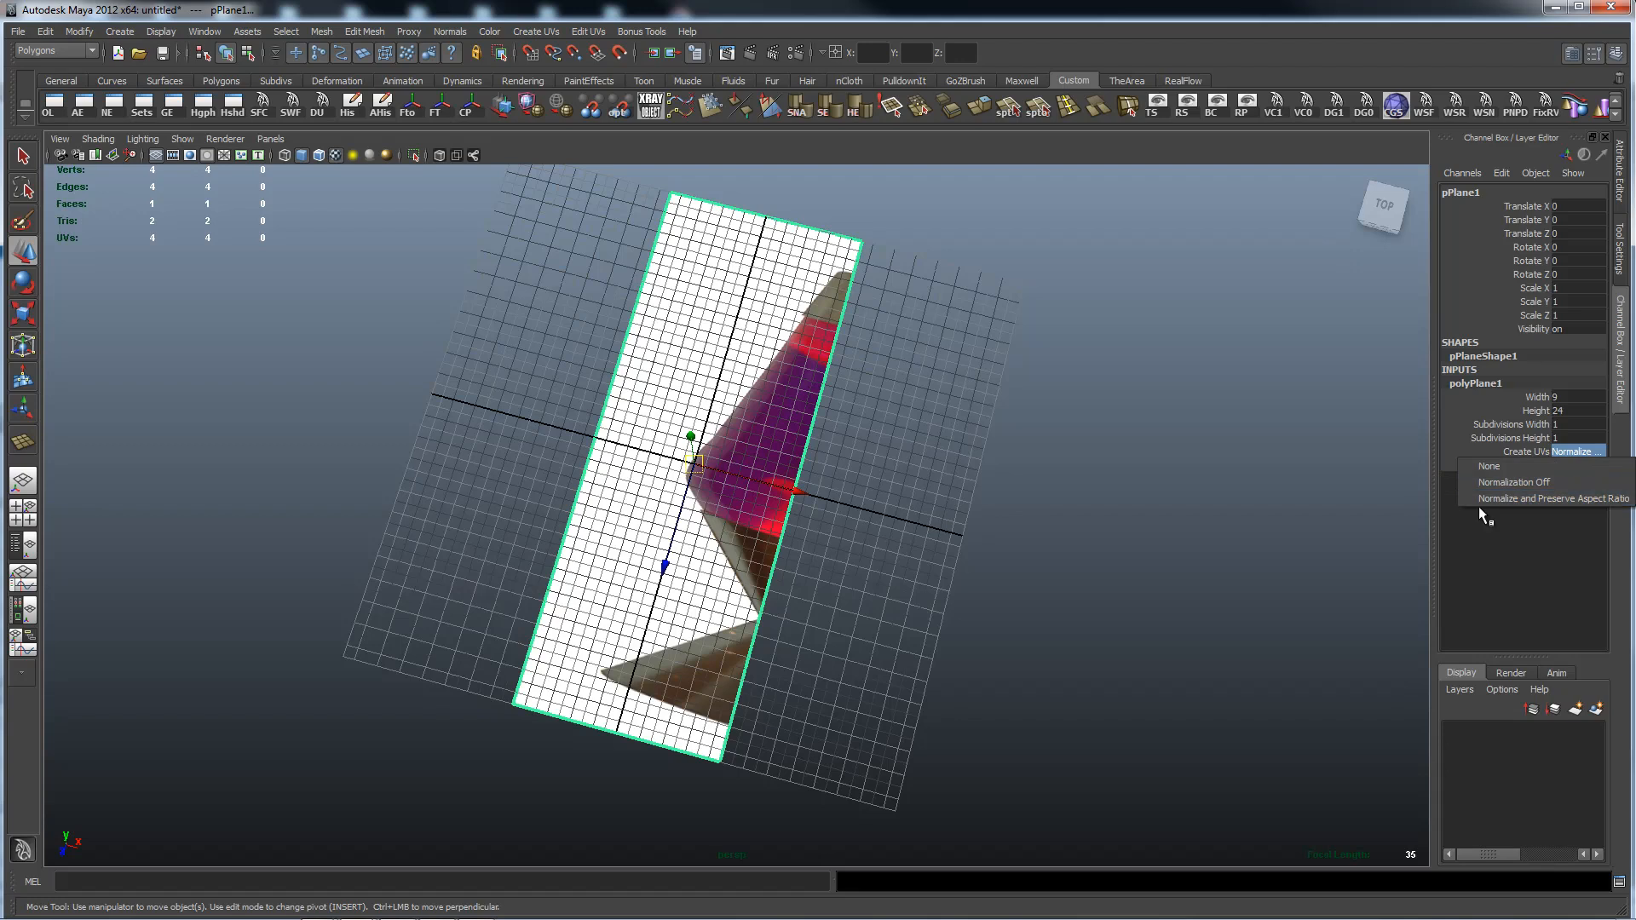
{"action": "left_click", "coordinate": [1514, 480]}
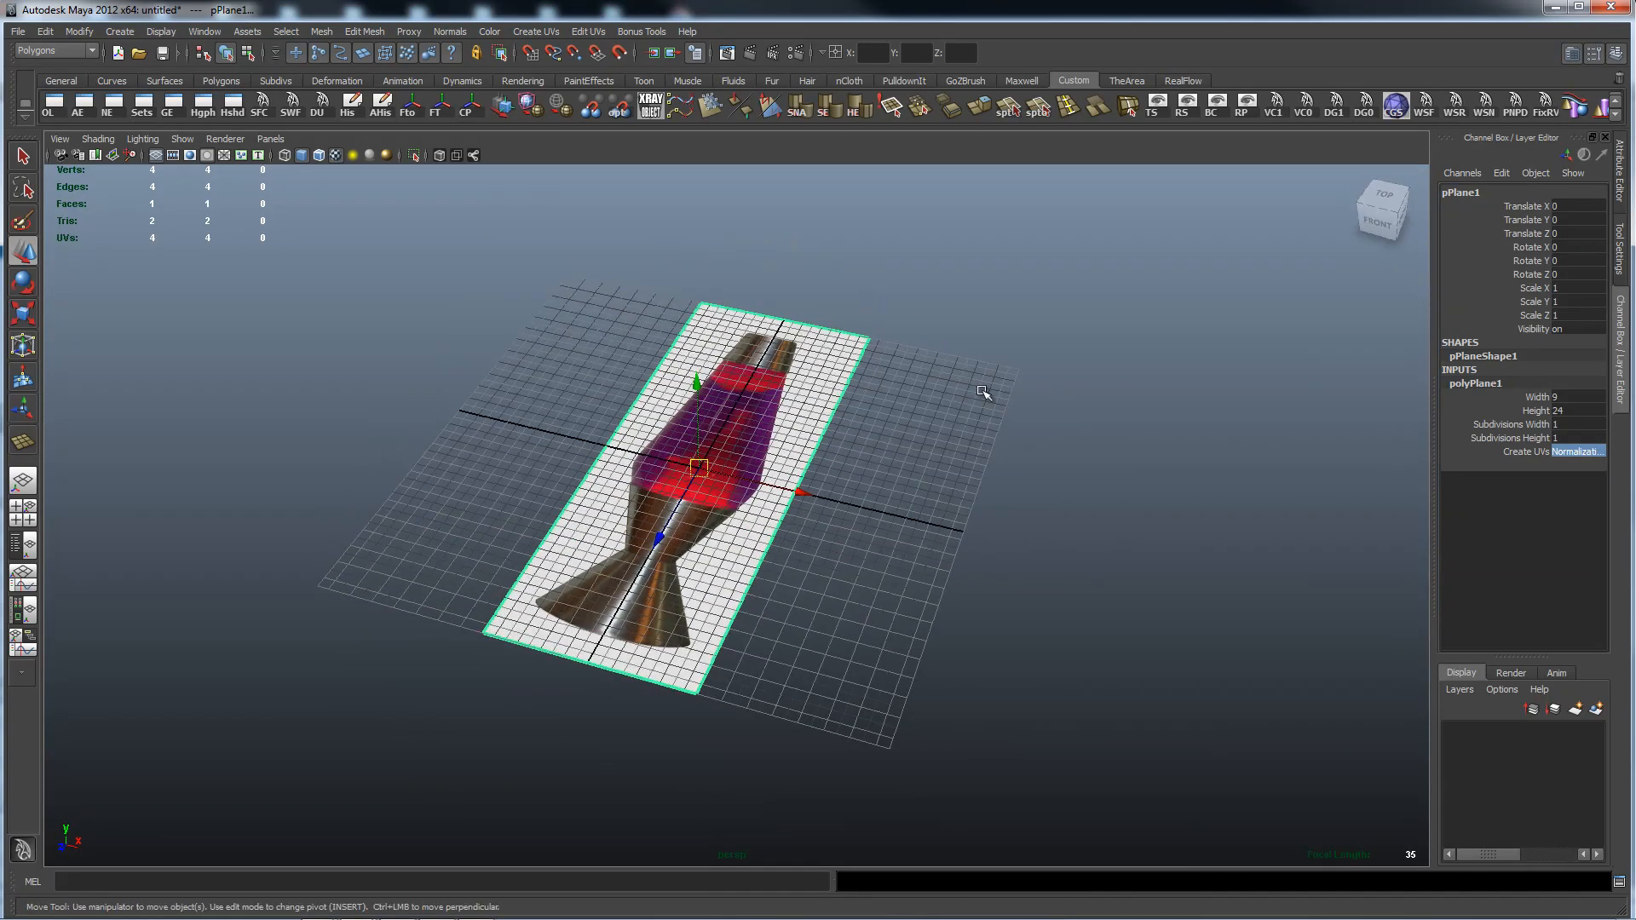
{"action": "mouse_move", "coordinate": [841, 376]}
{"action": "type", "text": "90"}
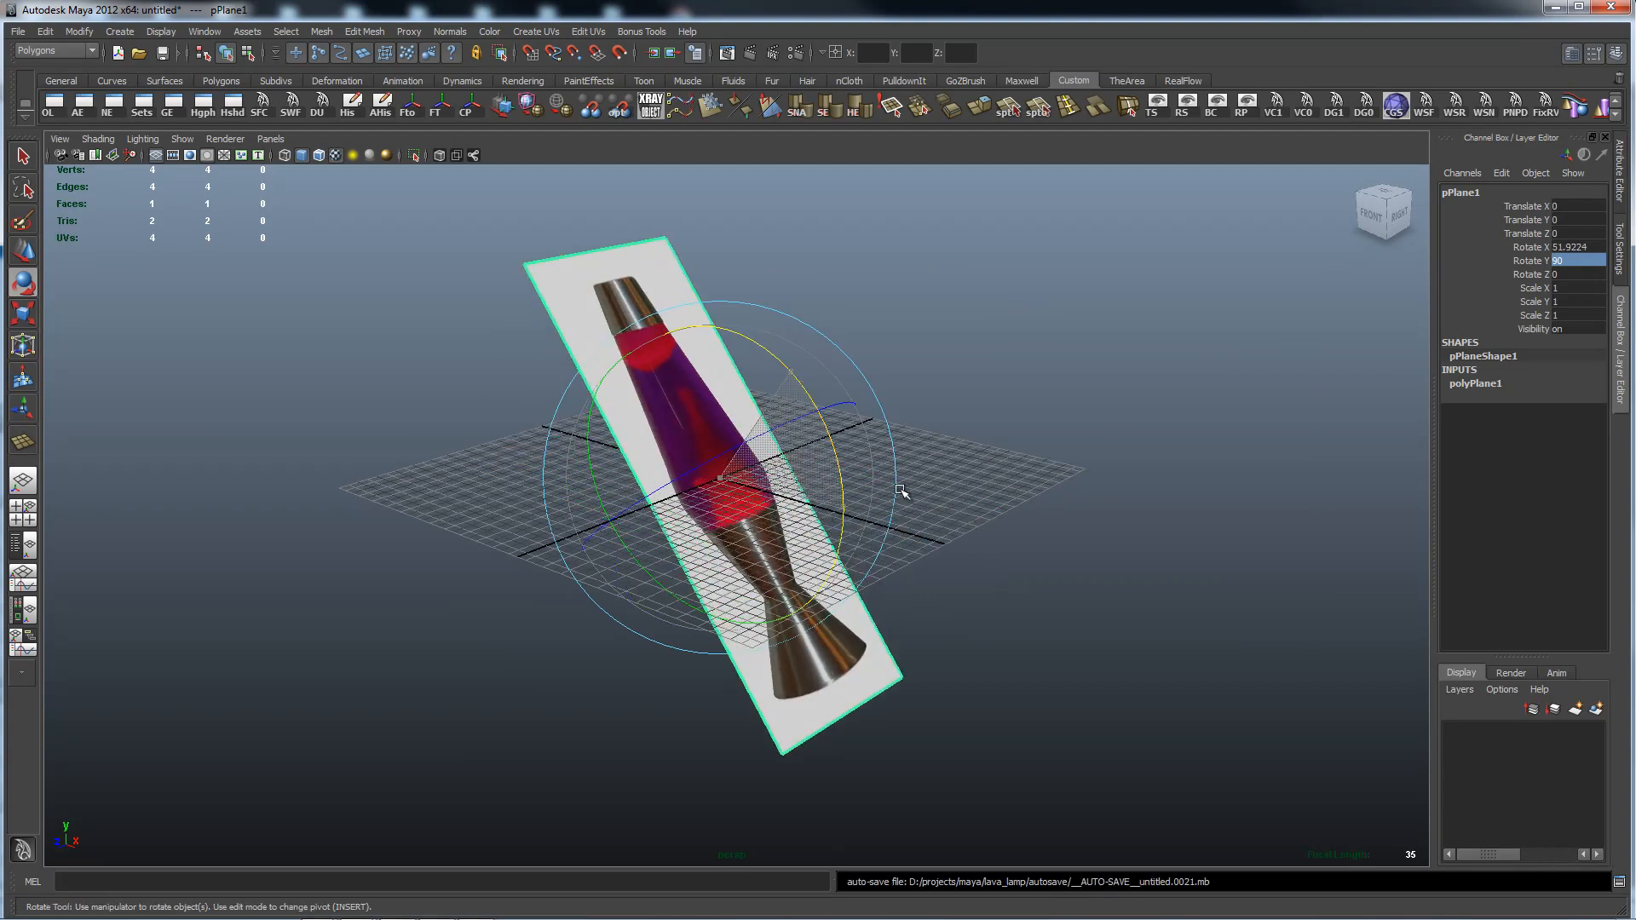
Step: Set pPlane1's Rotate X to 90 in the Channel Box
{"action": "left_click", "coordinate": [1554, 247]}
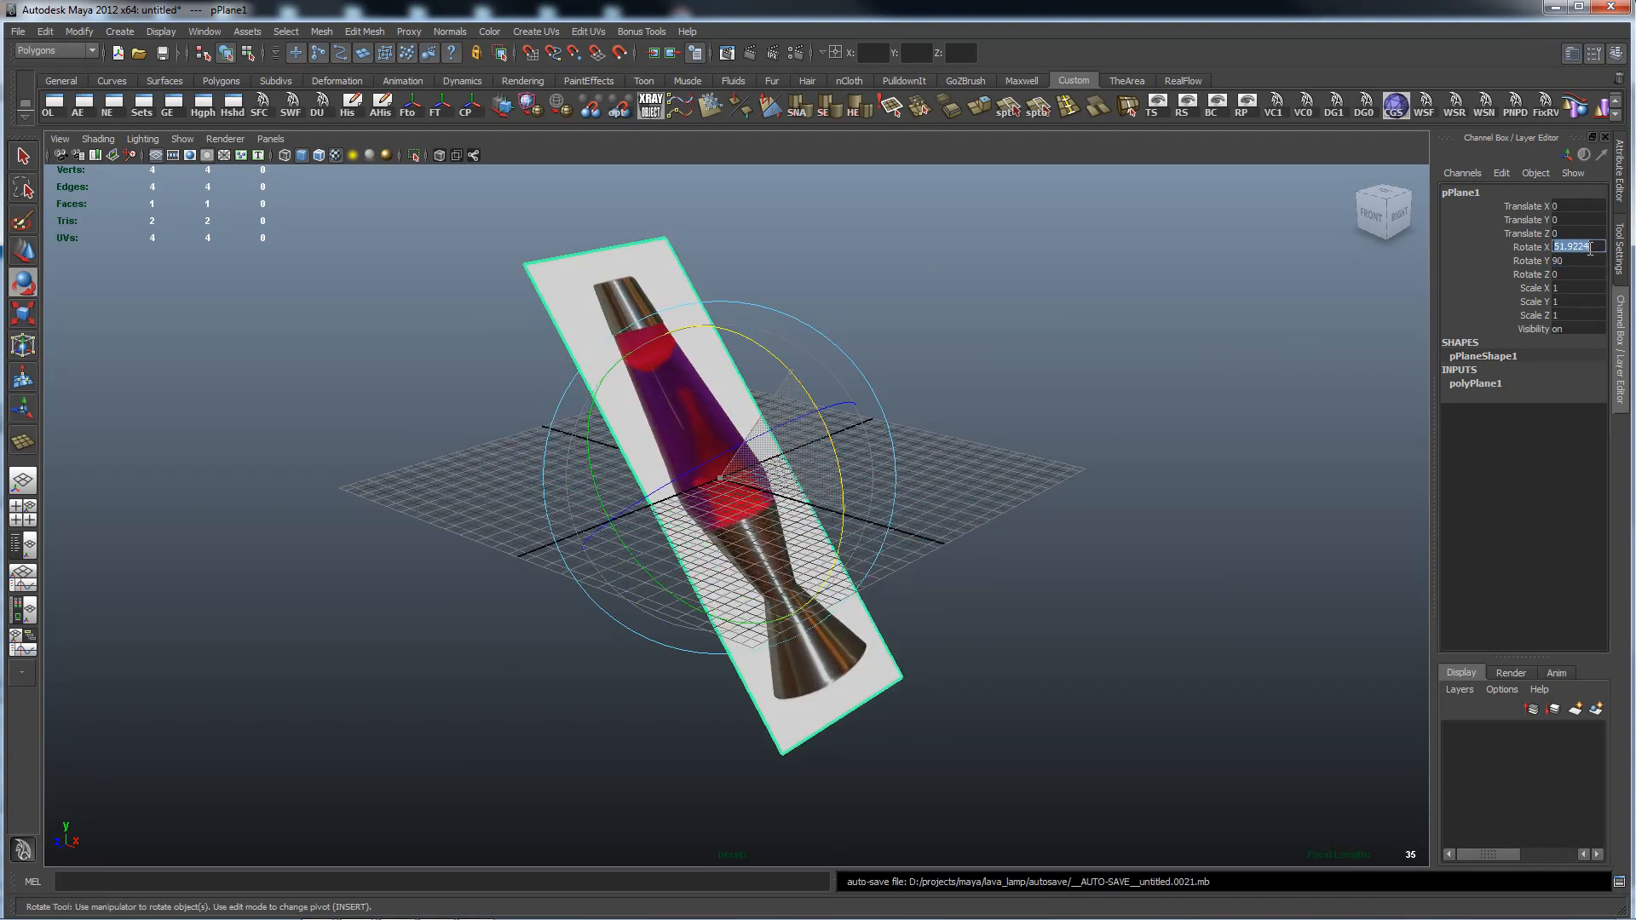
{"action": "type", "text": "90"}
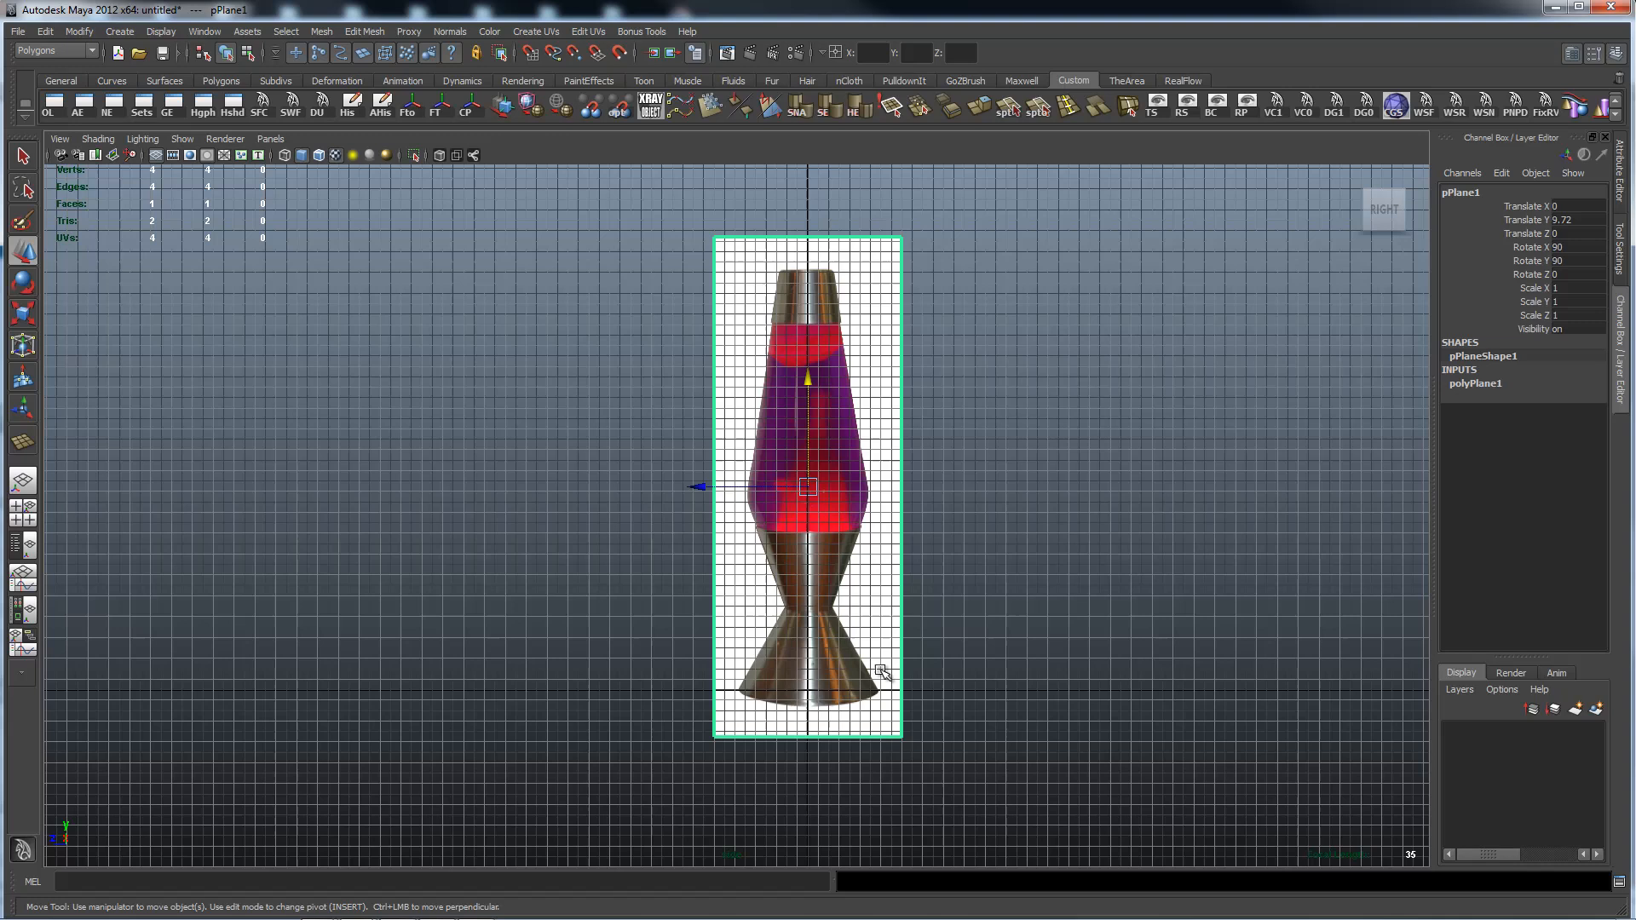
{"action": "mouse_move", "coordinate": [777, 564]}
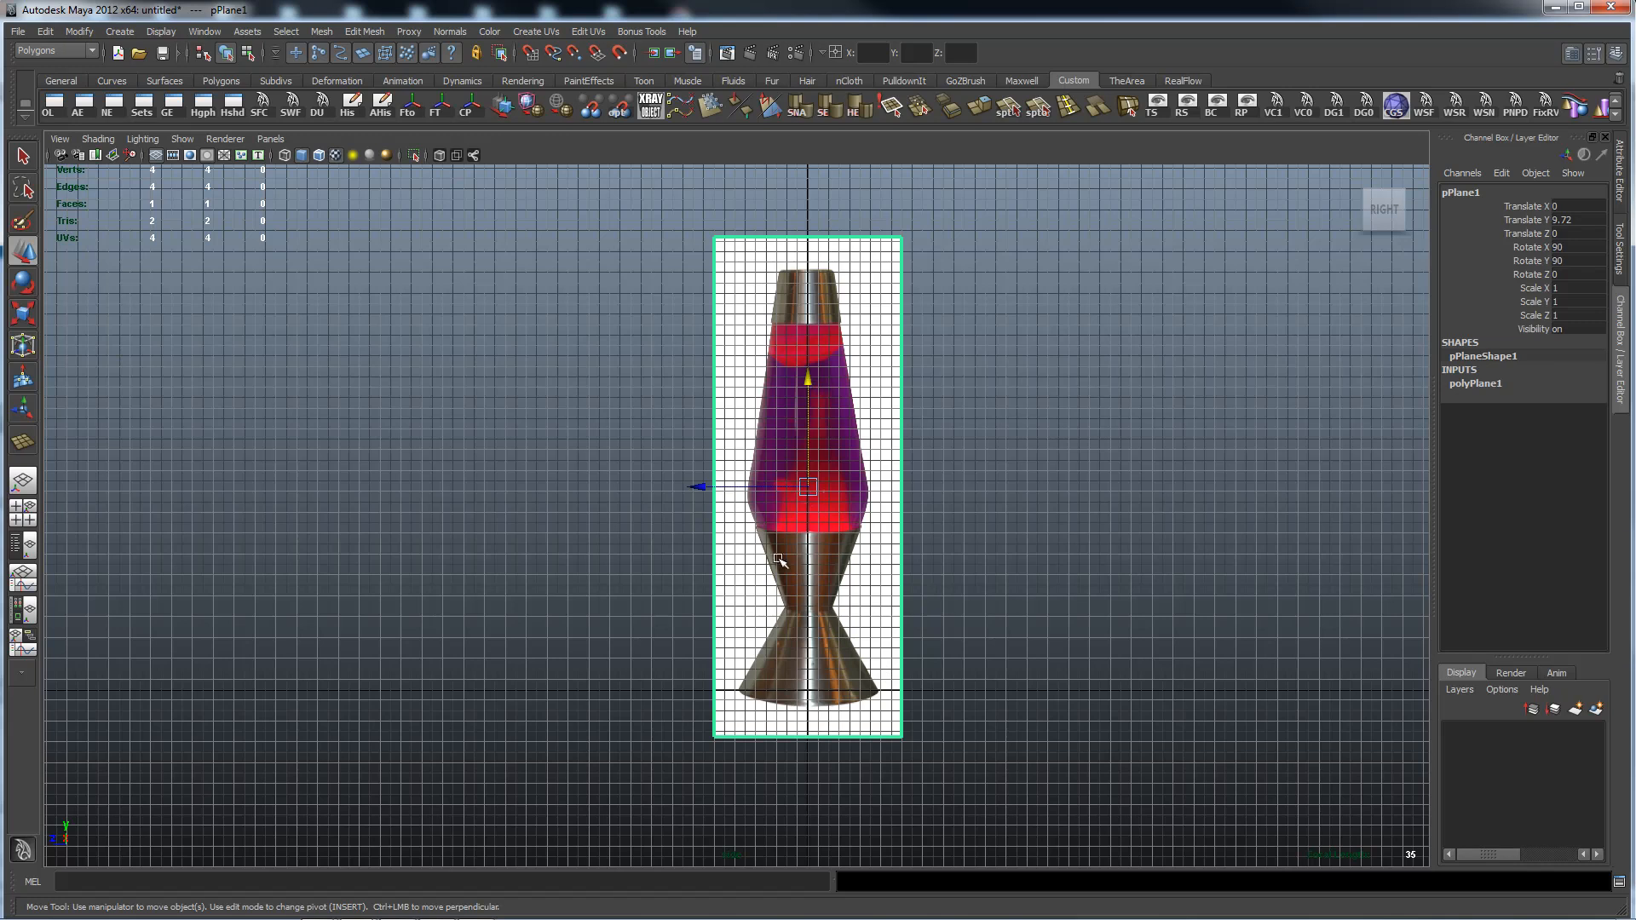
{"action": "mouse_move", "coordinate": [715, 697]}
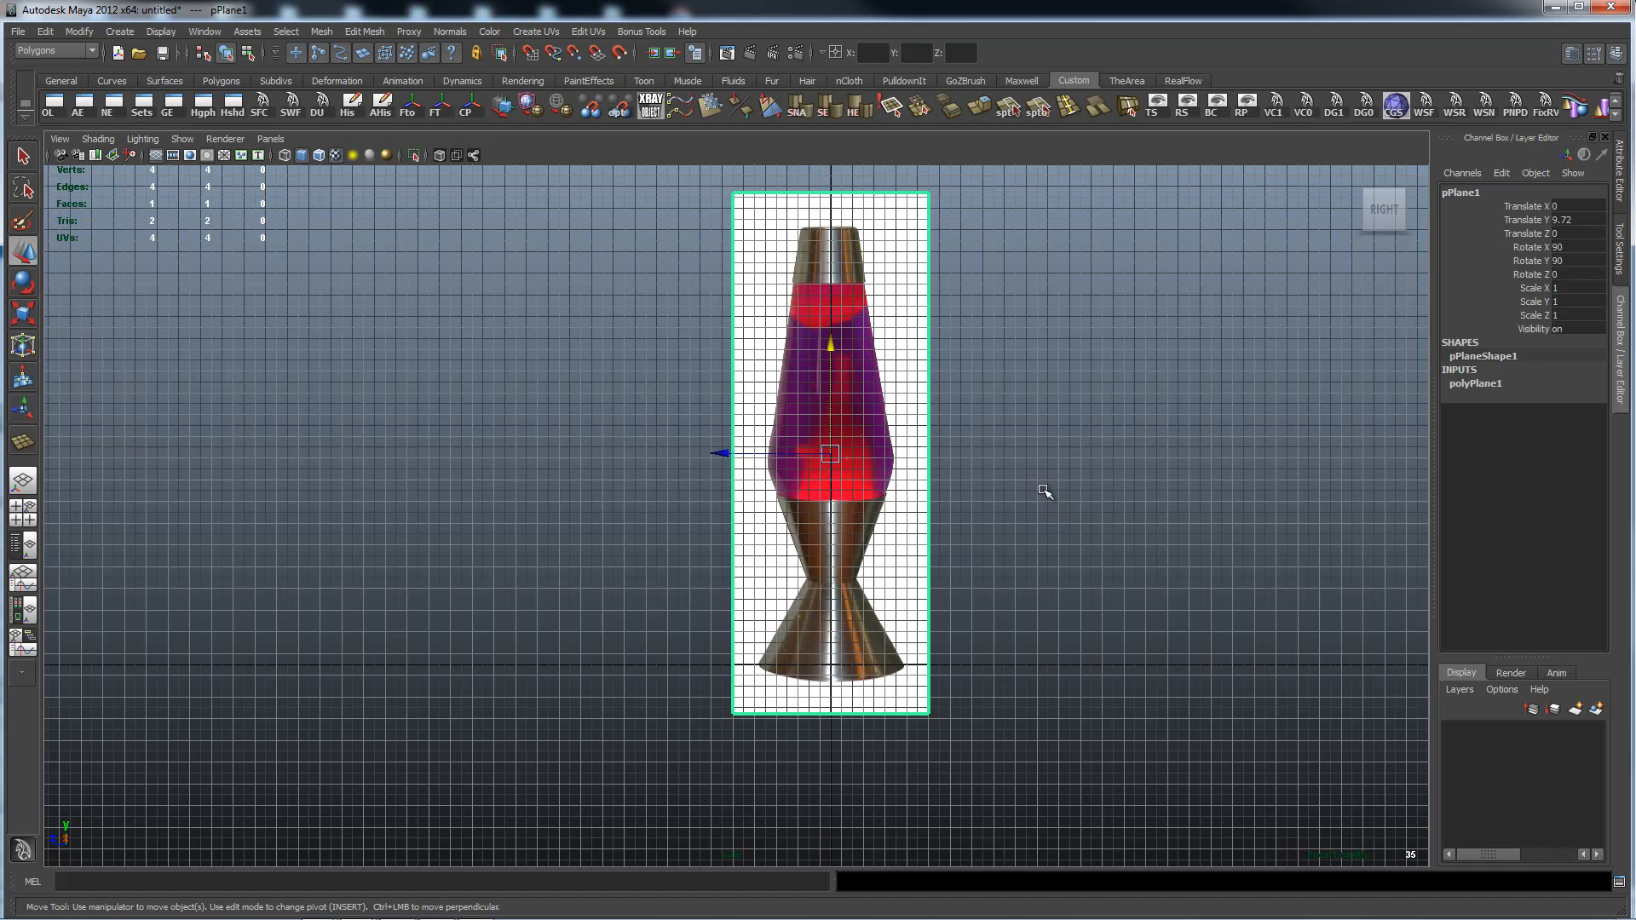
{"action": "mouse_move", "coordinate": [931, 631]}
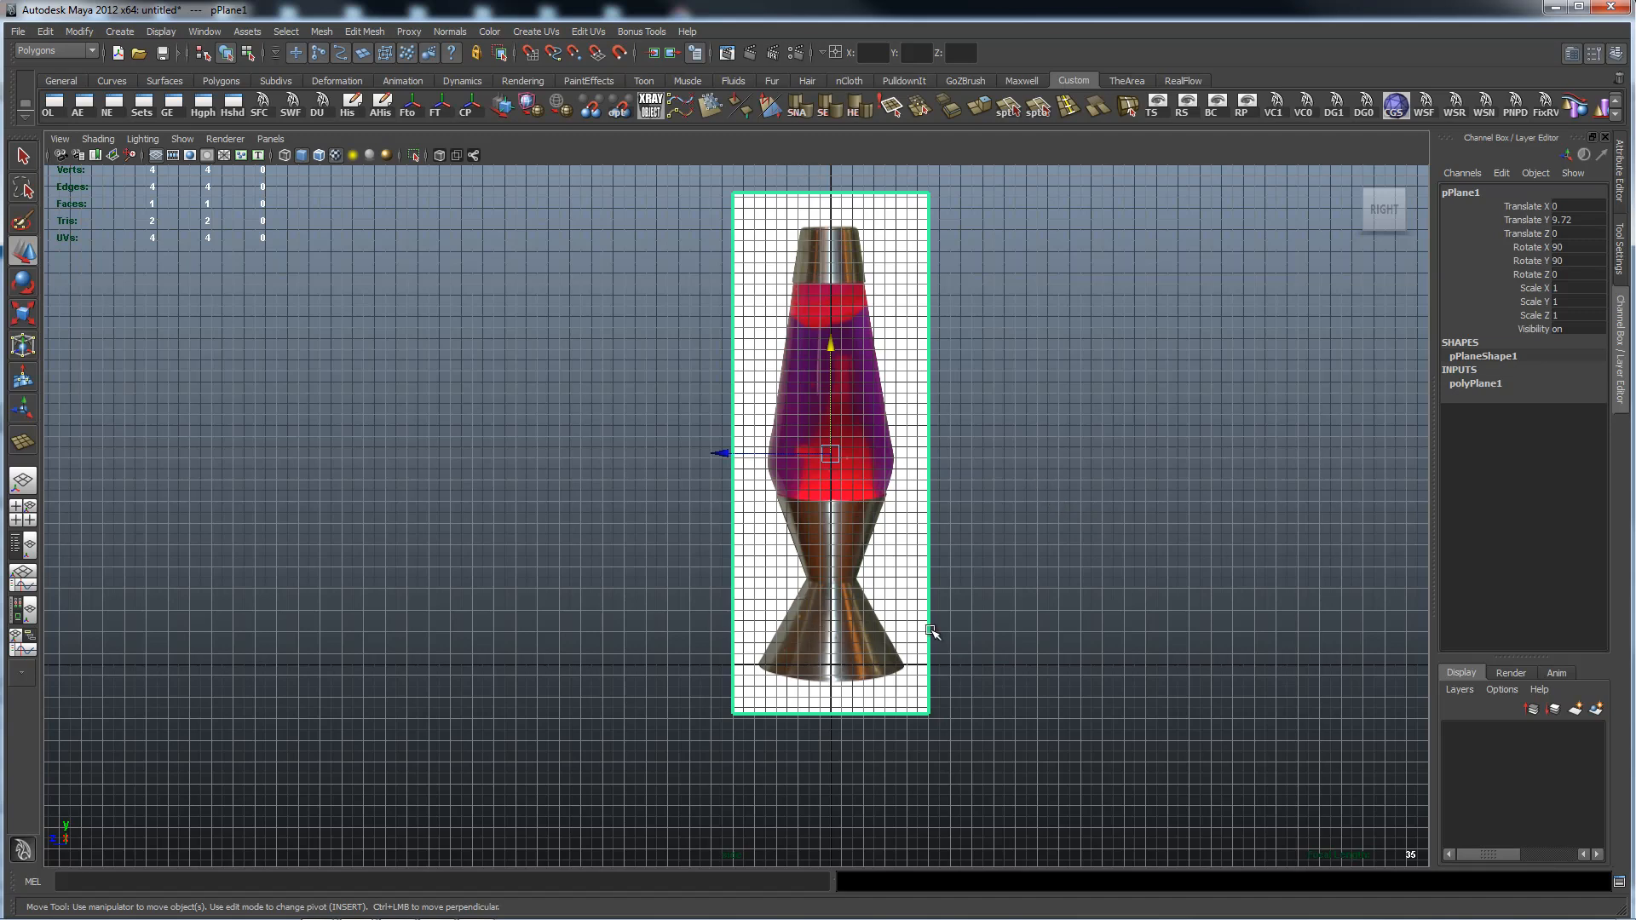
{"action": "mouse_move", "coordinate": [966, 621]}
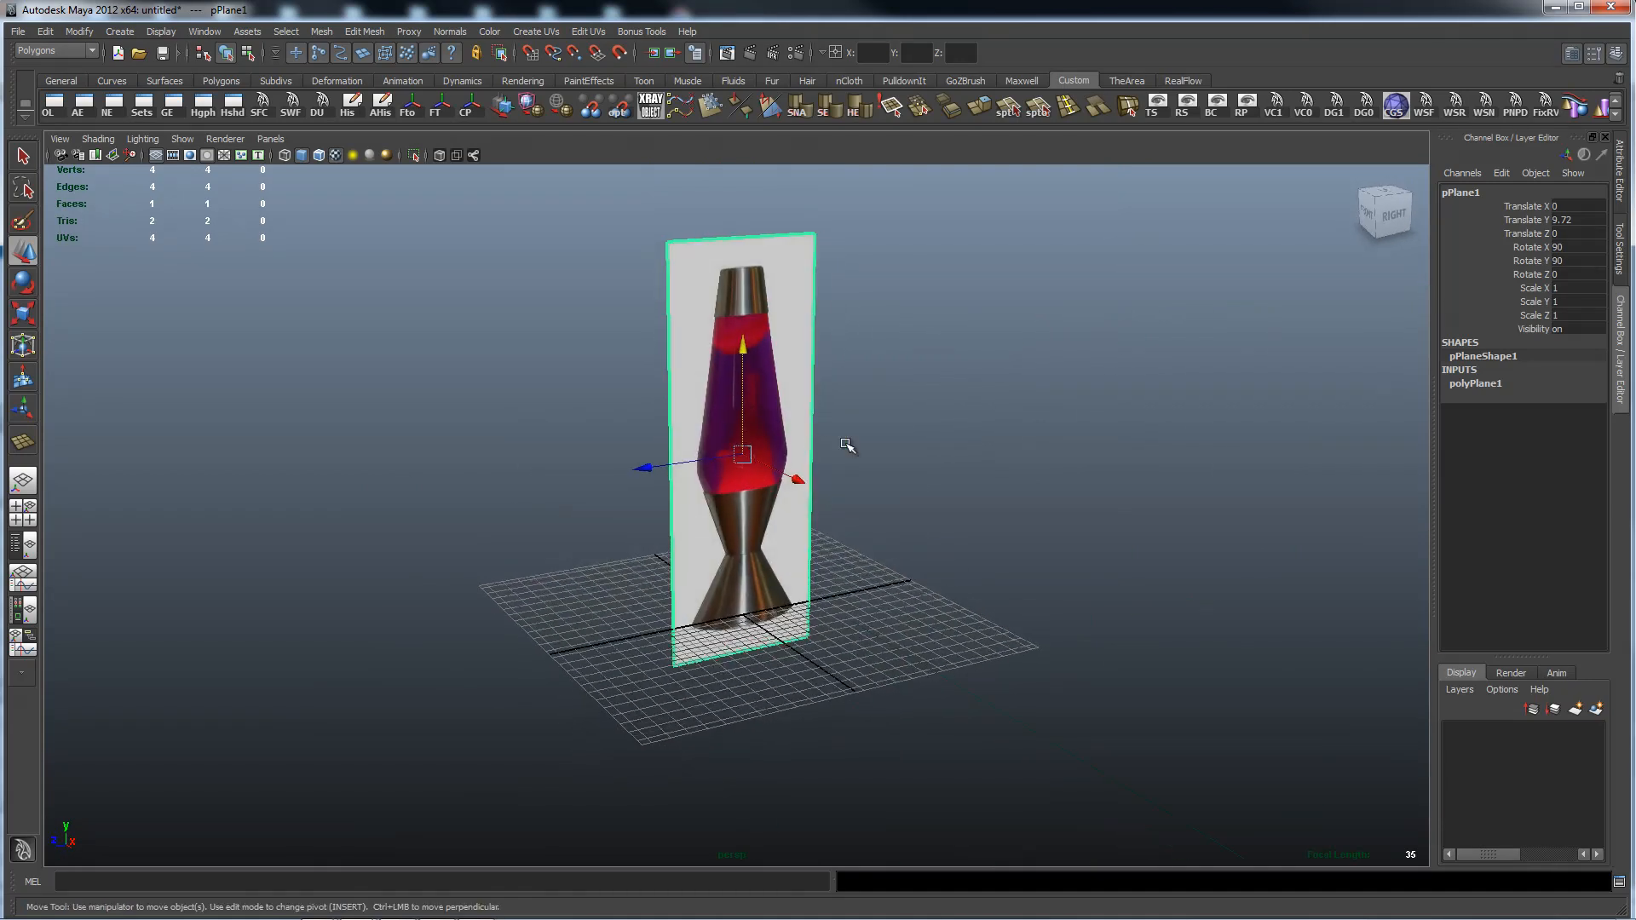
{"action": "mouse_move", "coordinate": [854, 343]}
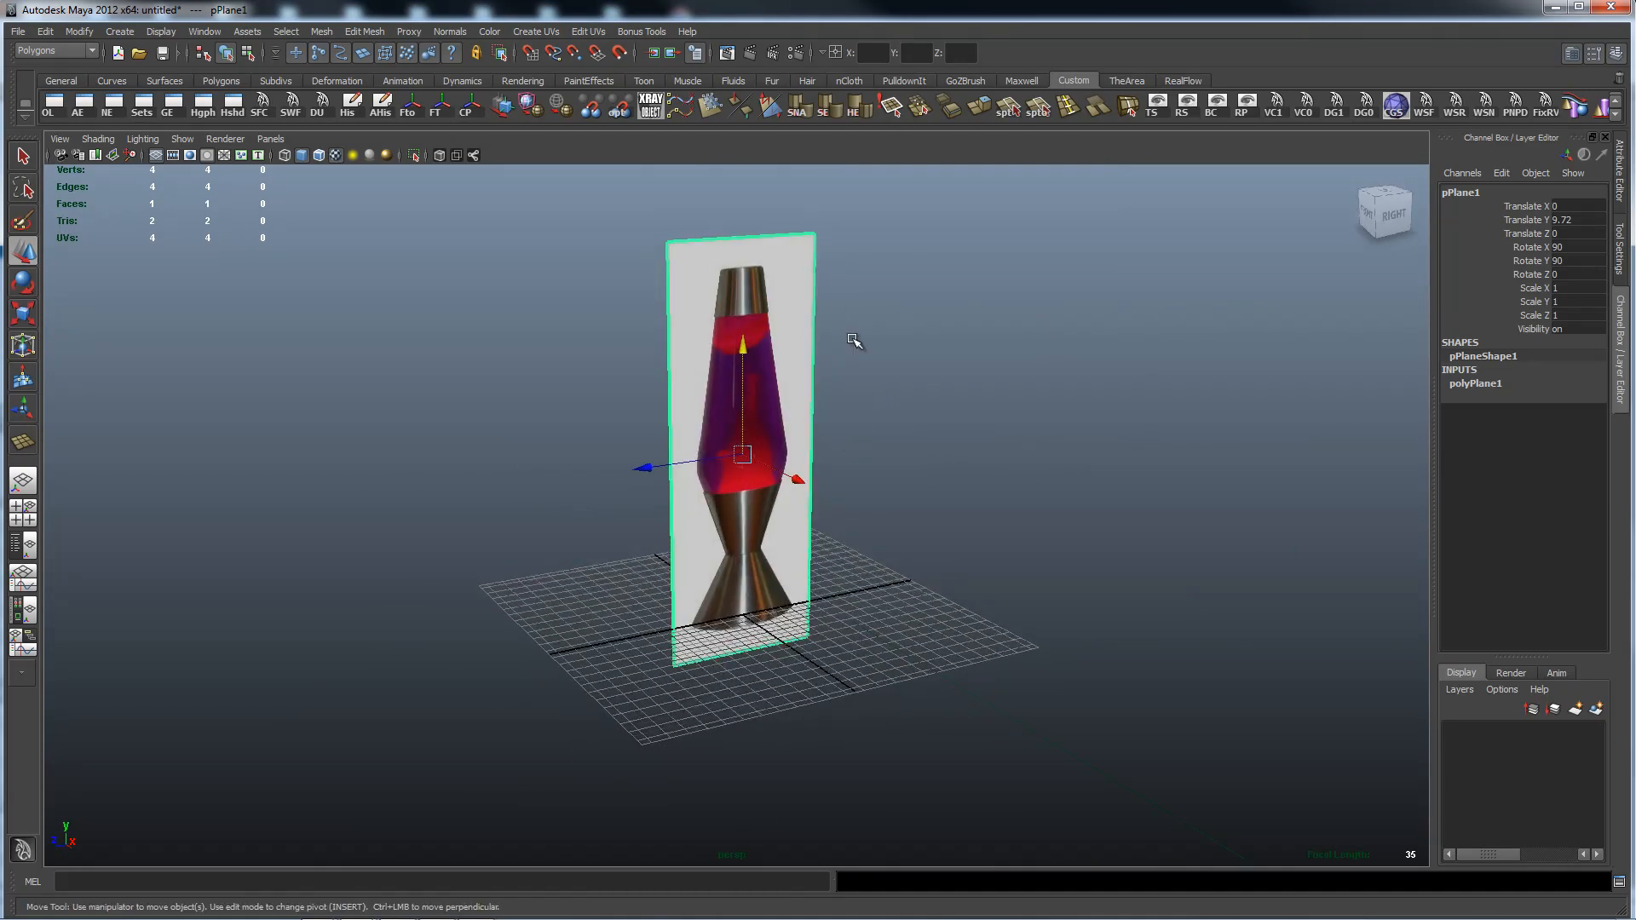